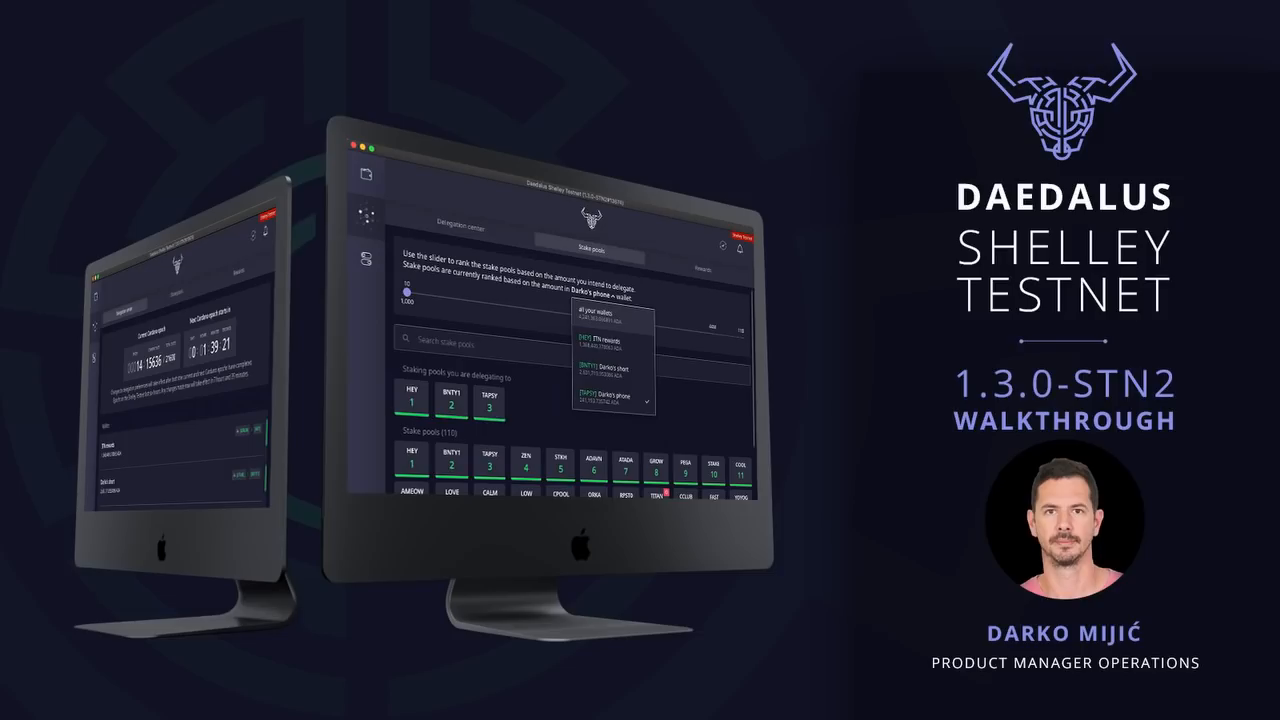
Reach the Daedalus Shelley testnet downloads for Mac, Linux and Windows on testnets.cardano.org.
click(200, 52)
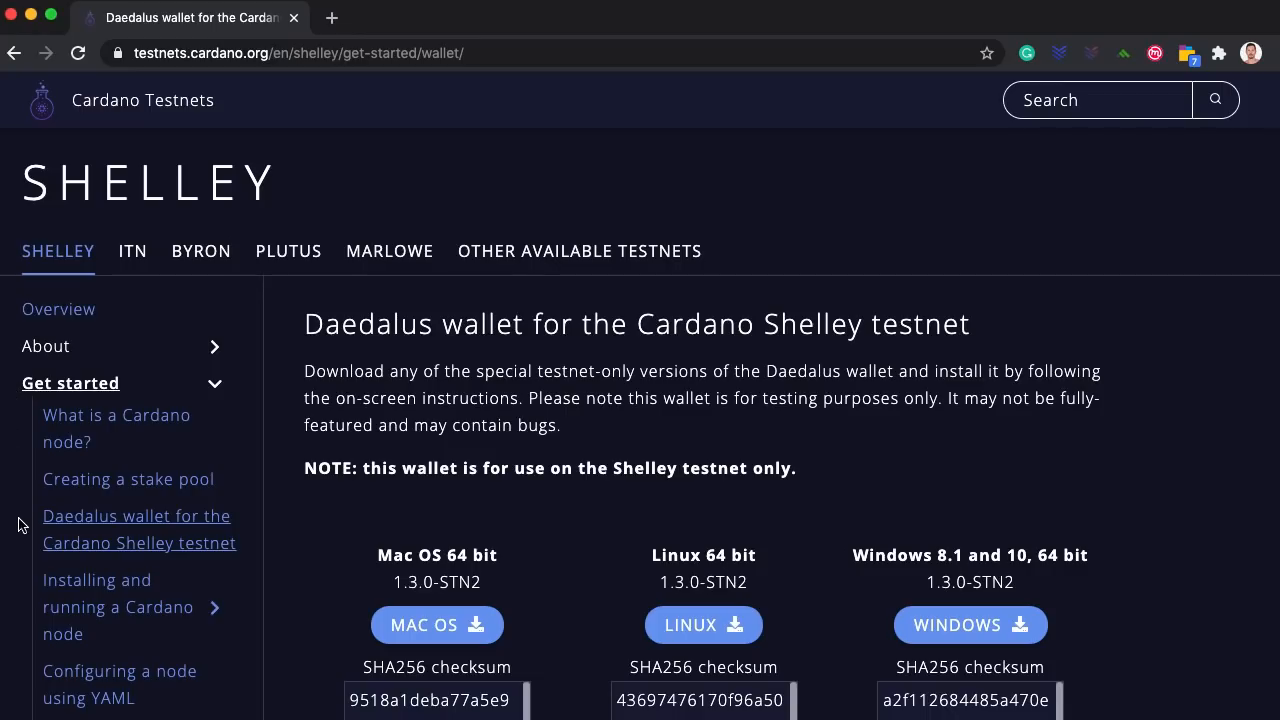
mouse_move(520, 592)
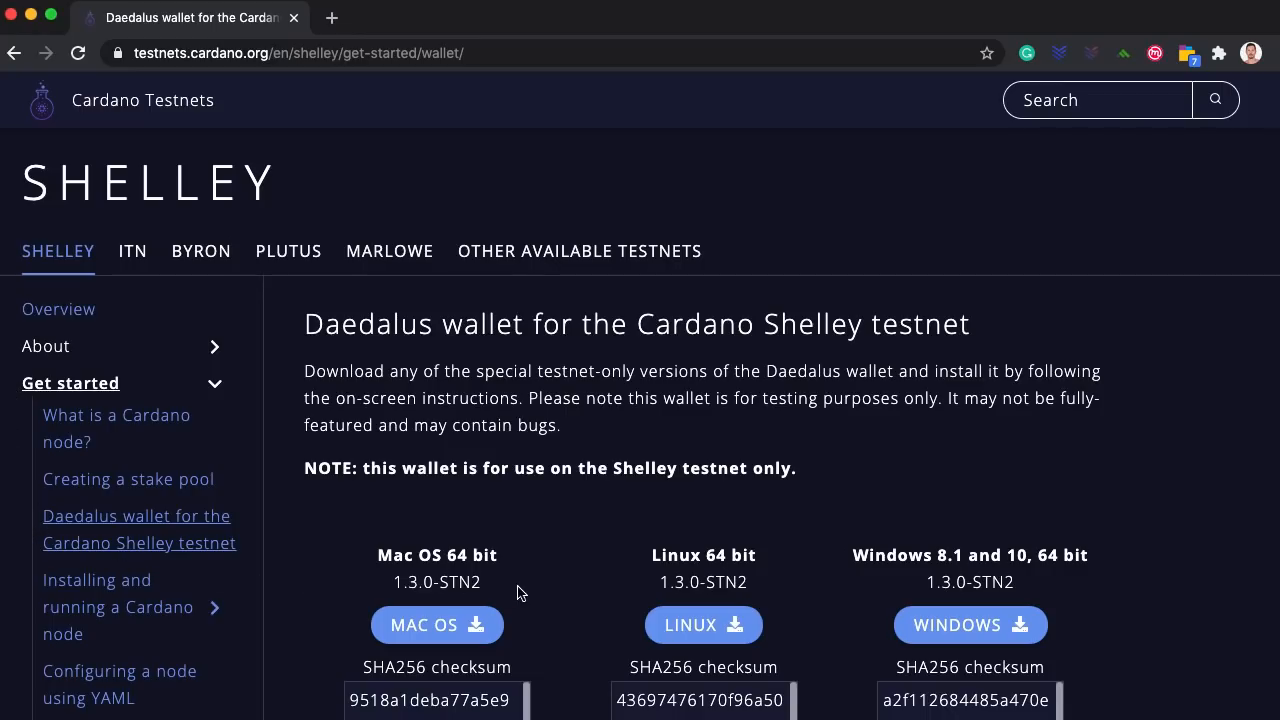
mouse_move(542, 584)
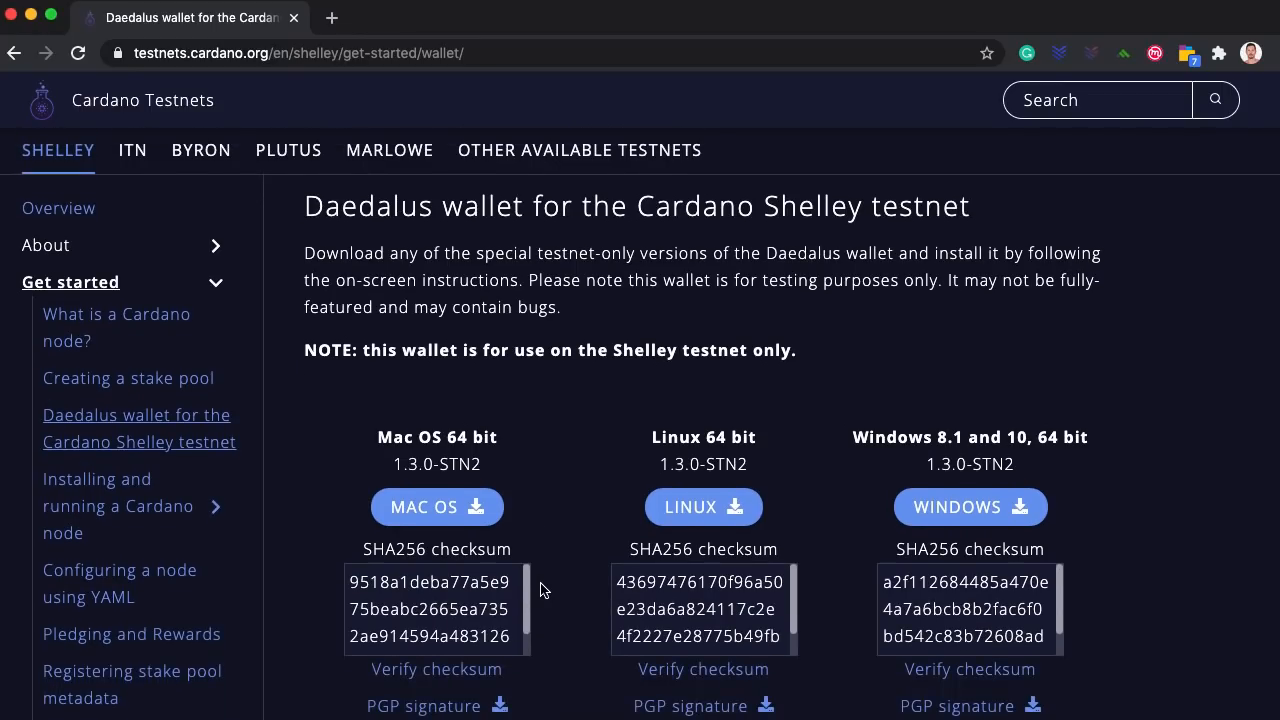
scroll(down, 3)
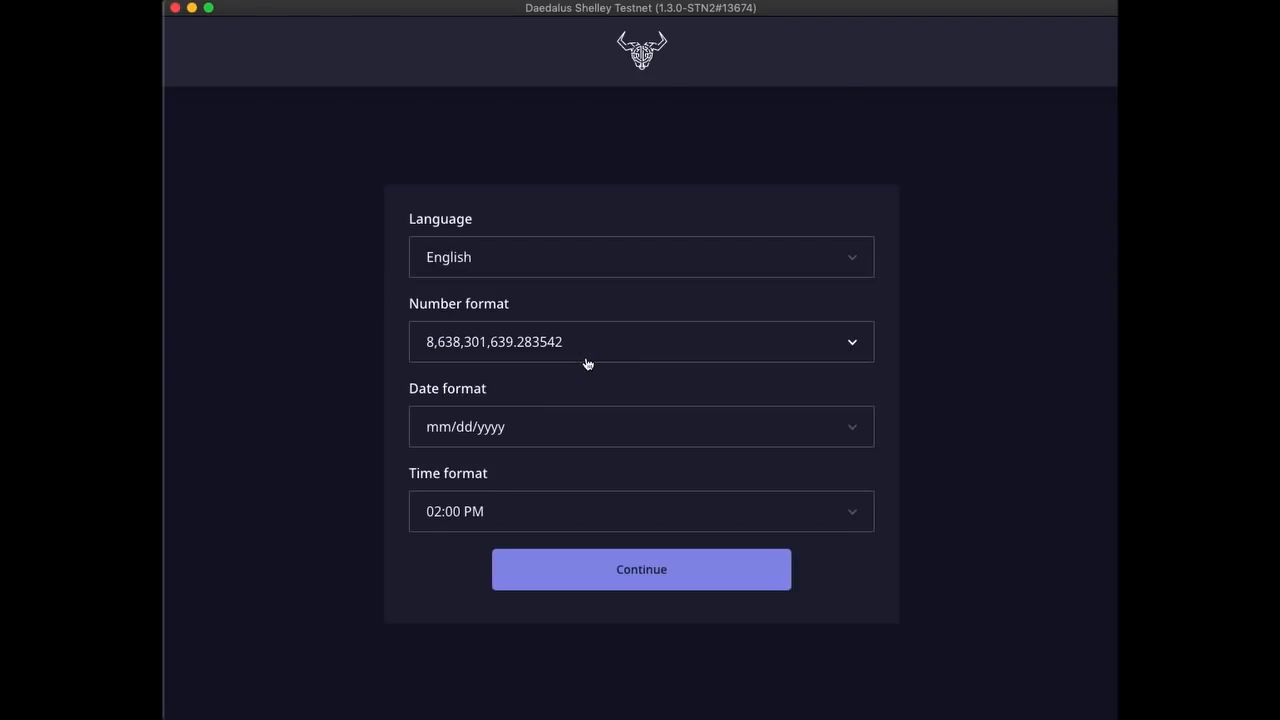
mouse_move(596, 596)
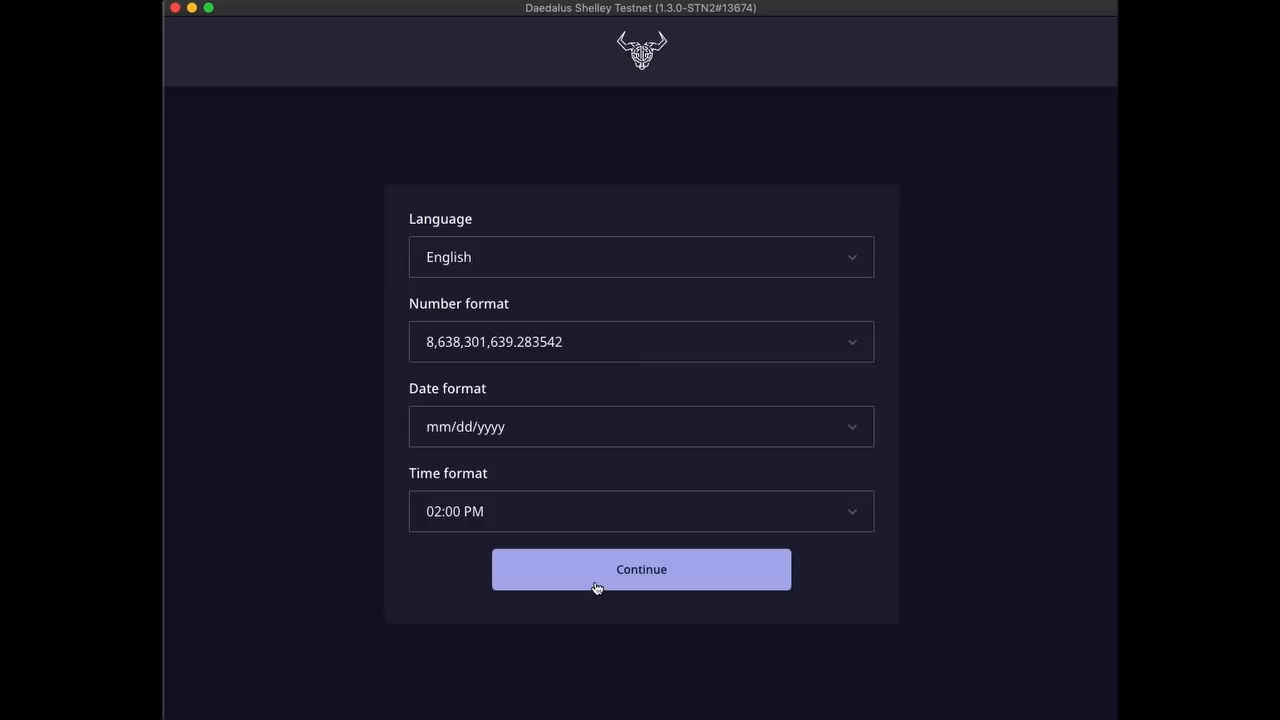
Keep the default language and formats, then agree to the IOHK terms of service.
click(640, 568)
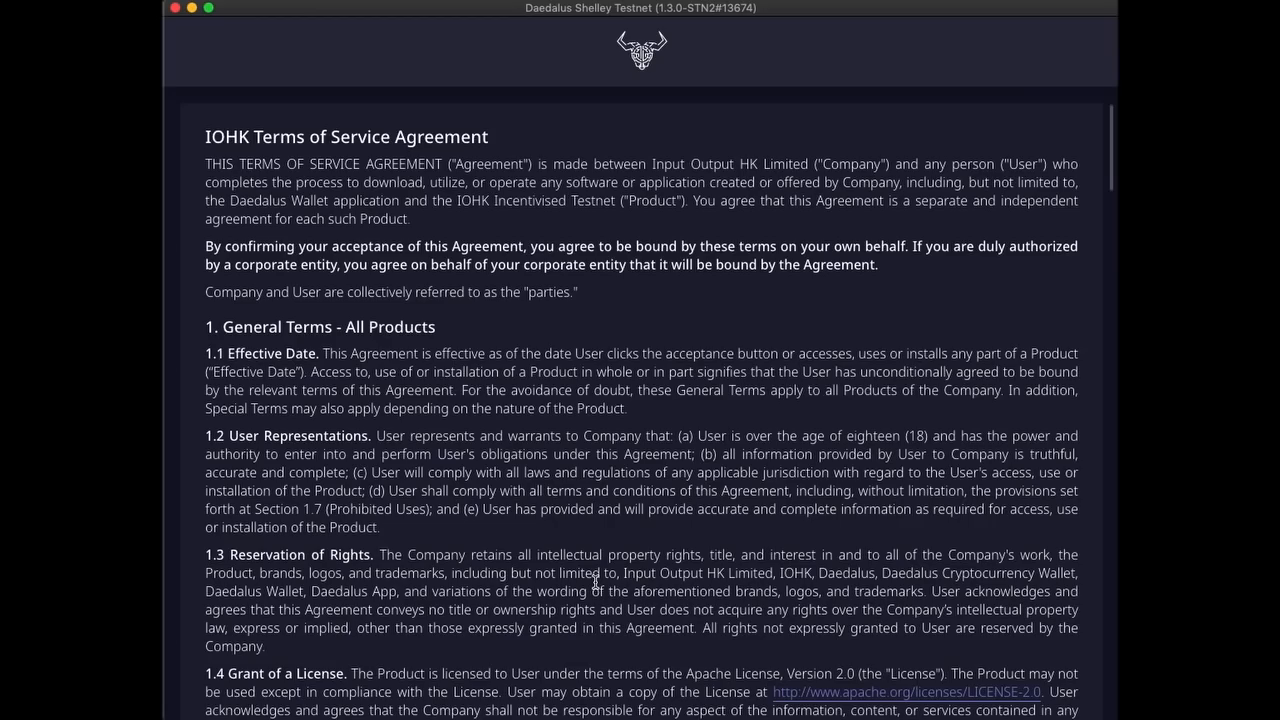
scroll(down, 3)
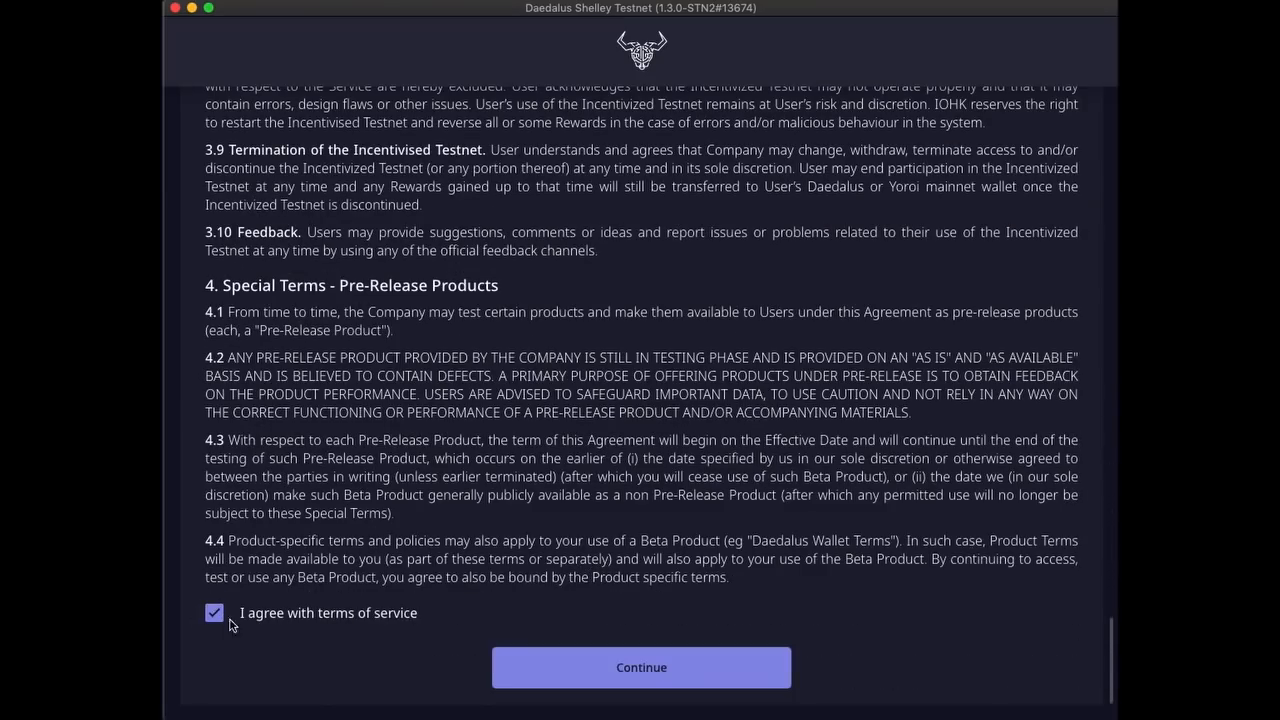
click(640, 668)
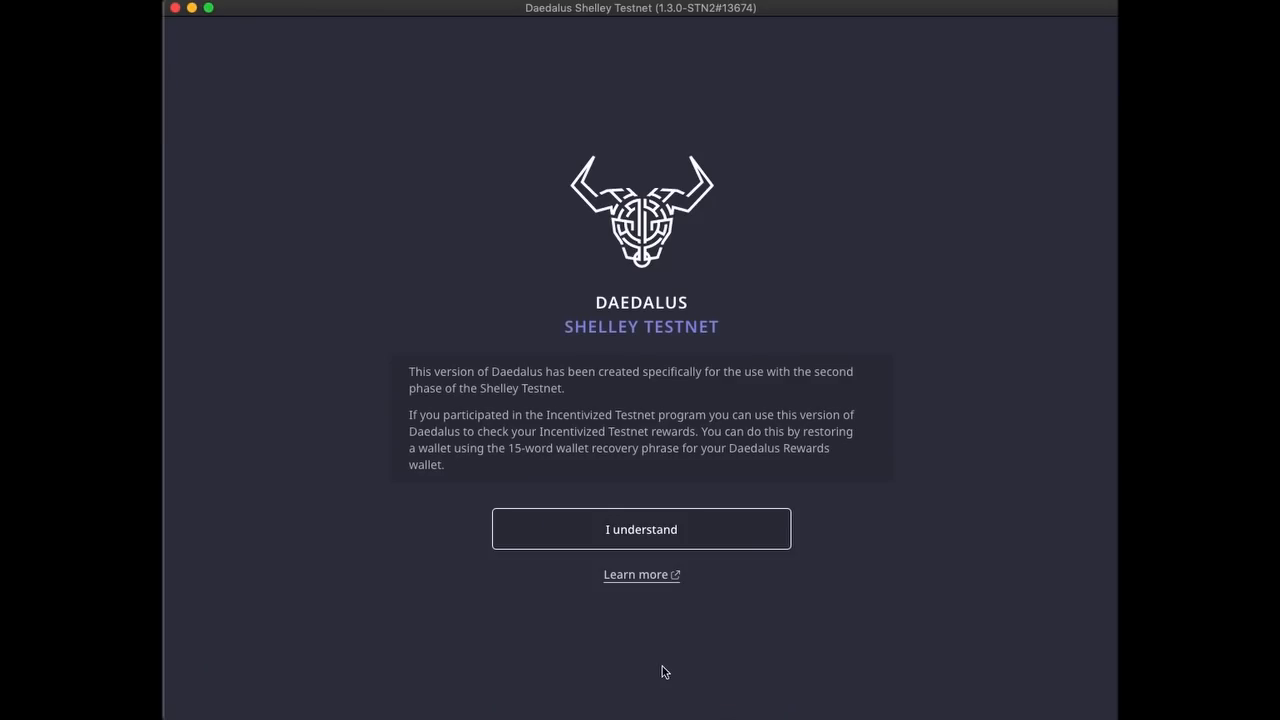
mouse_move(680, 656)
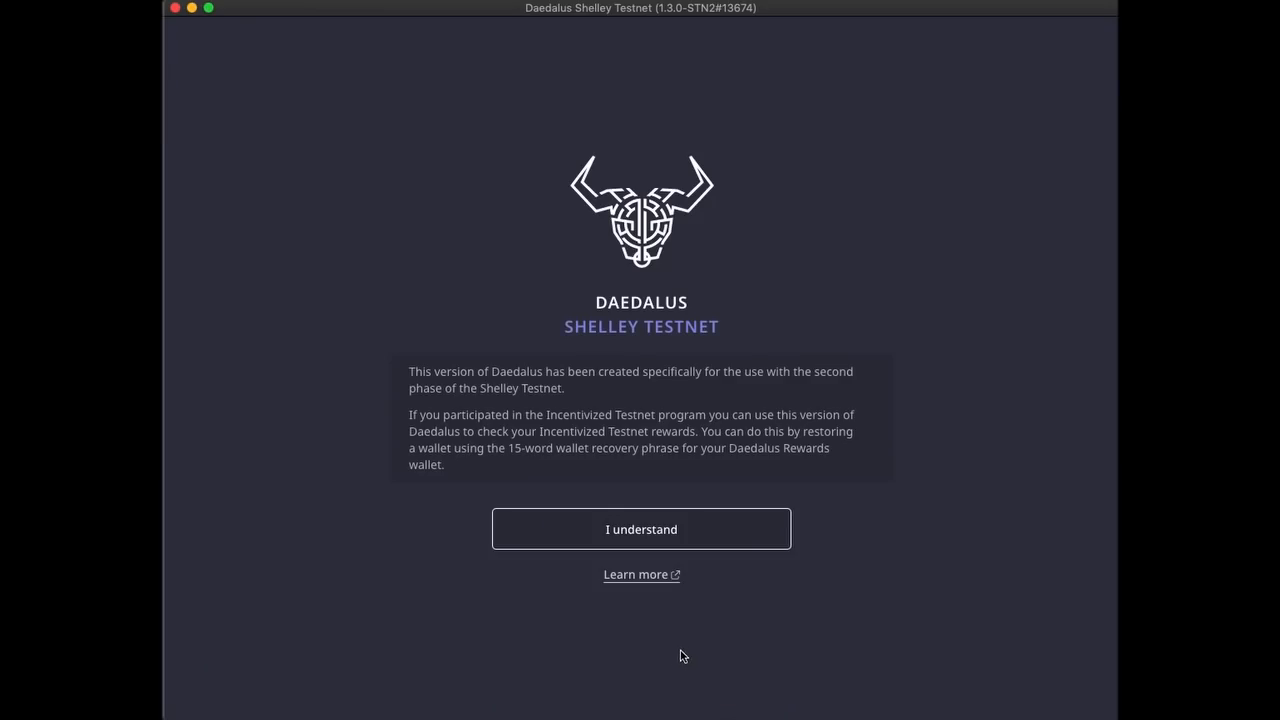
mouse_move(680, 444)
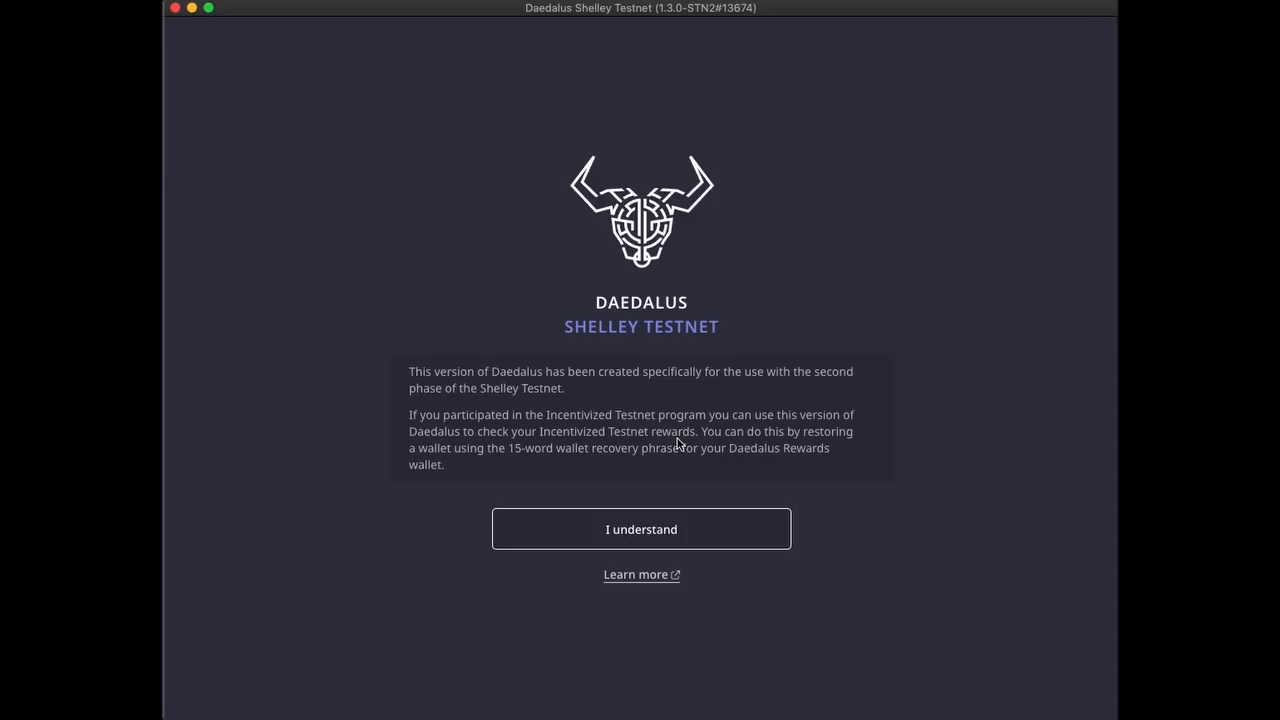
mouse_move(648, 528)
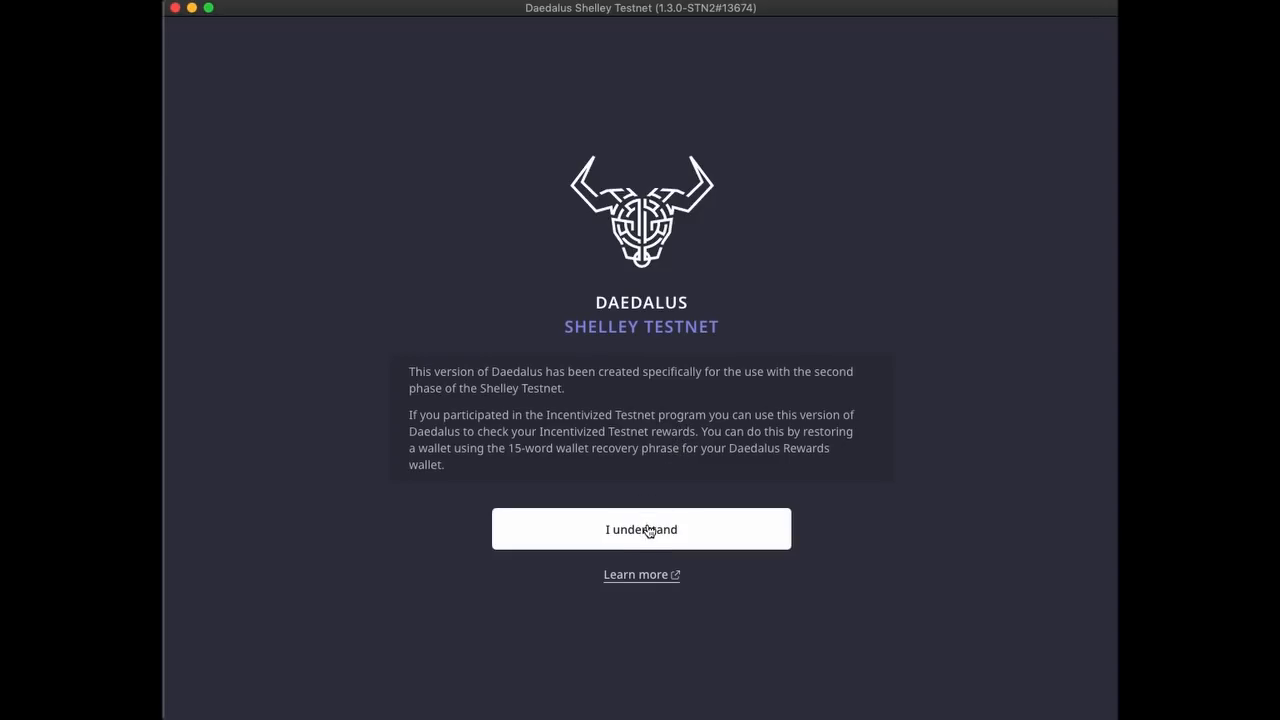
click(640, 528)
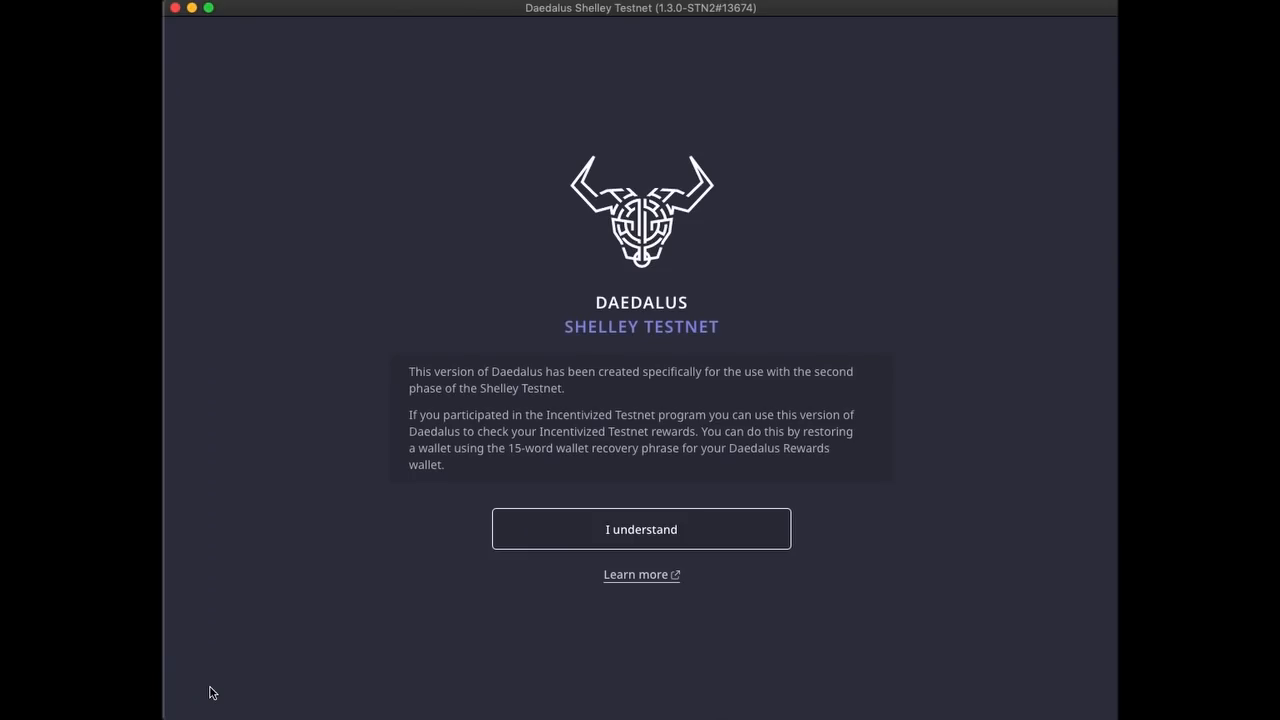
Acknowledge the Shelley Testnet notice with 'I understand' to reach the add-wallet screen.
click(640, 528)
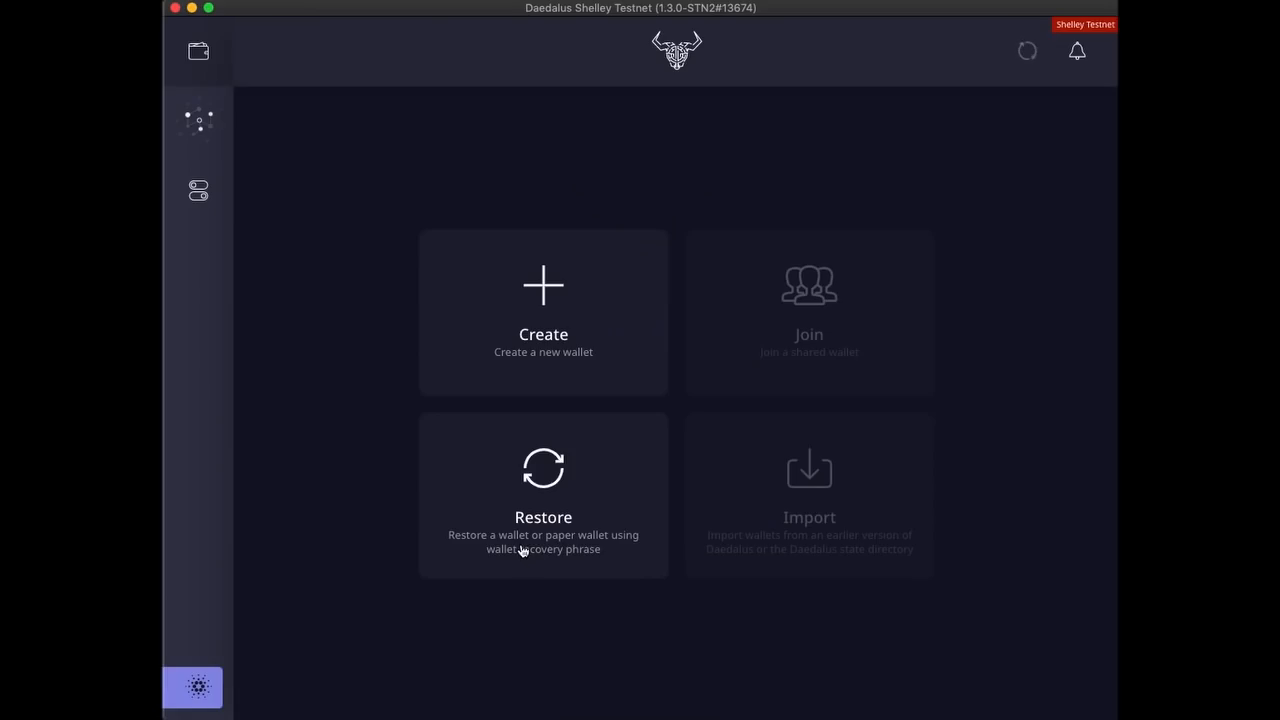
mouse_move(516, 554)
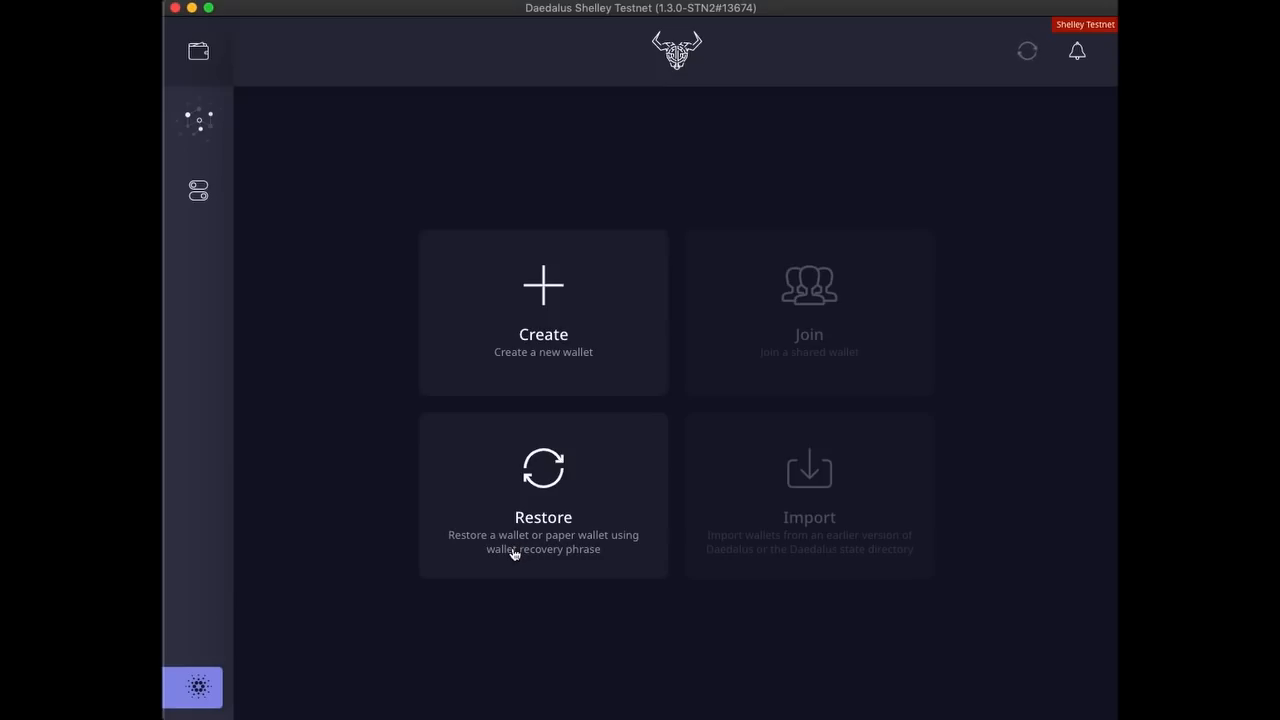
mouse_move(404, 576)
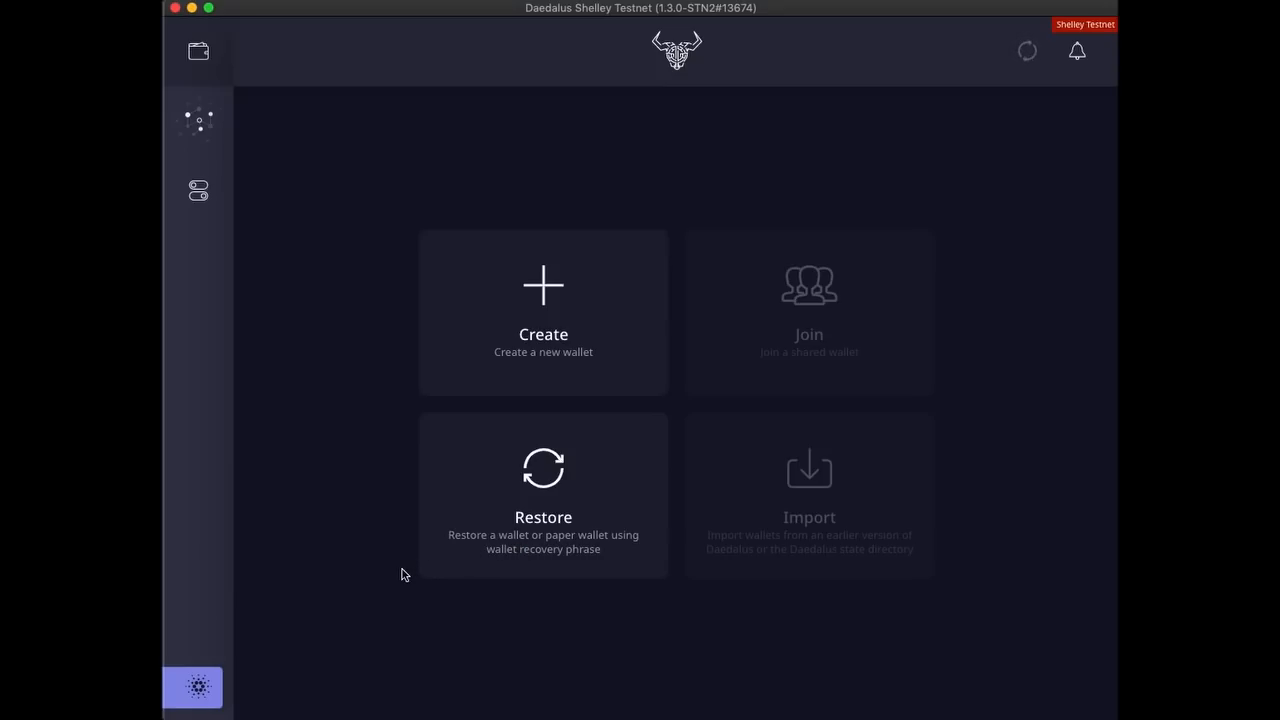
mouse_move(992, 202)
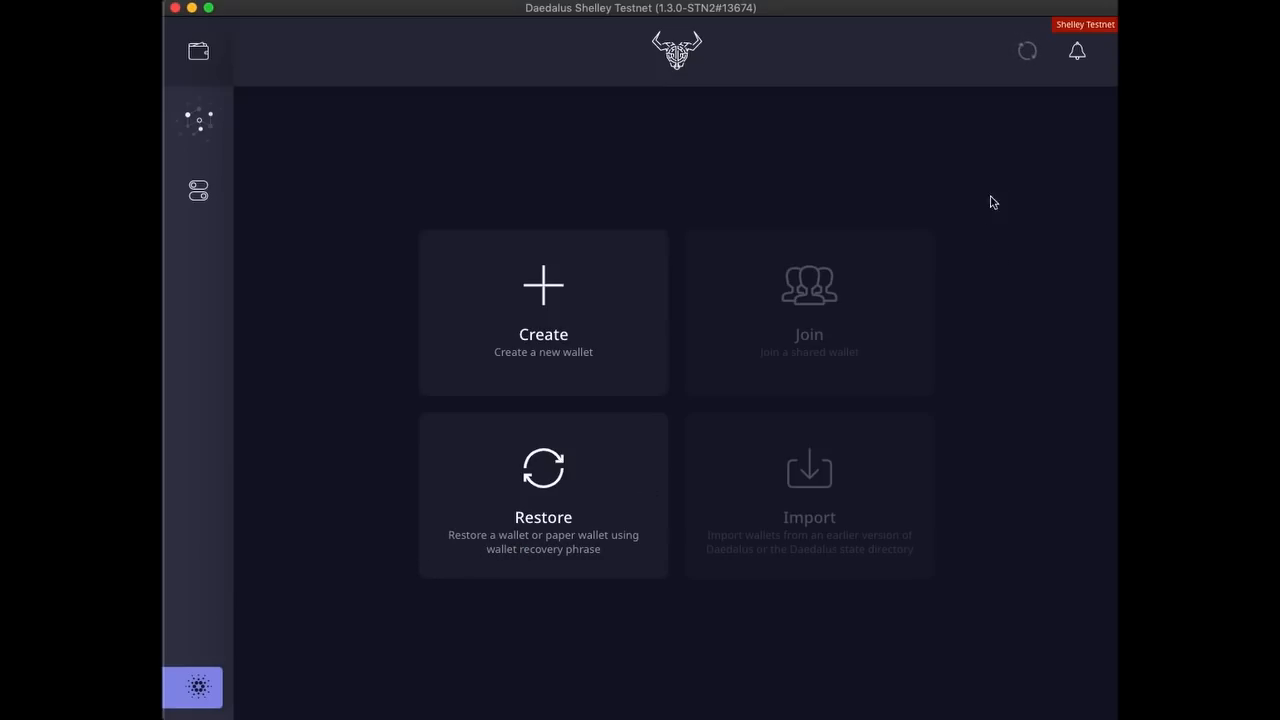
mouse_move(1024, 52)
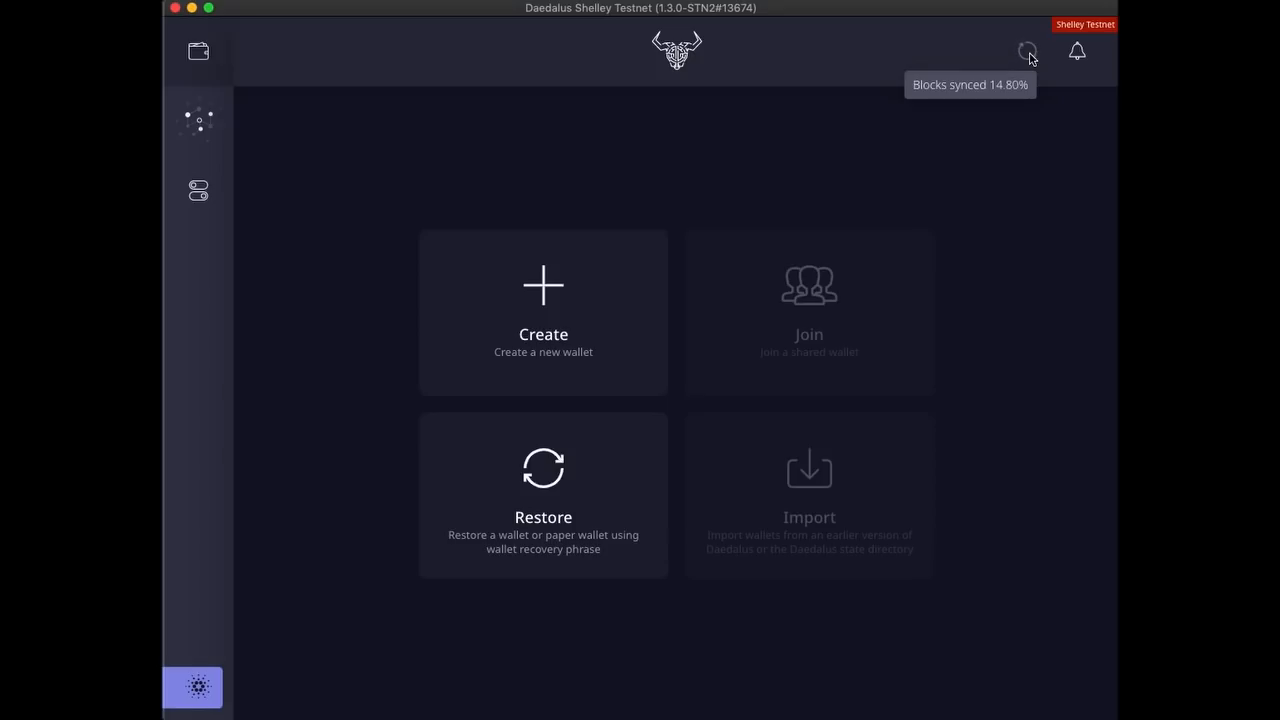
mouse_move(1000, 374)
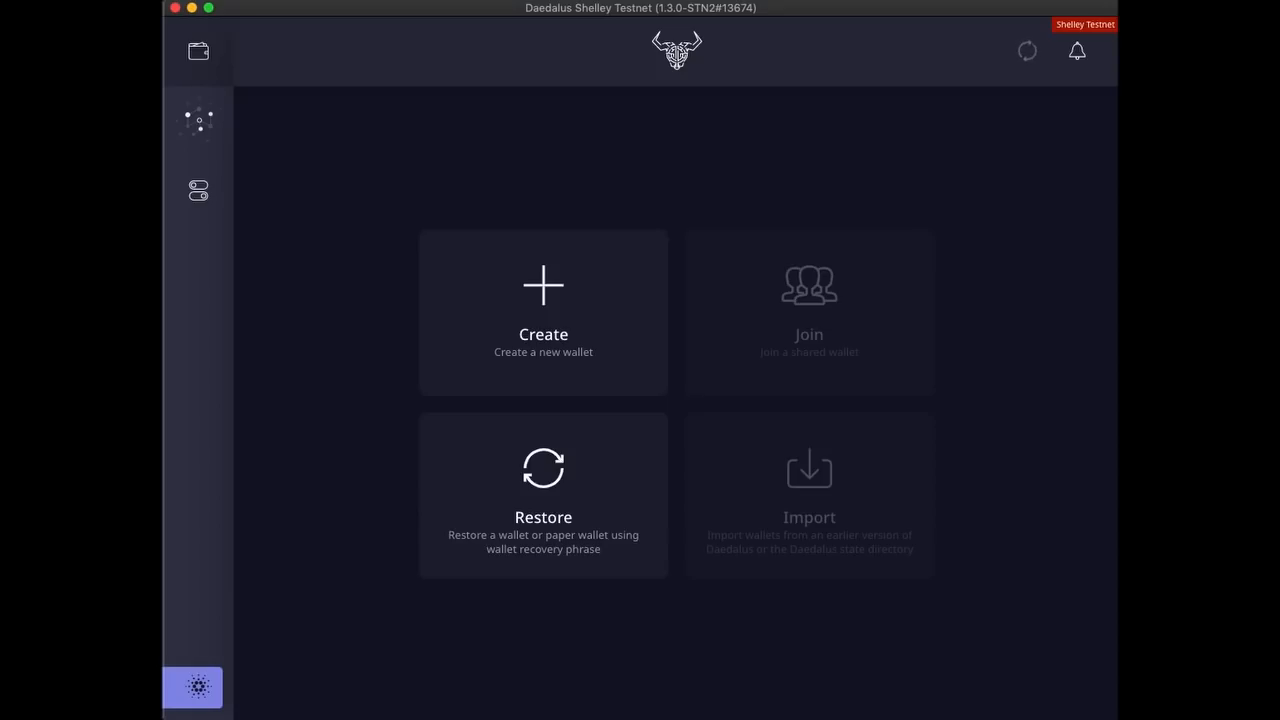
mouse_move(588, 480)
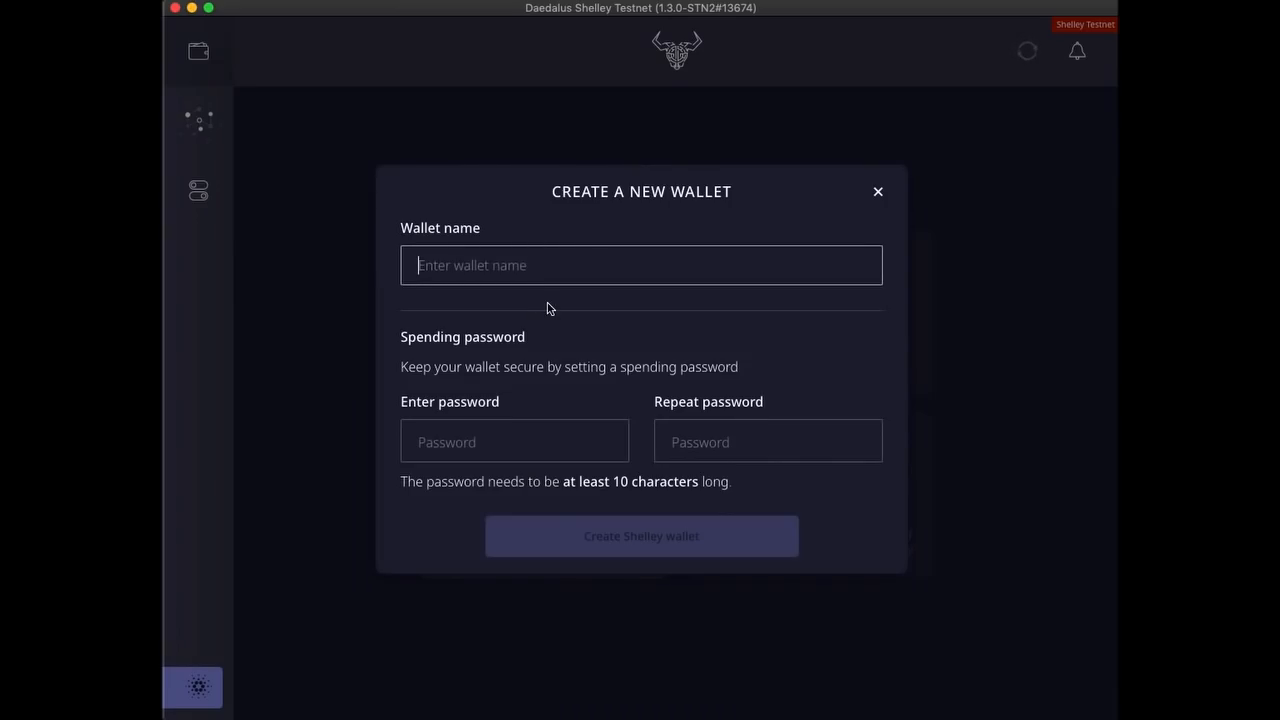
Create a Shelley wallet named "Darko's testnet" with a spending password.
text(Darko)
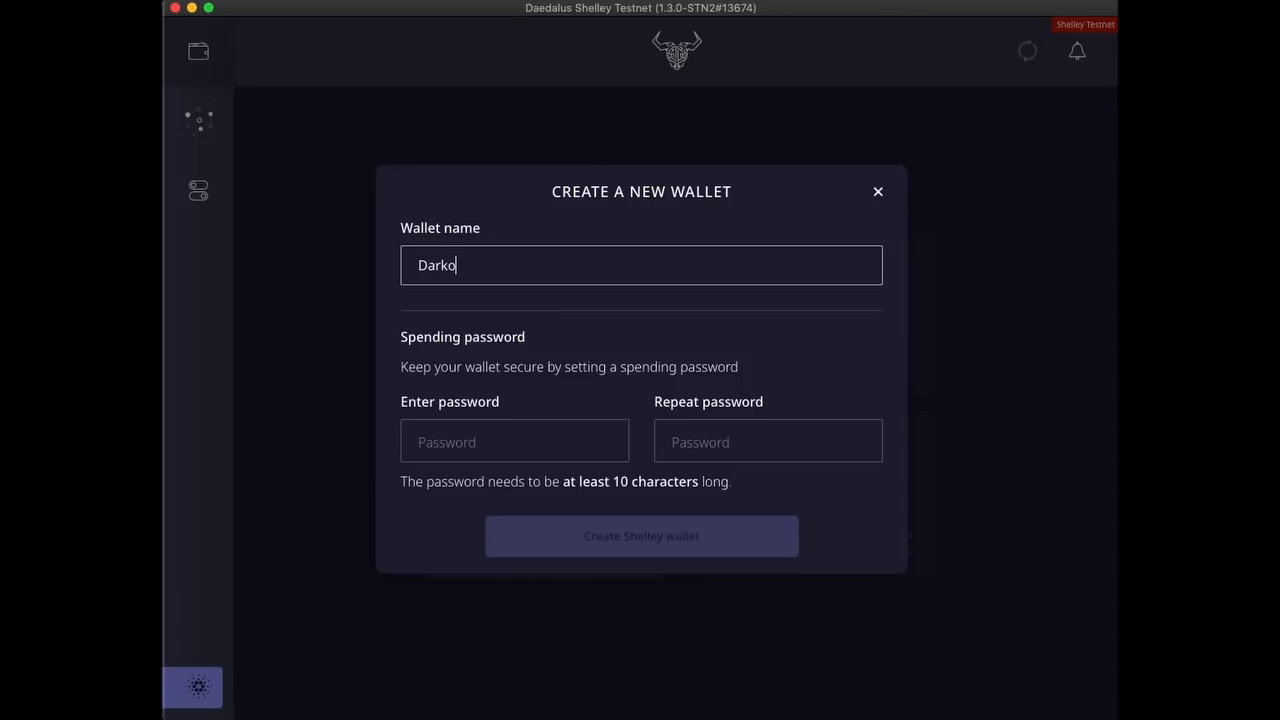
text('s testnet ada)
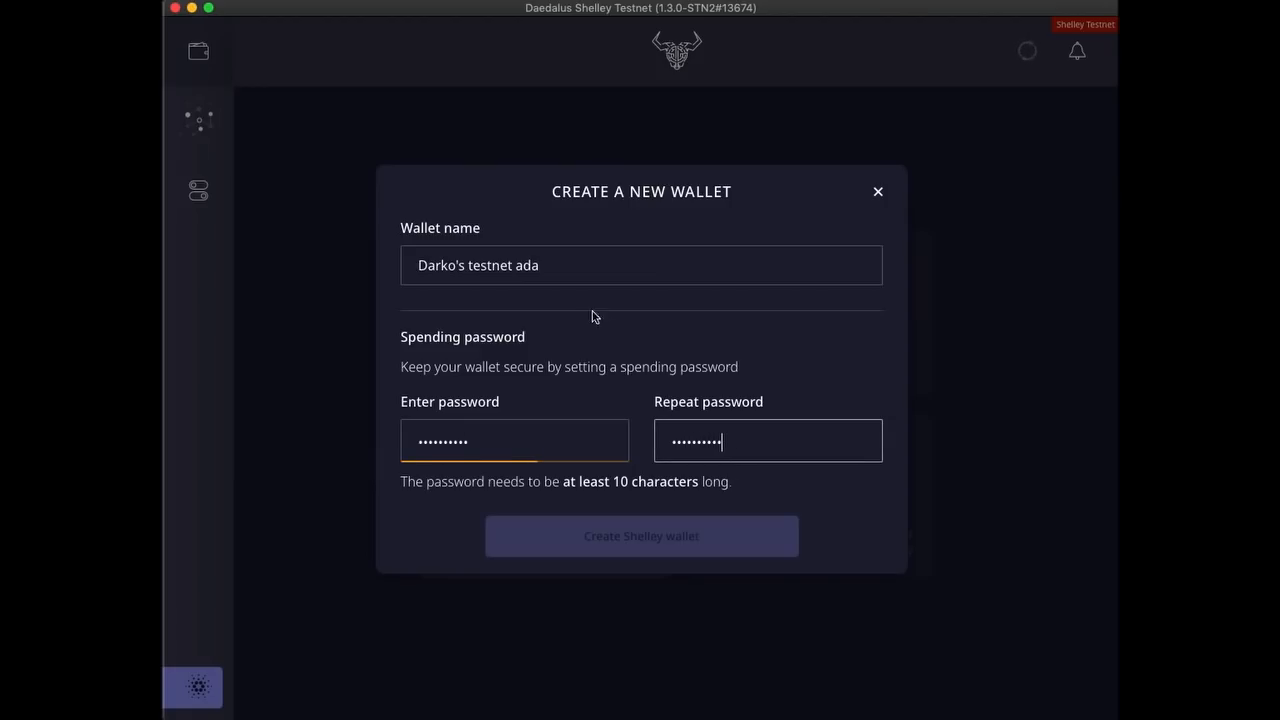
click(640, 536)
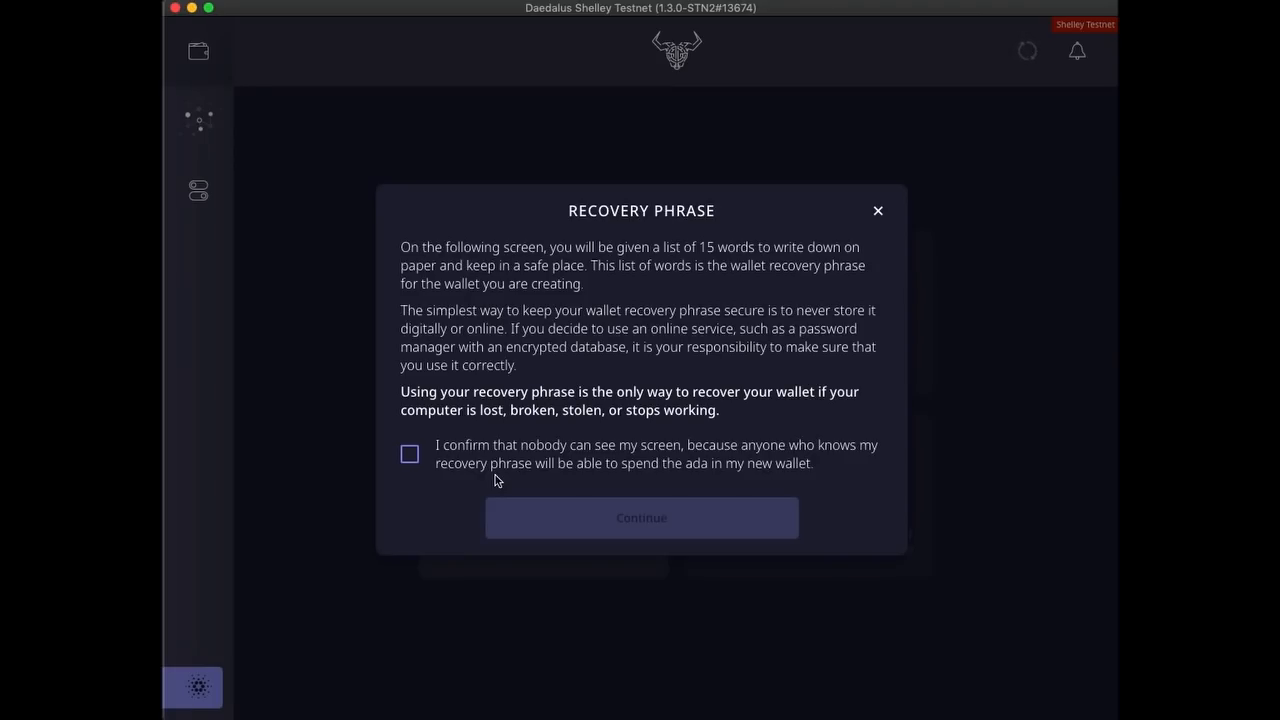
Reveal the 15-word recovery phrase, re-enter the words in order and confirm both warnings.
click(408, 452)
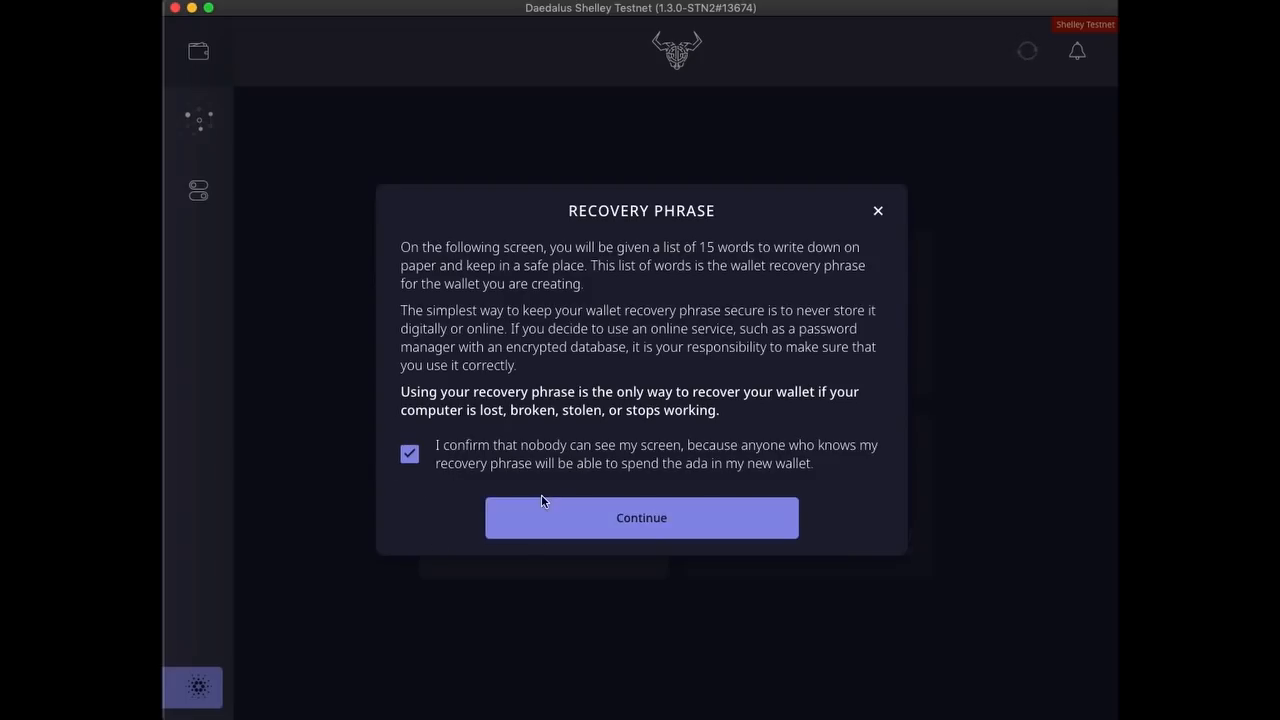
click(640, 516)
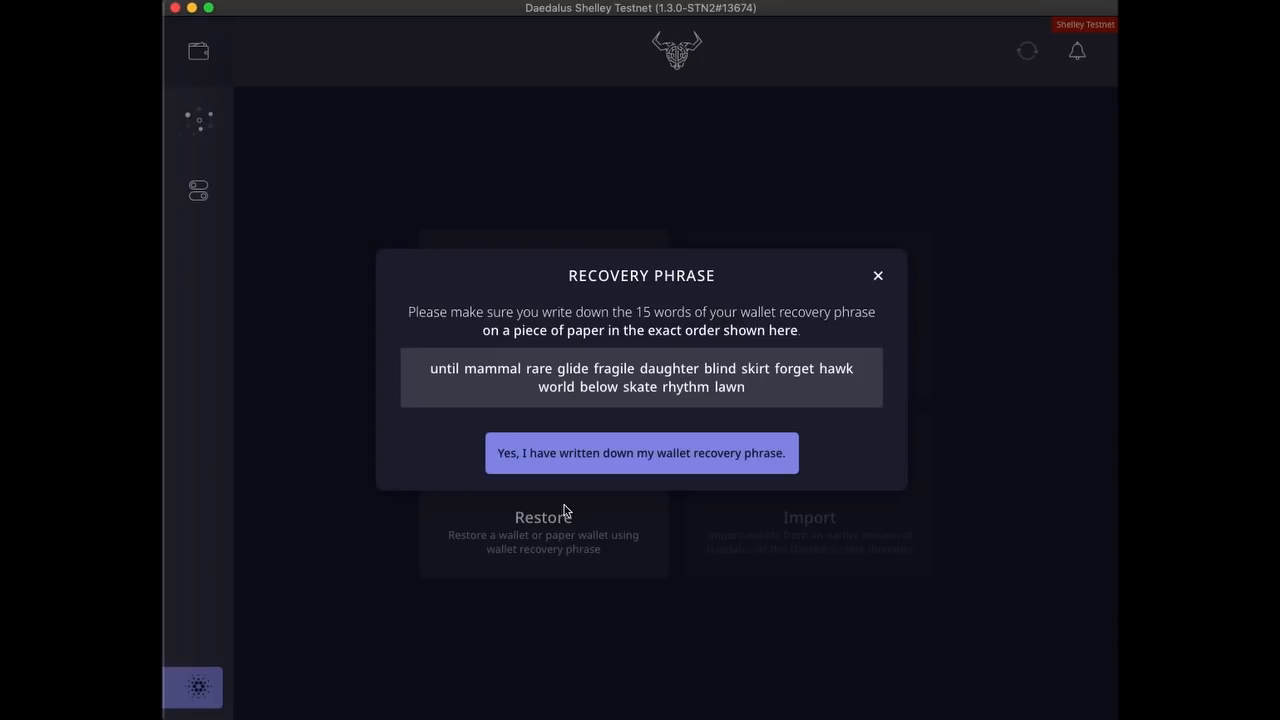
click(640, 452)
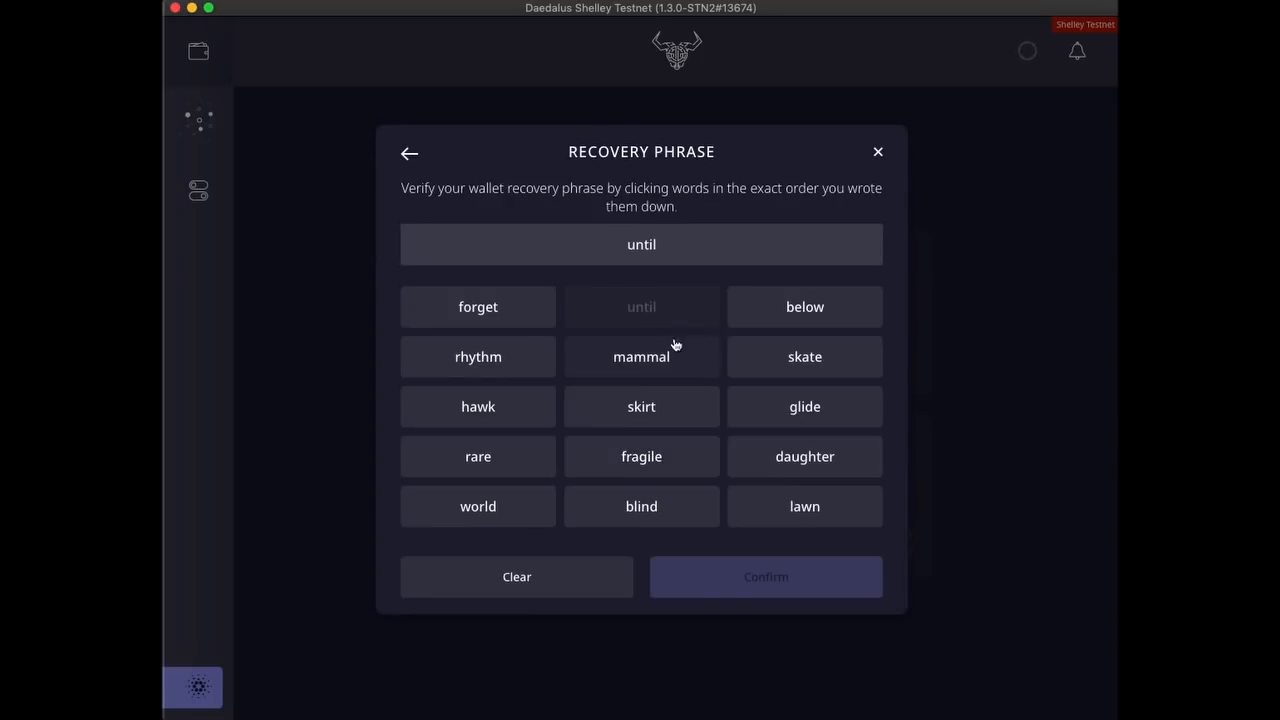
click(804, 406)
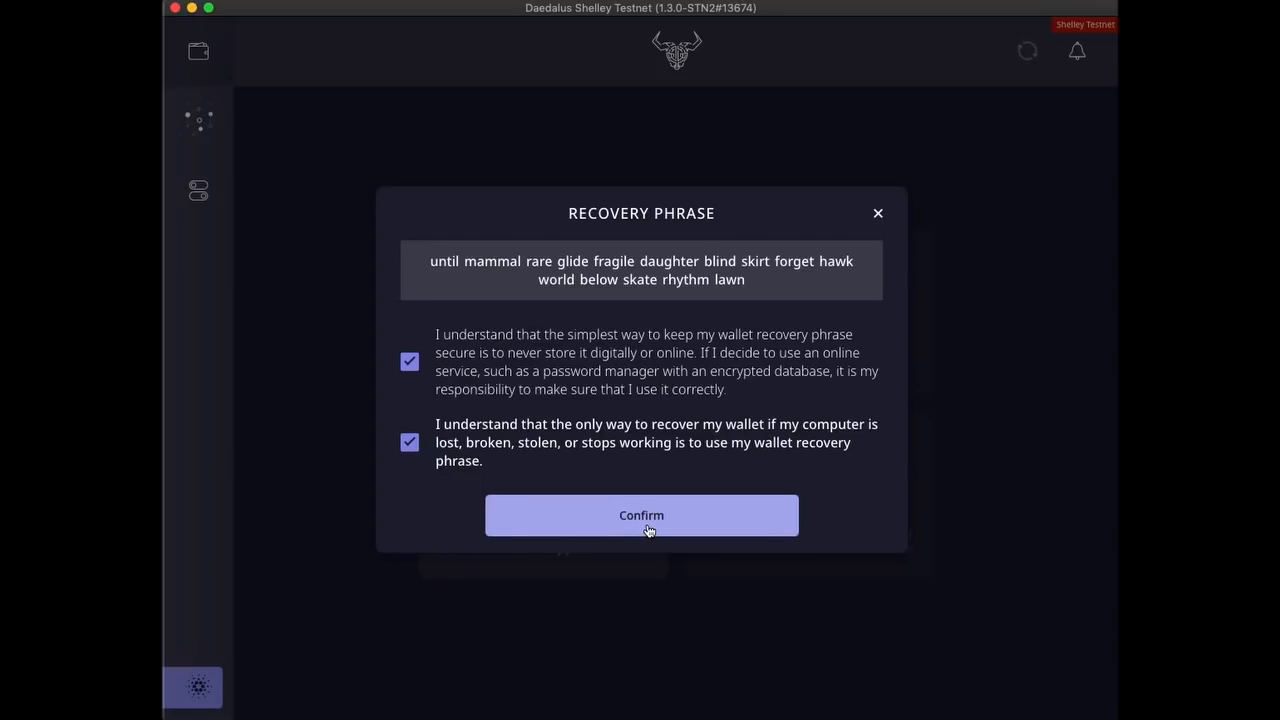
click(640, 516)
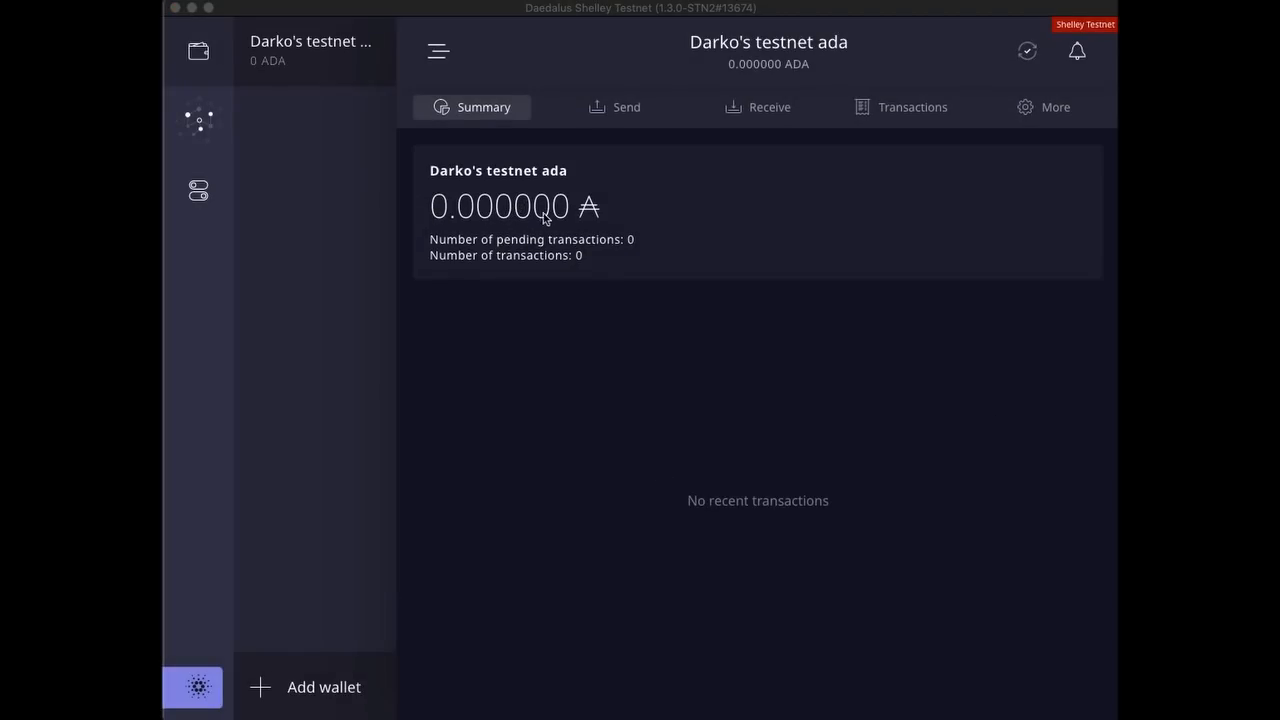
mouse_move(490, 218)
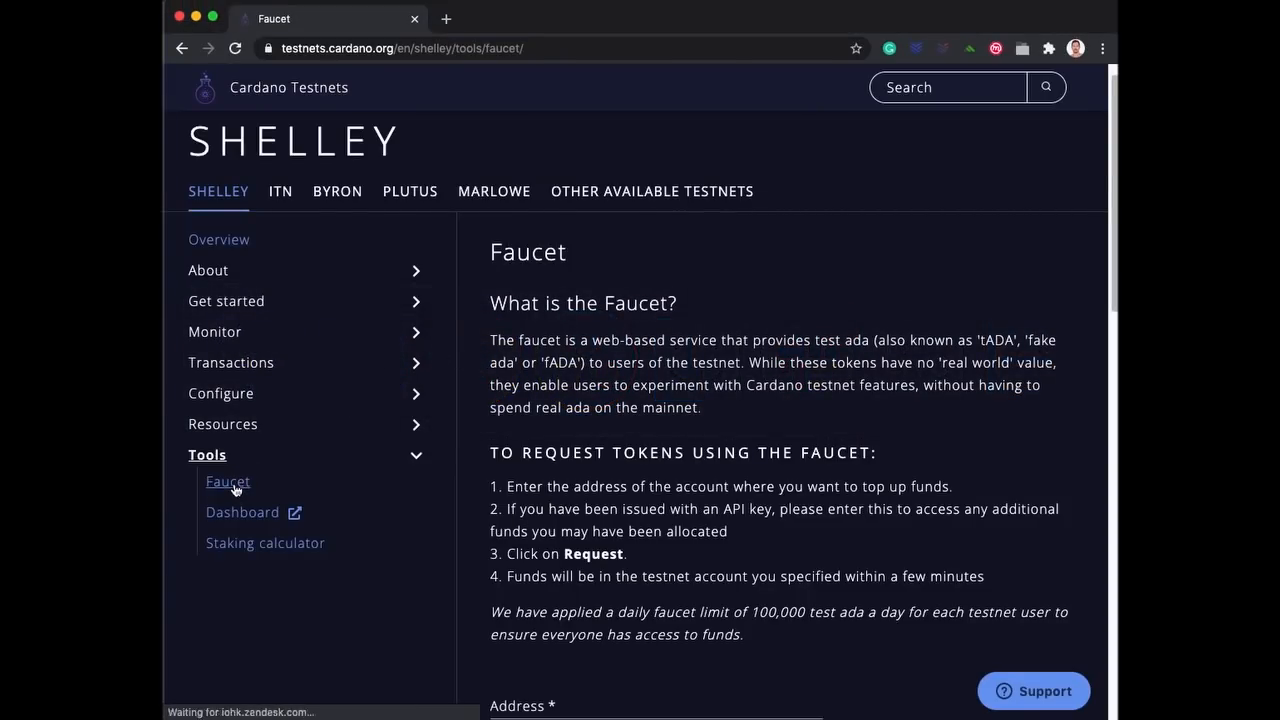
Pass the reCAPTCHA and submit REQUEST FUNDS on the faucet for the wallet address.
scroll(down, 3)
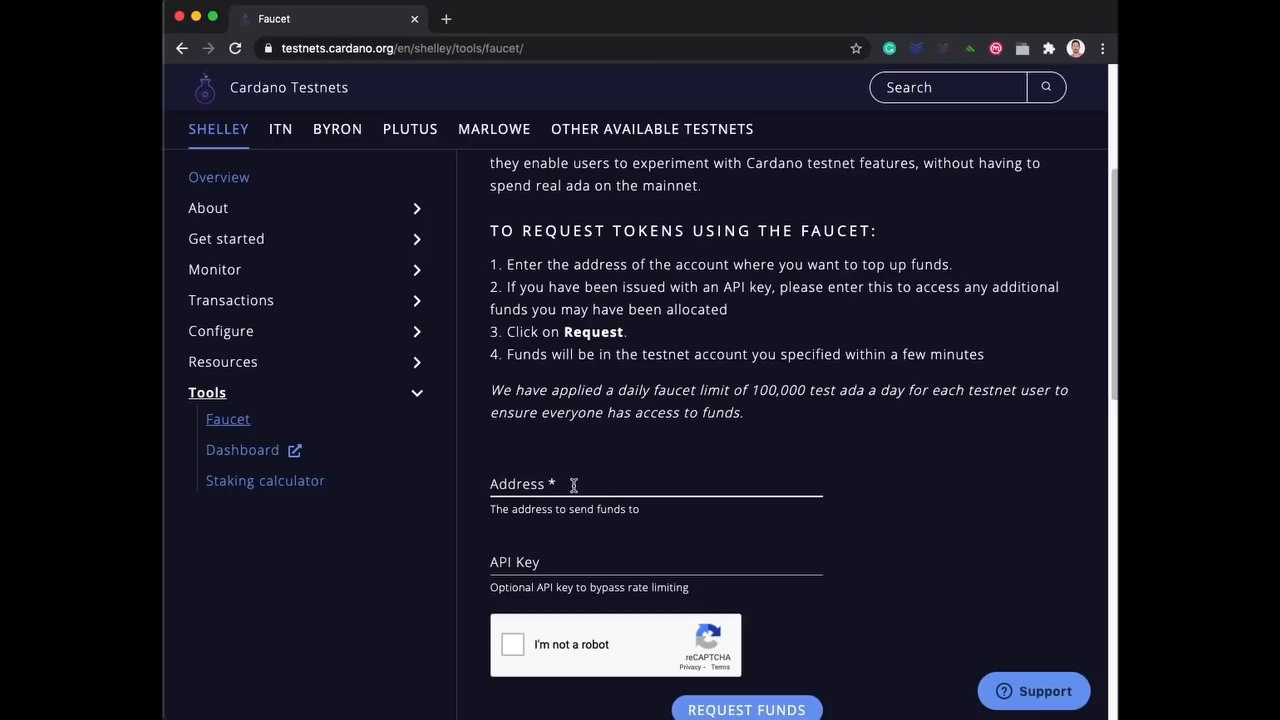
click(656, 500)
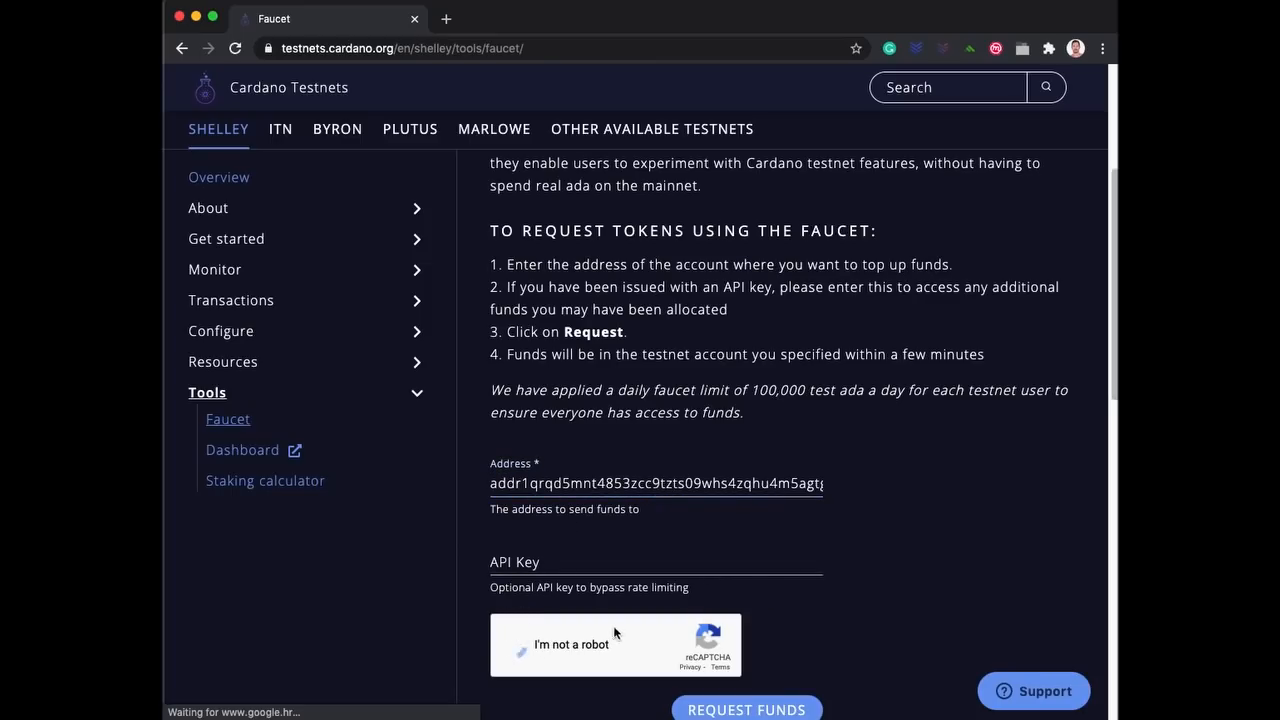
click(516, 644)
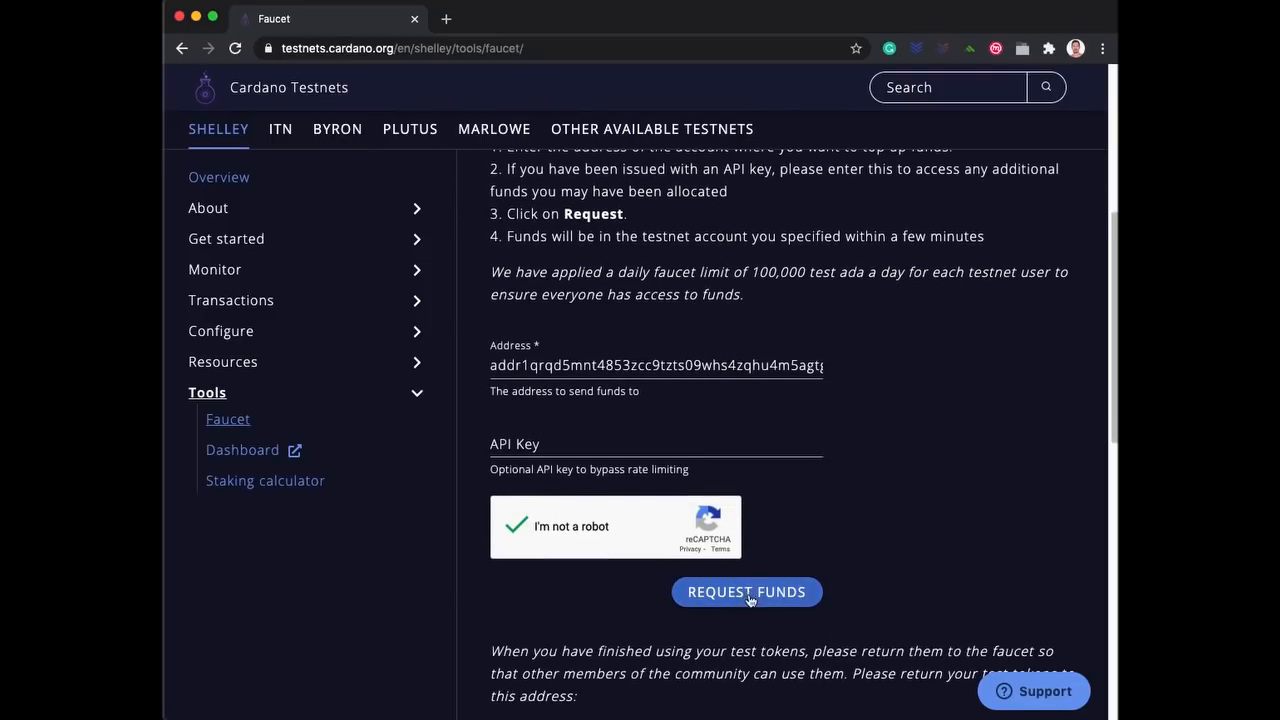
click(748, 592)
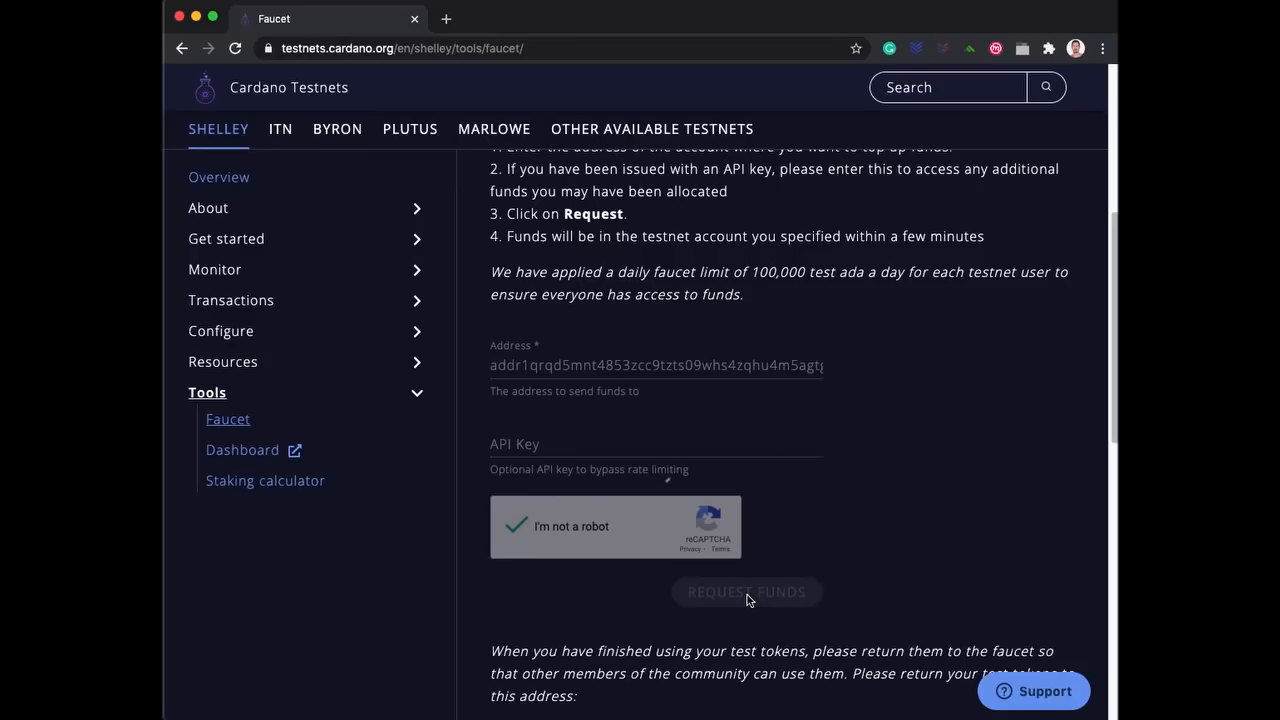
click(748, 592)
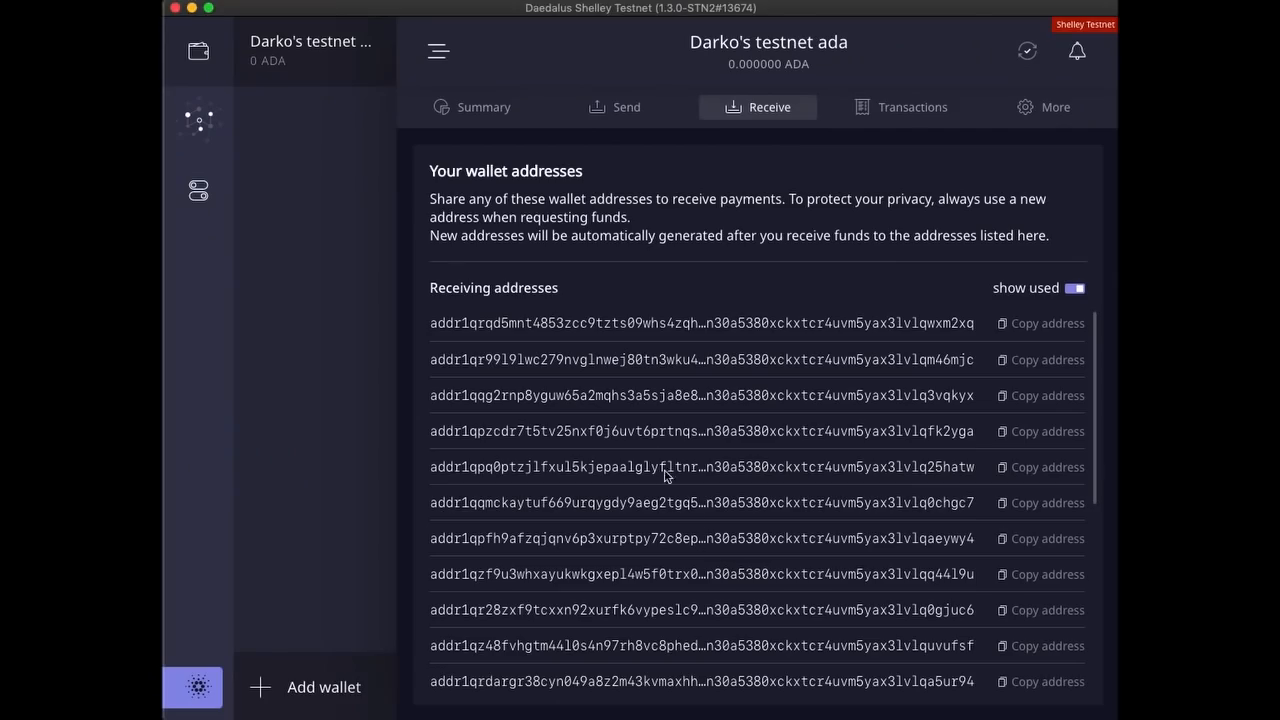
Check the 100,000 ADA balance on Summary and expand the 'Ada received' transaction details.
click(484, 108)
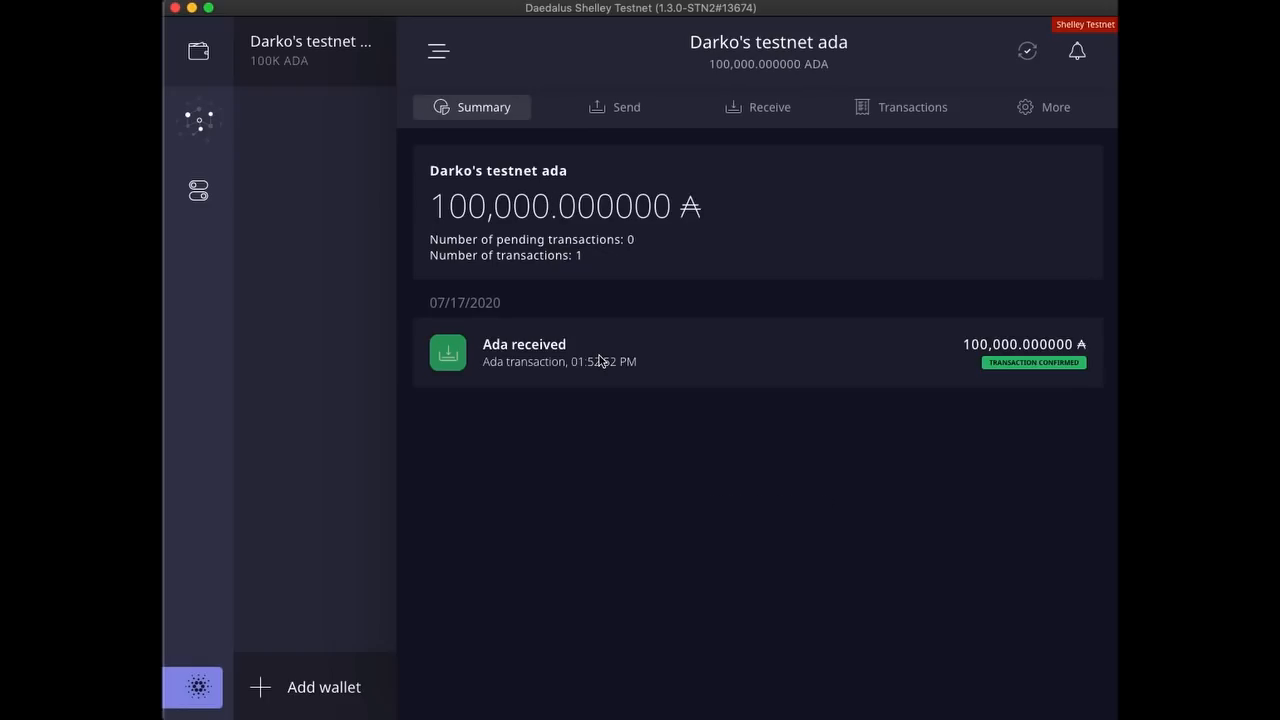
click(548, 348)
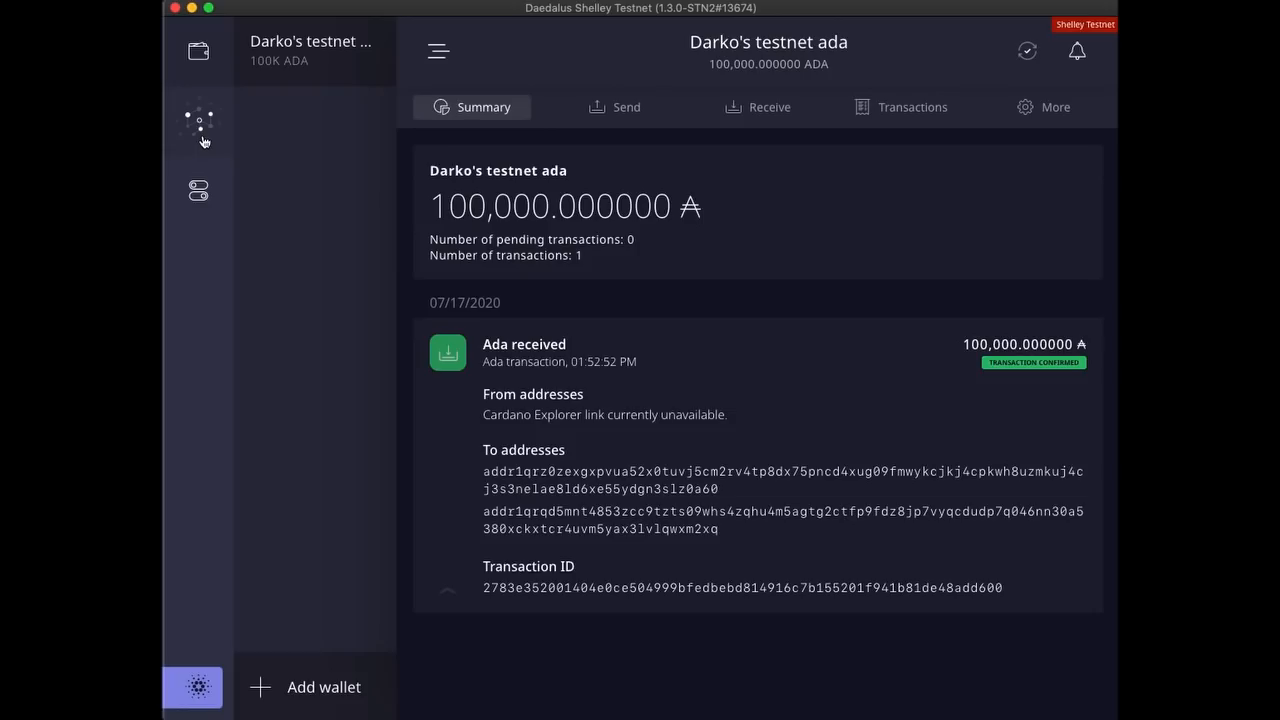
Show the Delegation center with the epoch countdown and the wallet still undelegated.
click(196, 120)
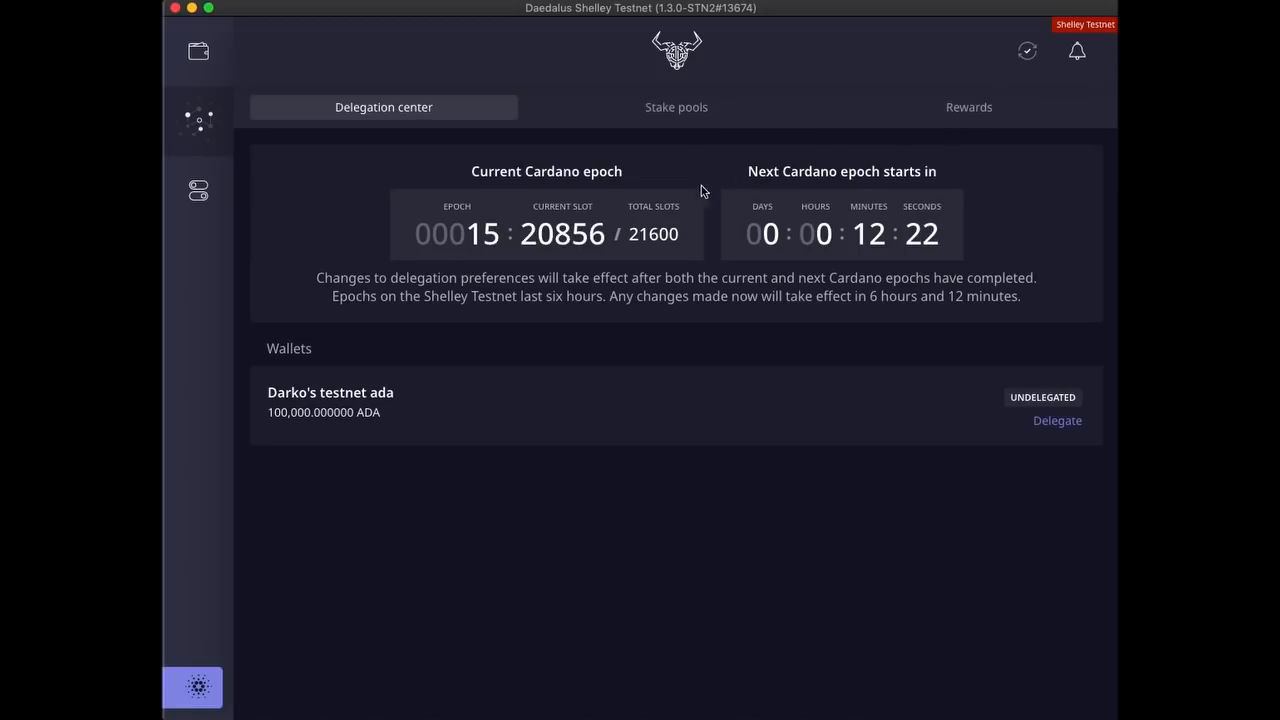
mouse_move(528, 264)
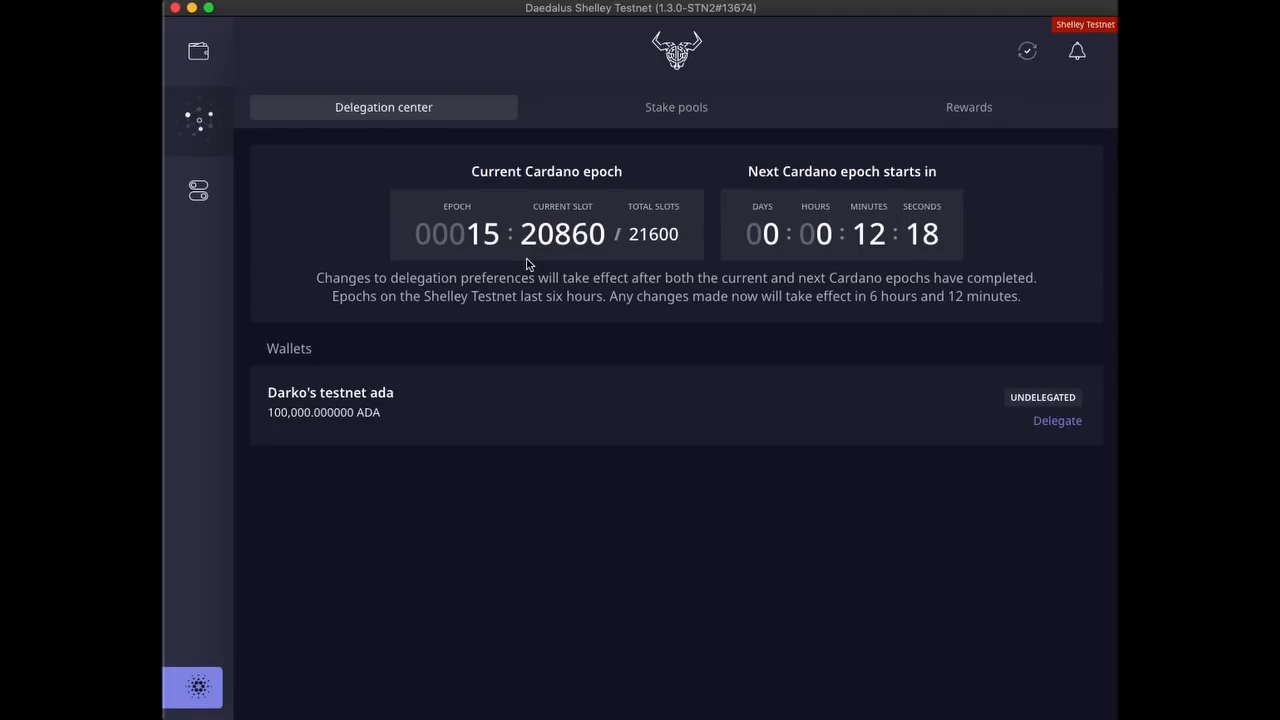
mouse_move(836, 268)
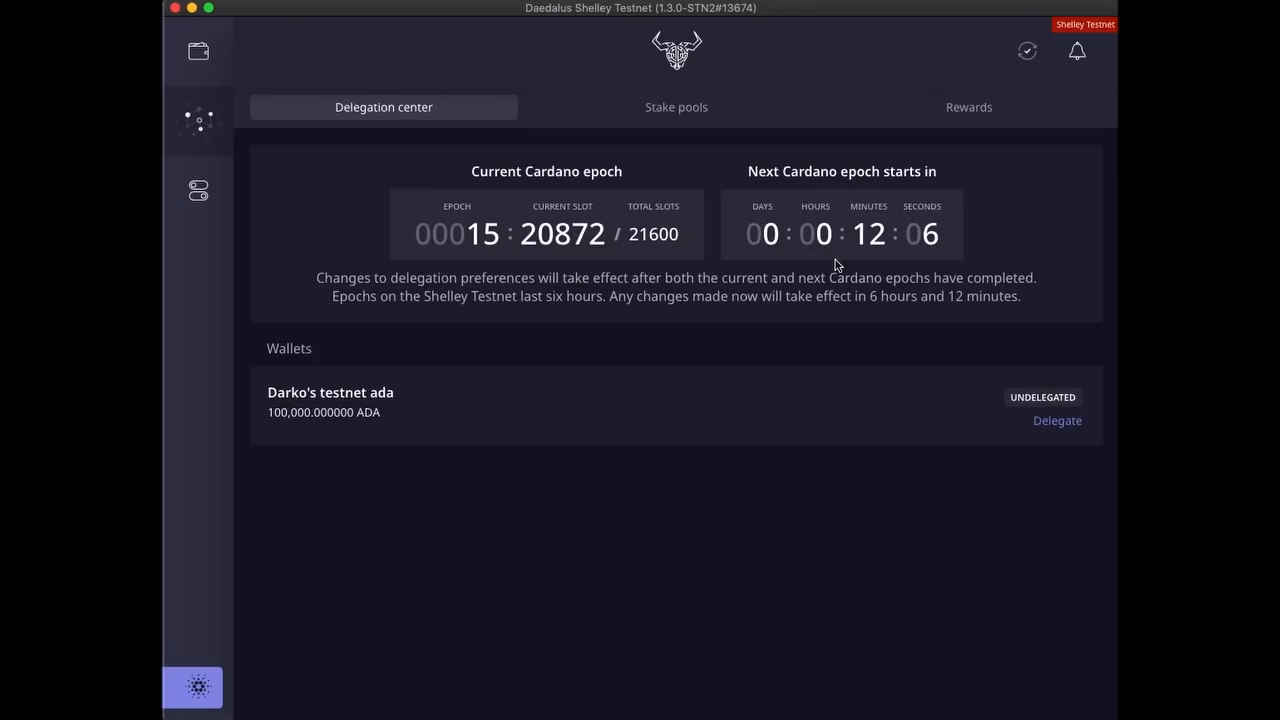
mouse_move(536, 324)
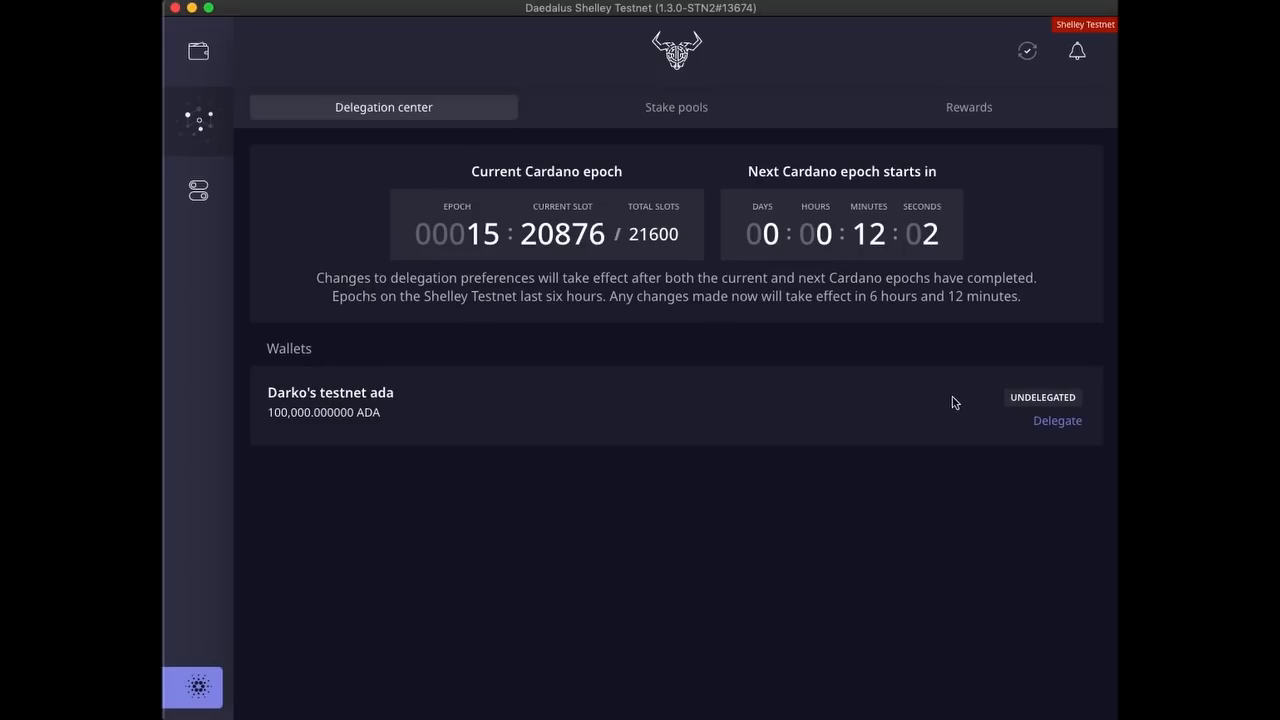
mouse_move(1040, 408)
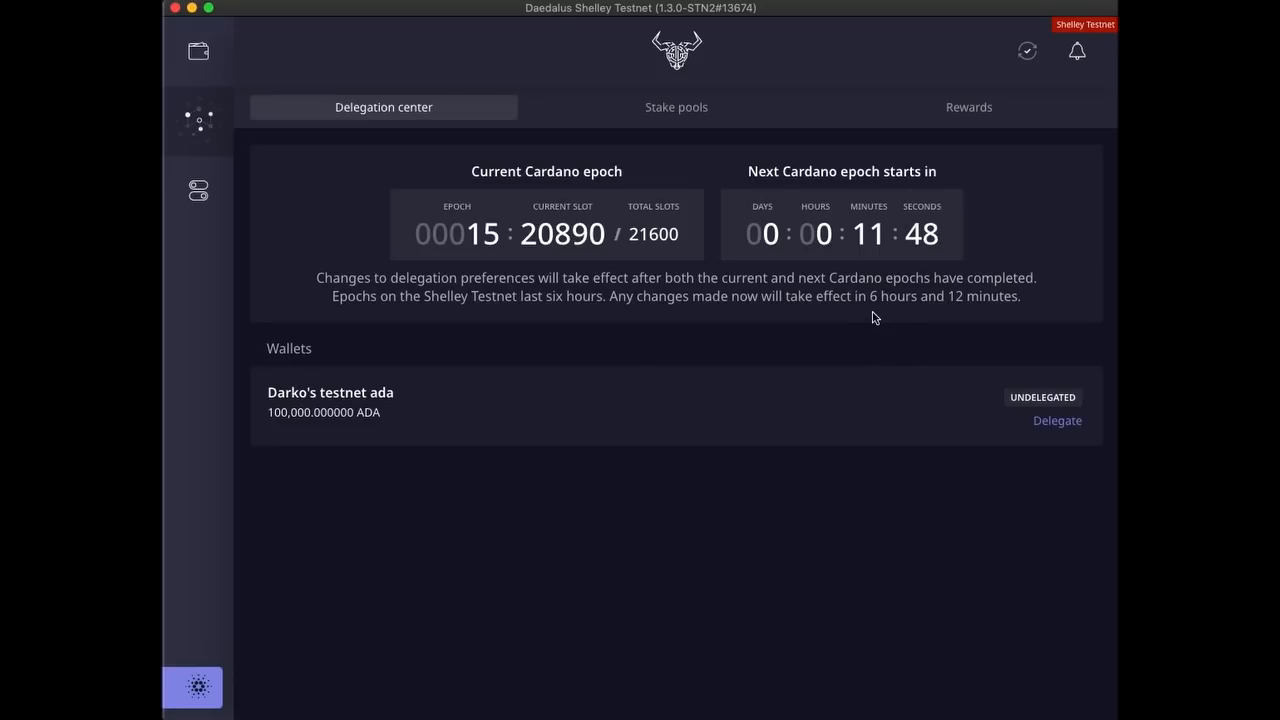
mouse_move(878, 312)
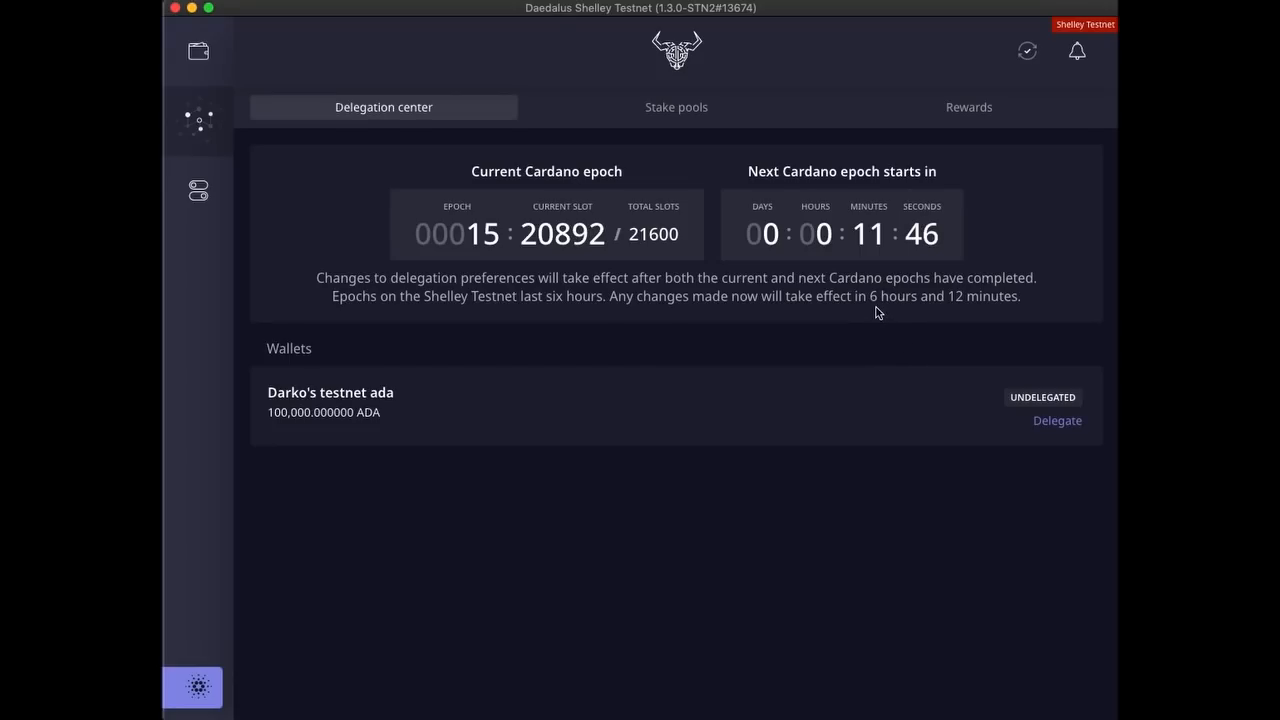
mouse_move(932, 314)
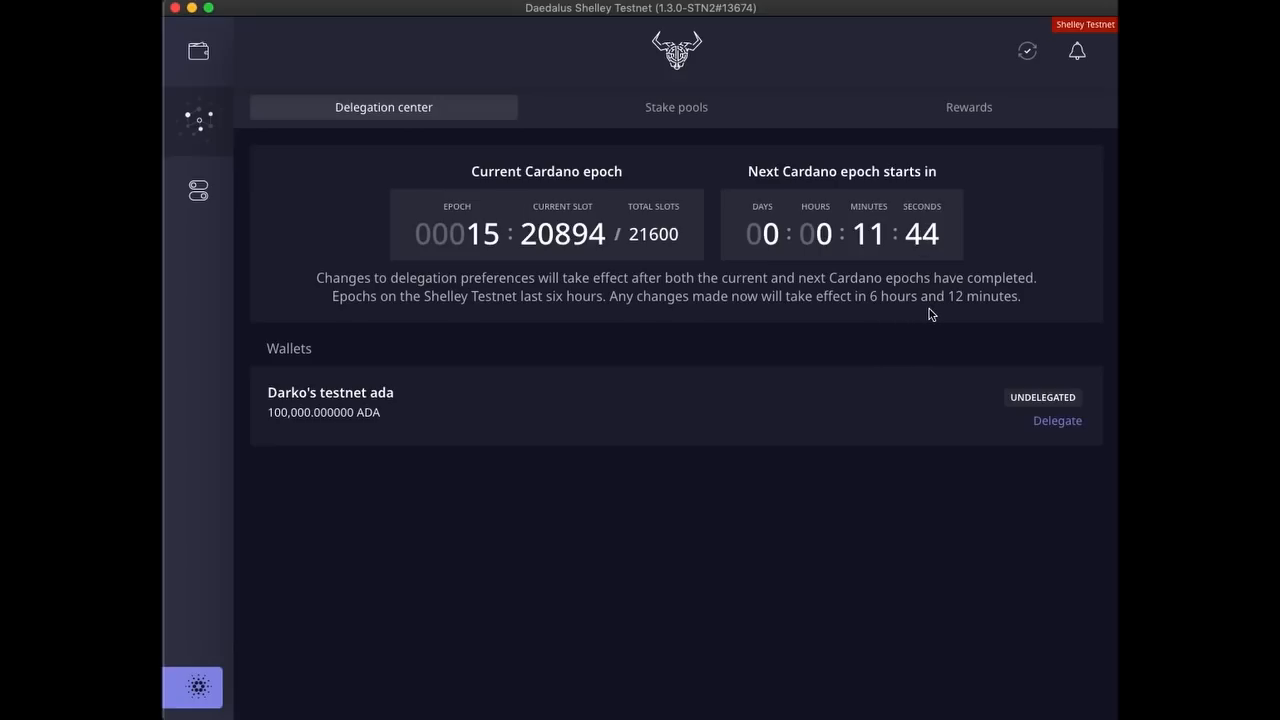
mouse_move(876, 250)
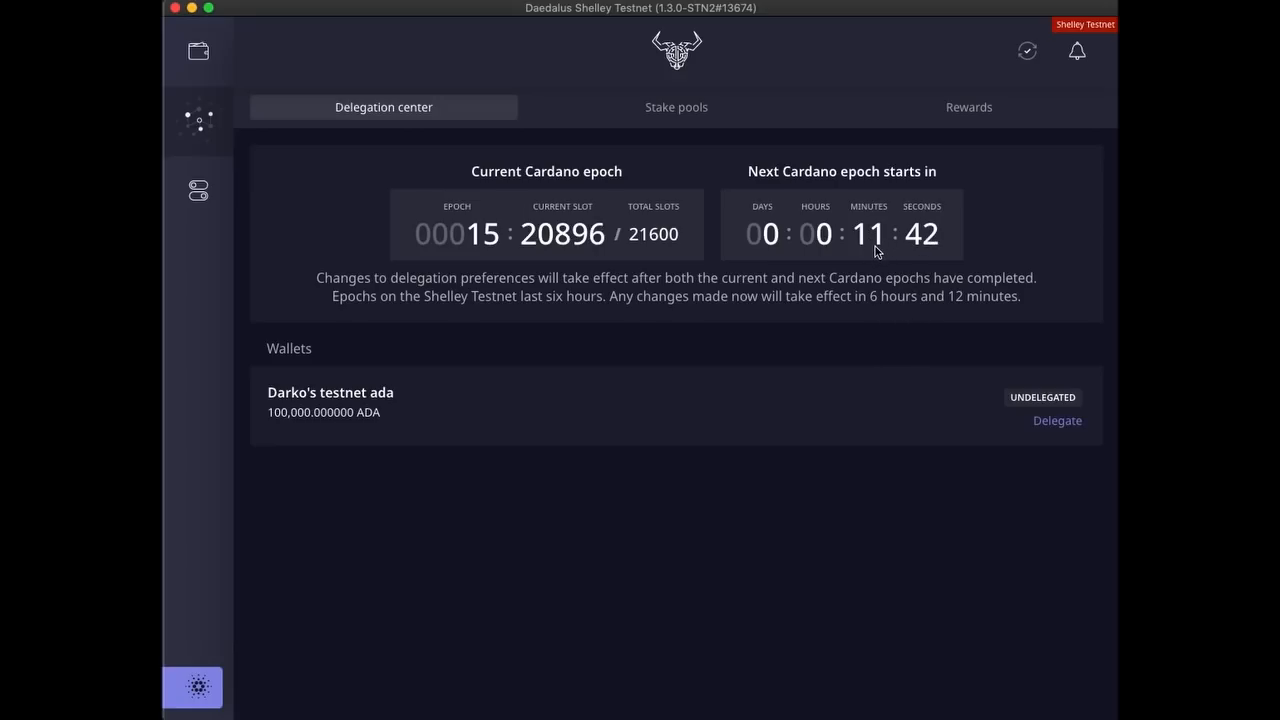
mouse_move(568, 244)
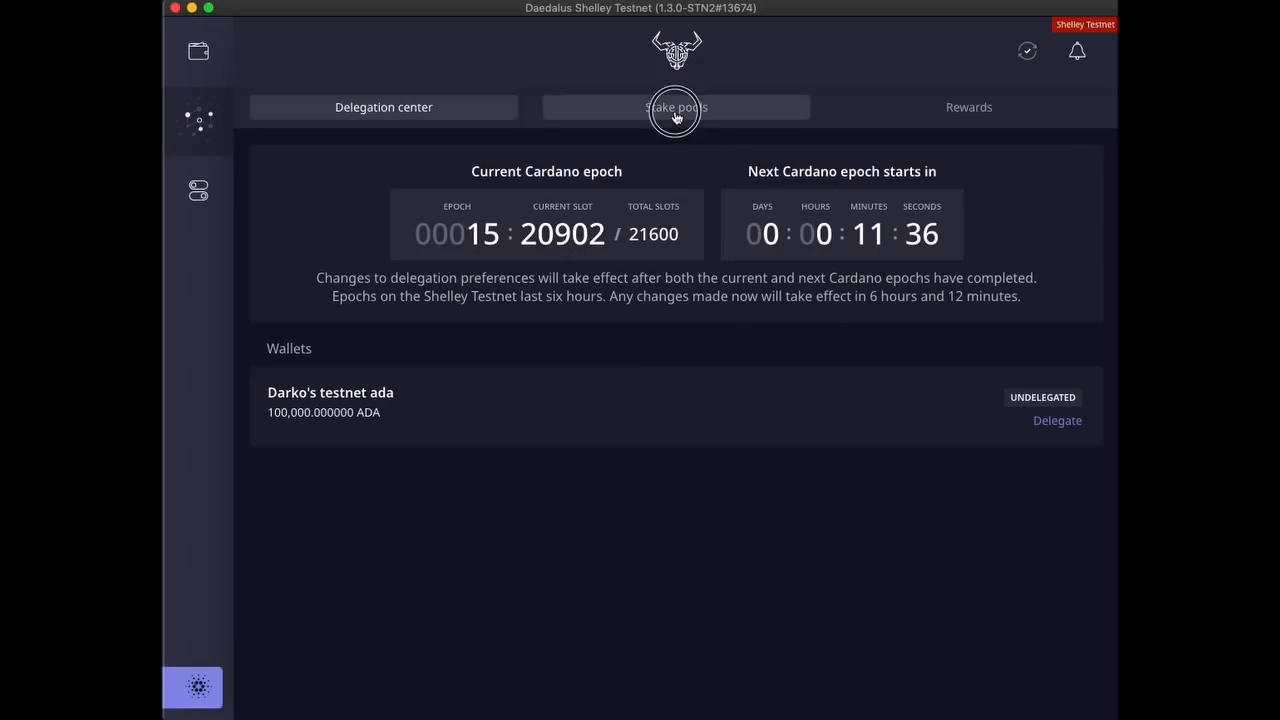
Browse the Stake pools grid of 108 ranked pools with TAPSY at rank 1.
click(676, 108)
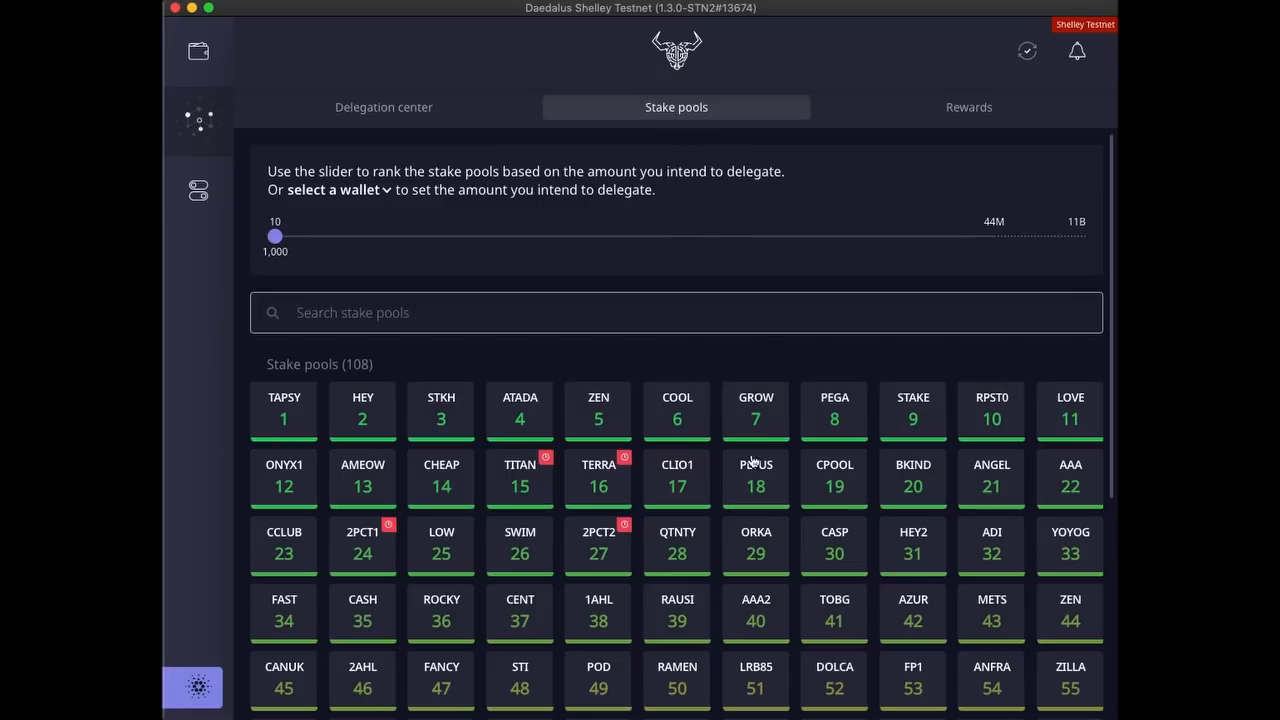
scroll(down, 3)
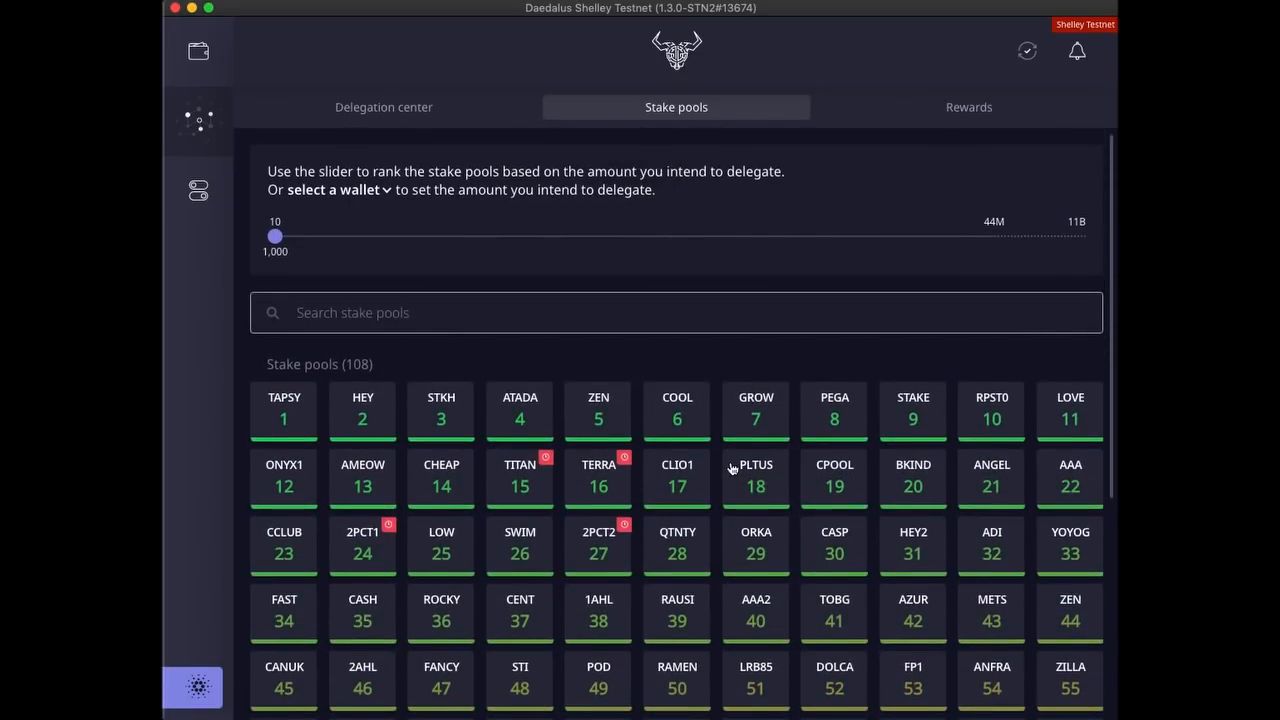
mouse_move(700, 458)
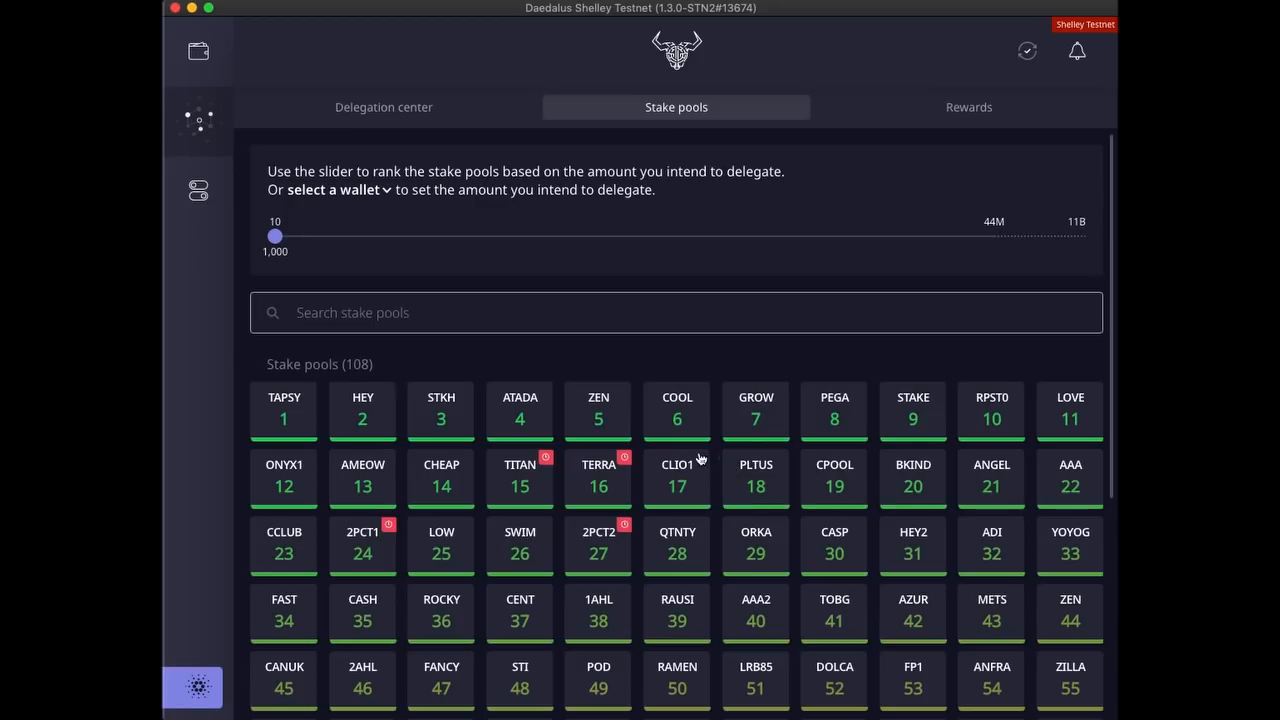
mouse_move(584, 424)
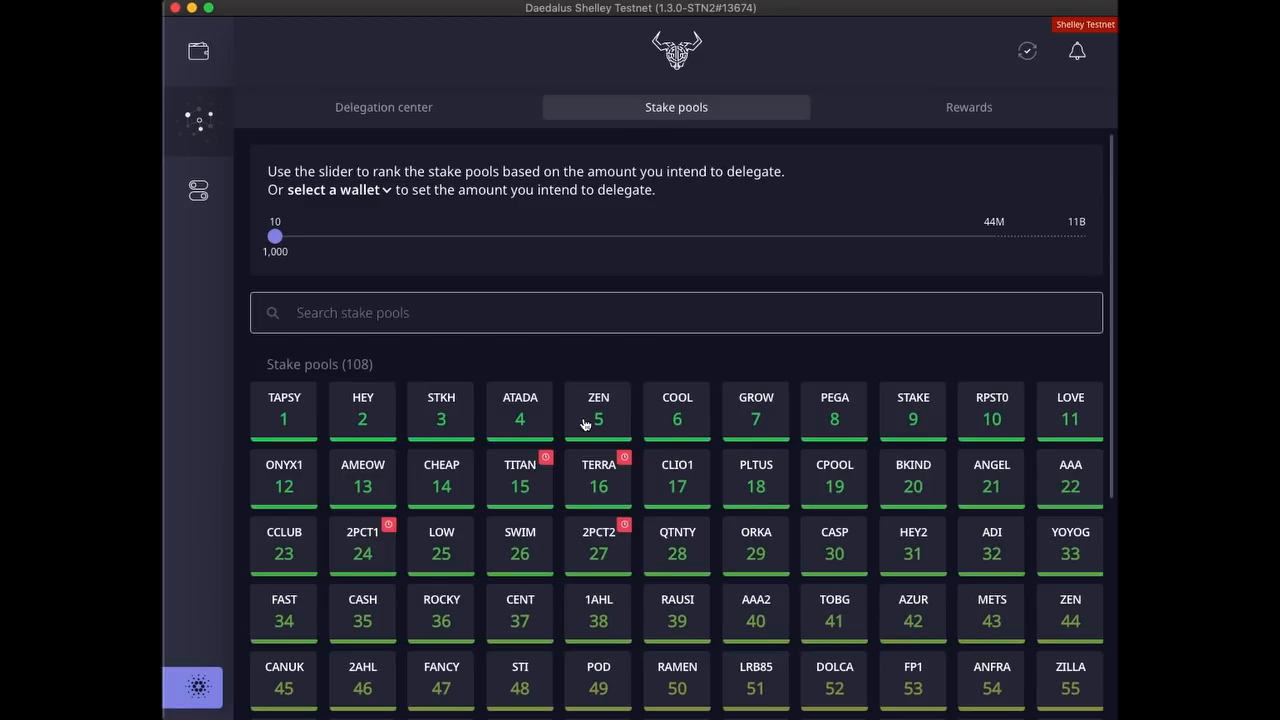
mouse_move(290, 416)
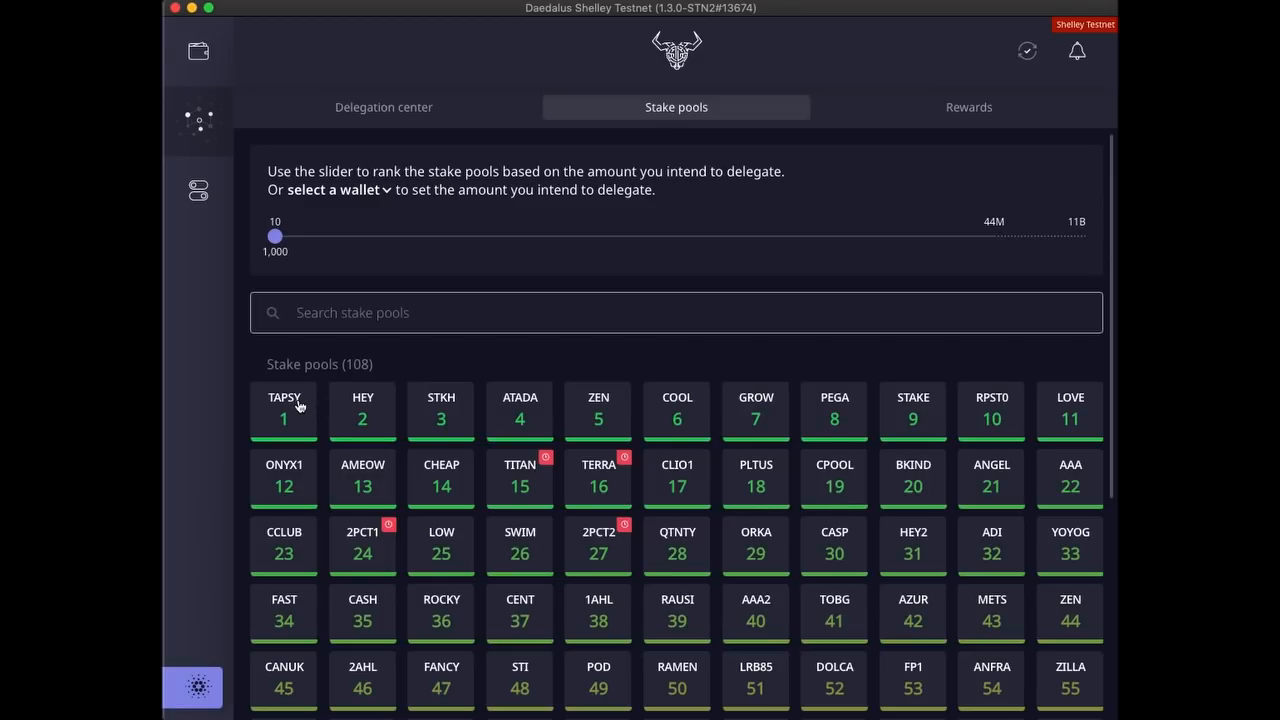
mouse_move(440, 424)
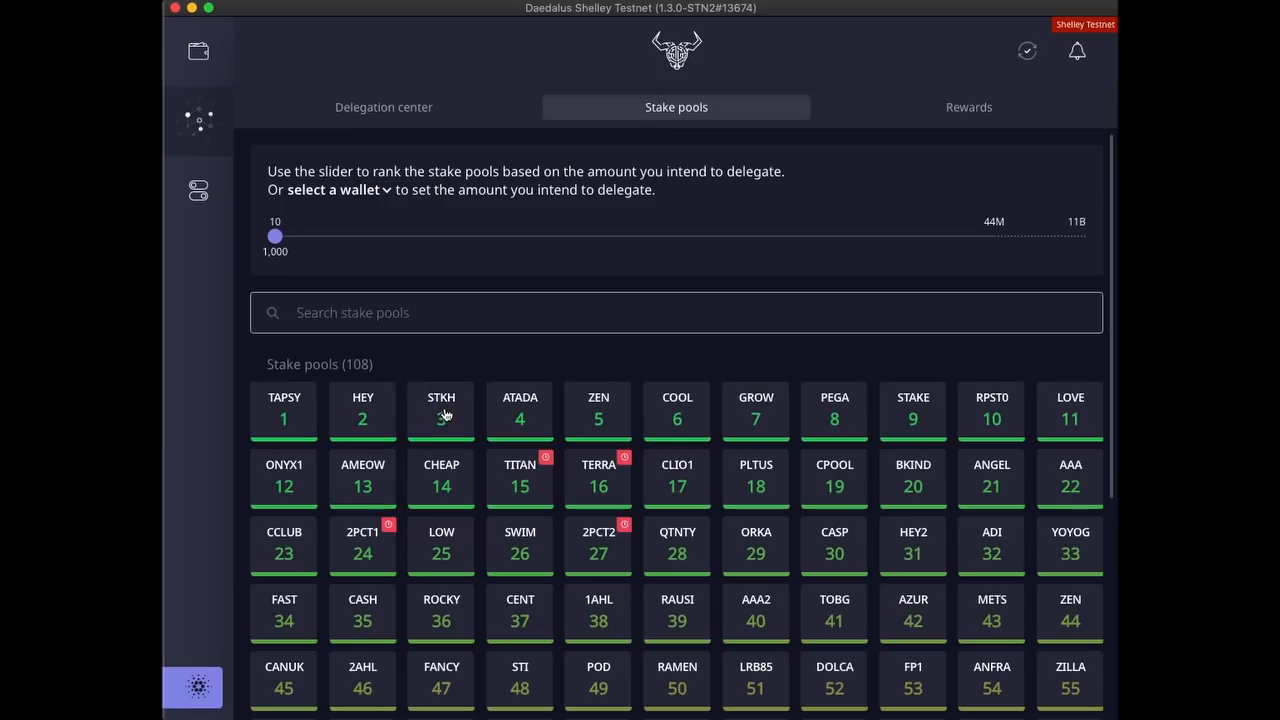
mouse_move(452, 408)
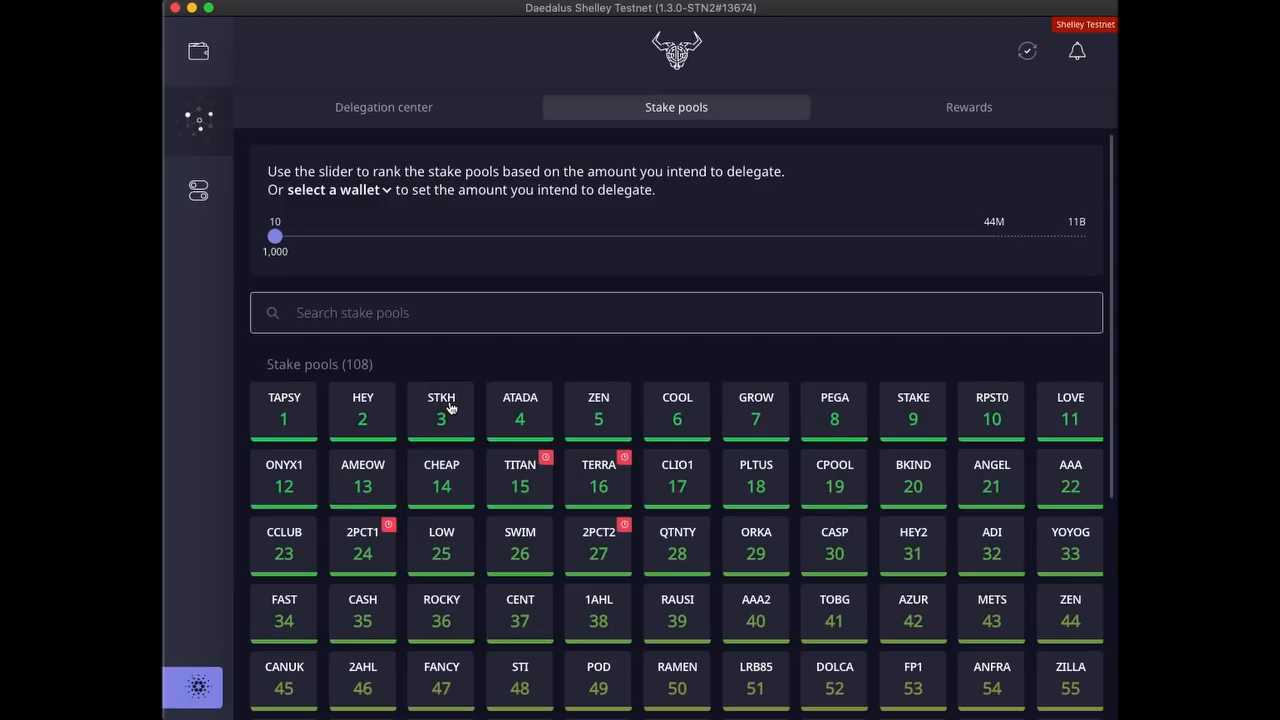
mouse_move(292, 424)
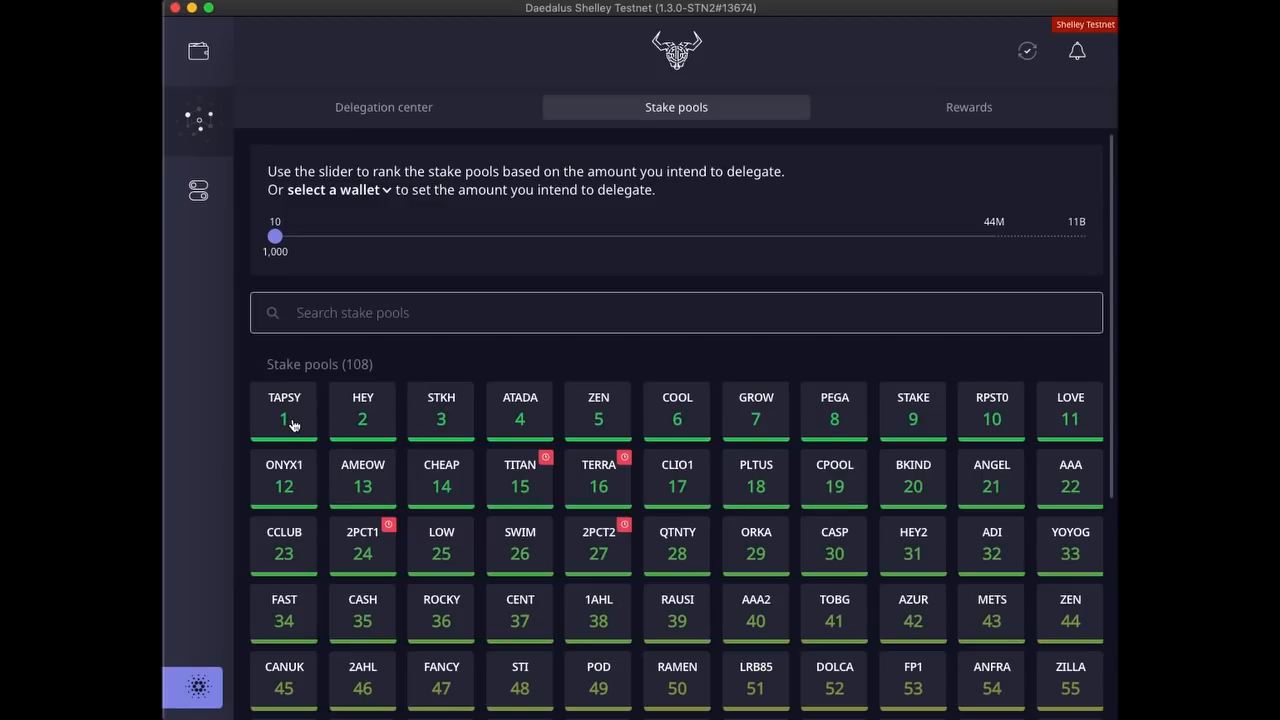
mouse_move(364, 428)
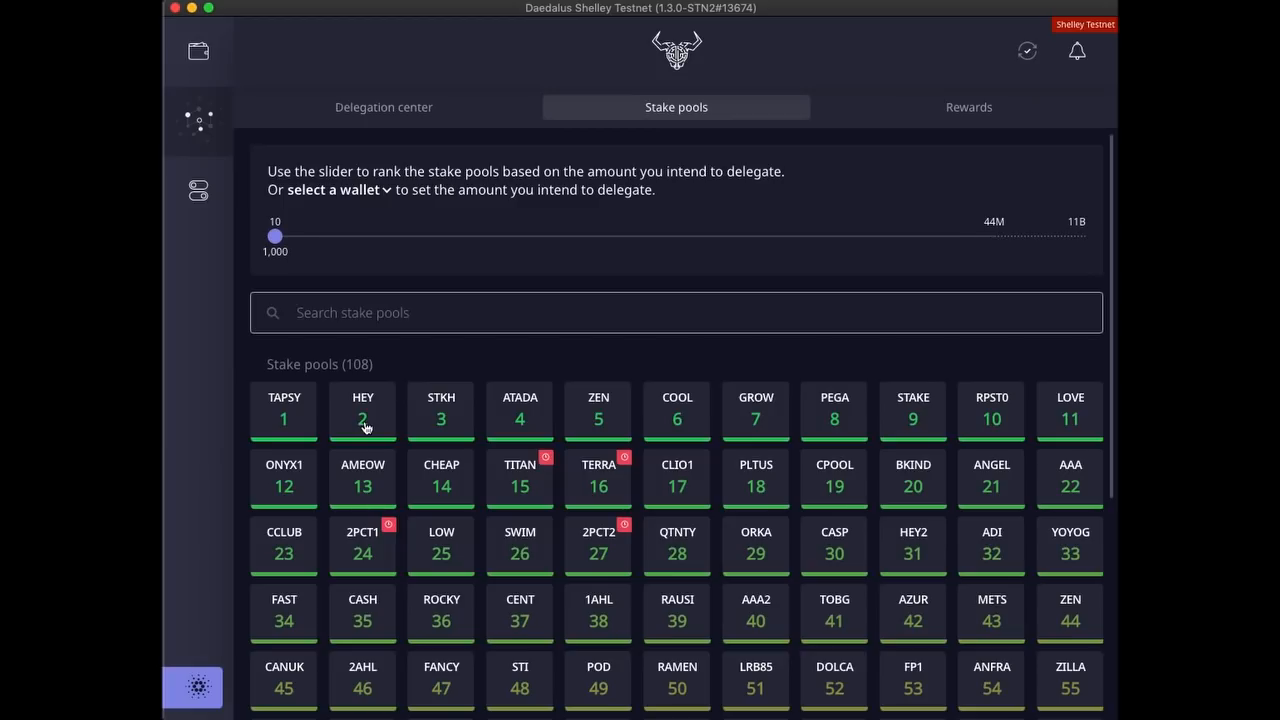
mouse_move(378, 422)
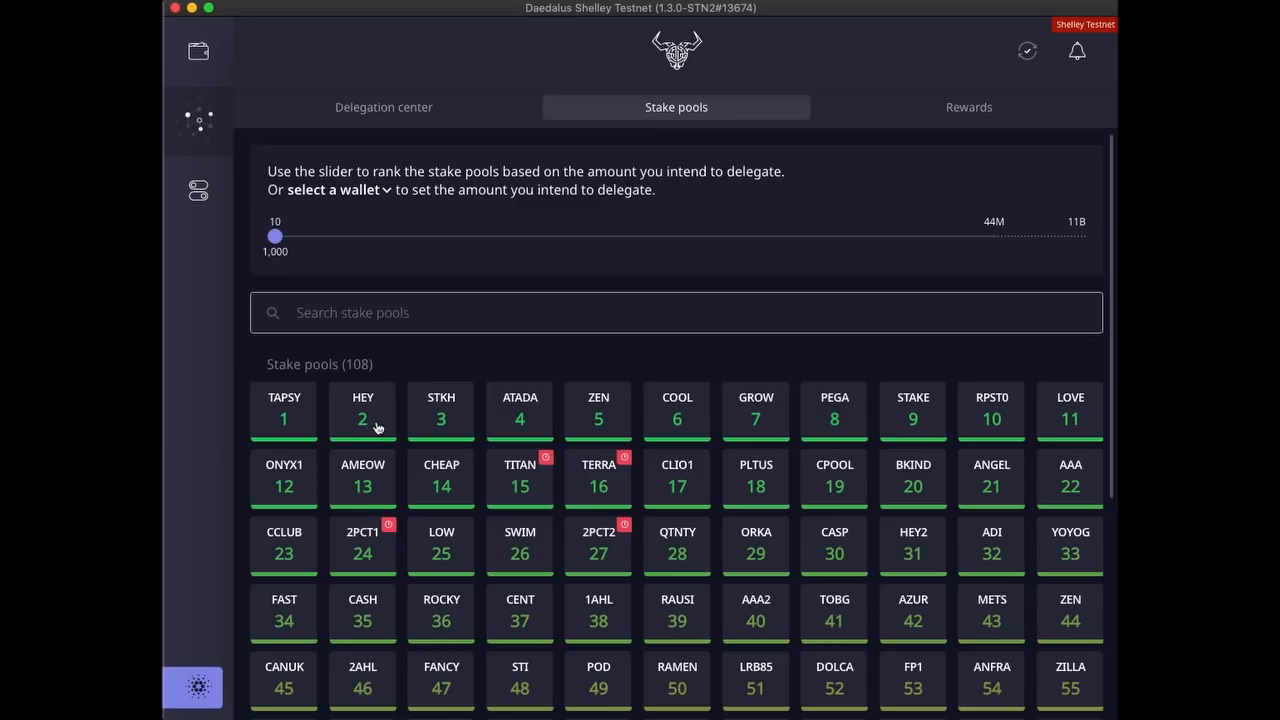
scroll(down, 3)
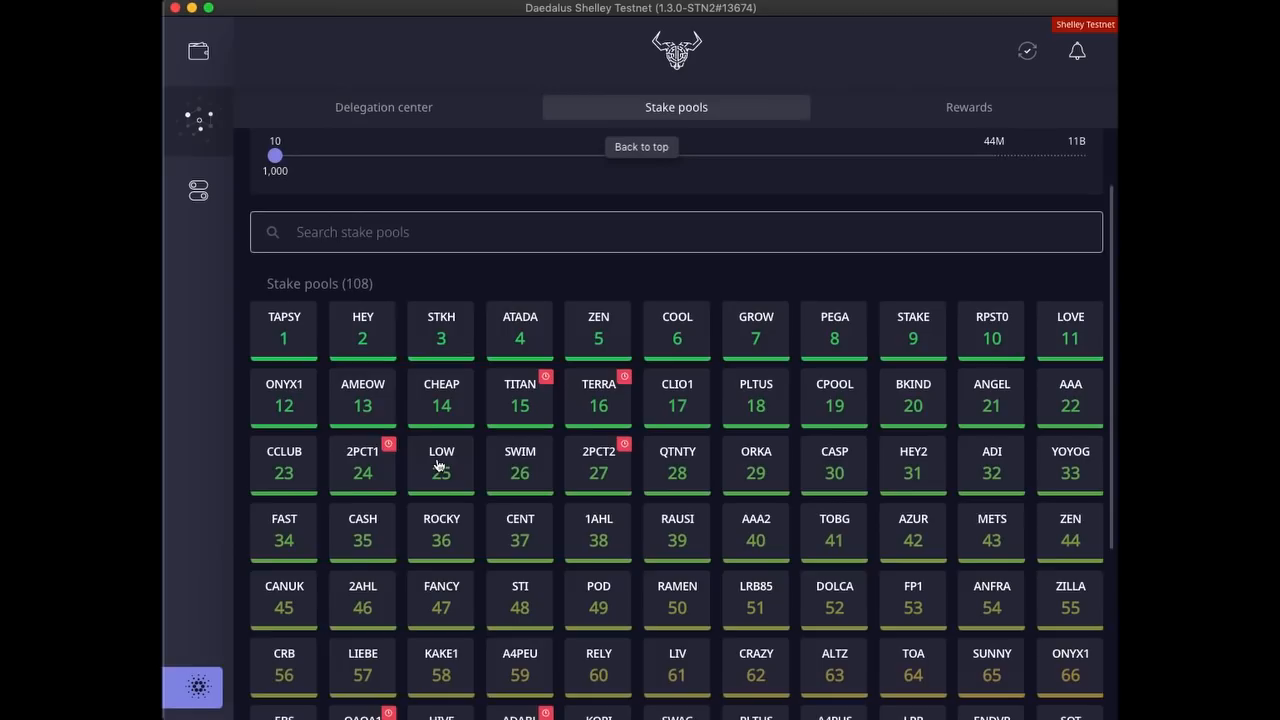
scroll(down, 3)
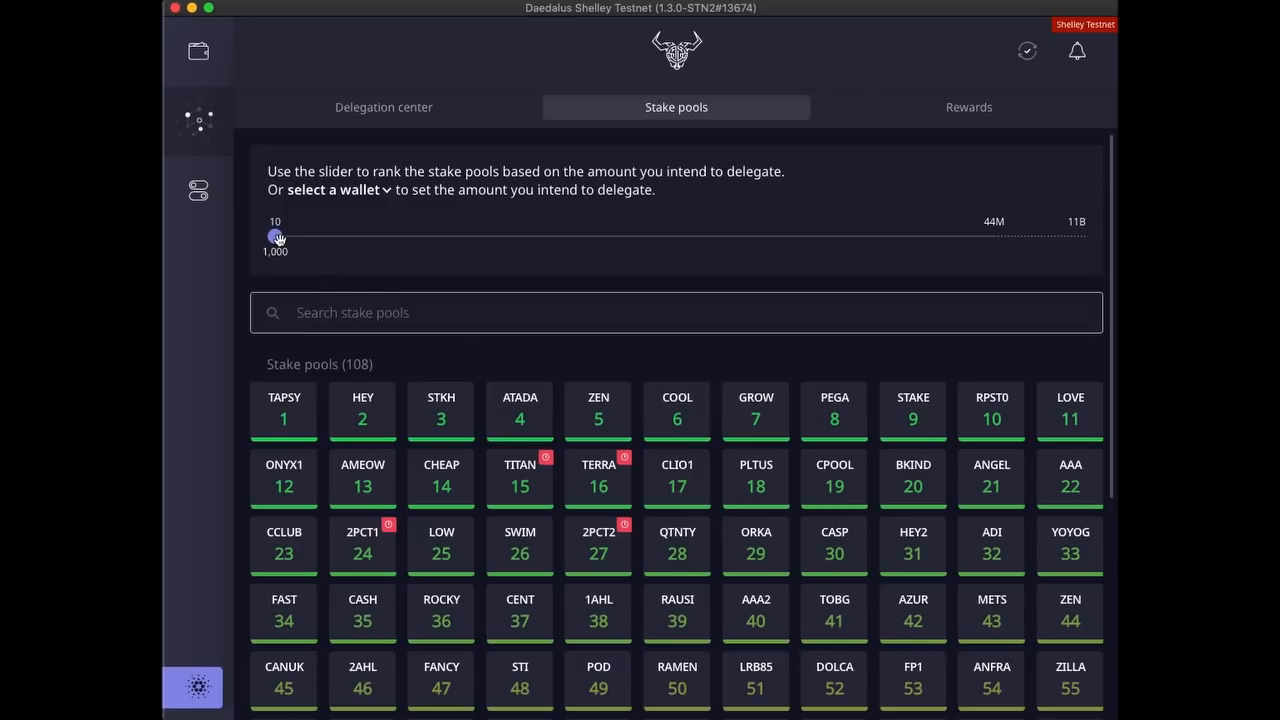
Try ranking by ~15M and the wallet's 100,000 ADA, then set 44,000,000 ADA saturation.
drag(276, 236, 528, 236)
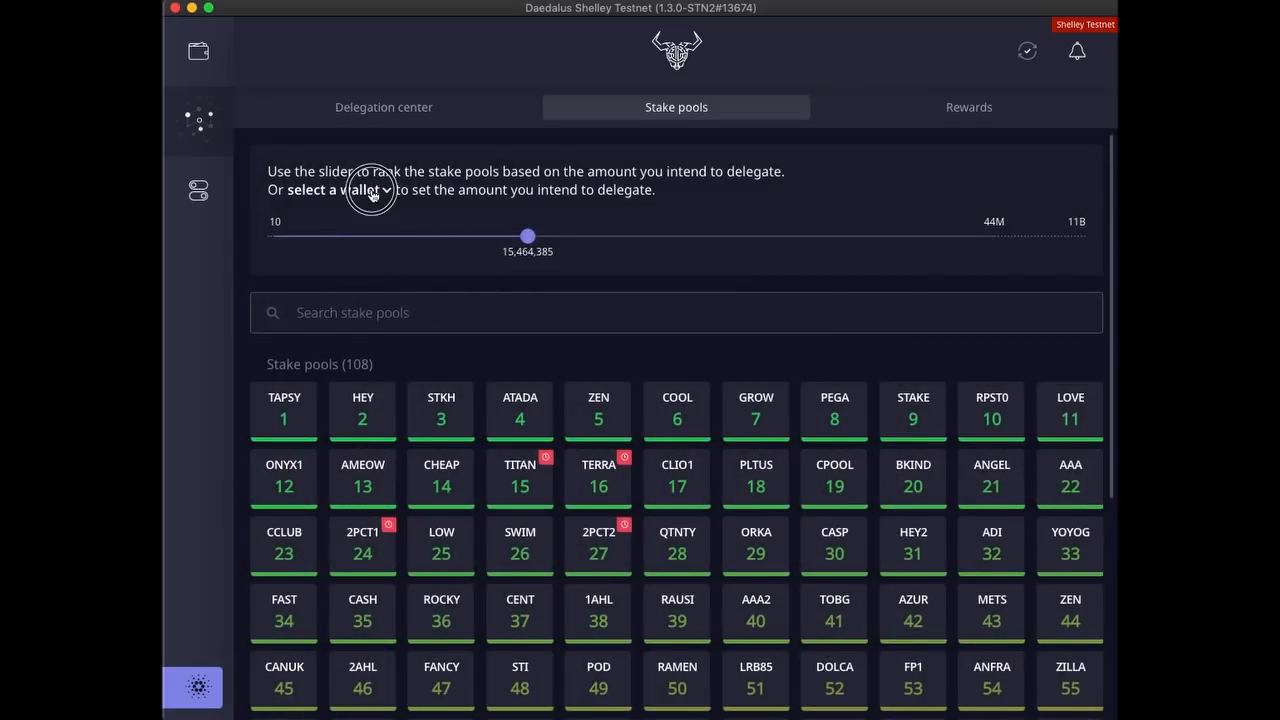
drag(528, 236, 276, 236)
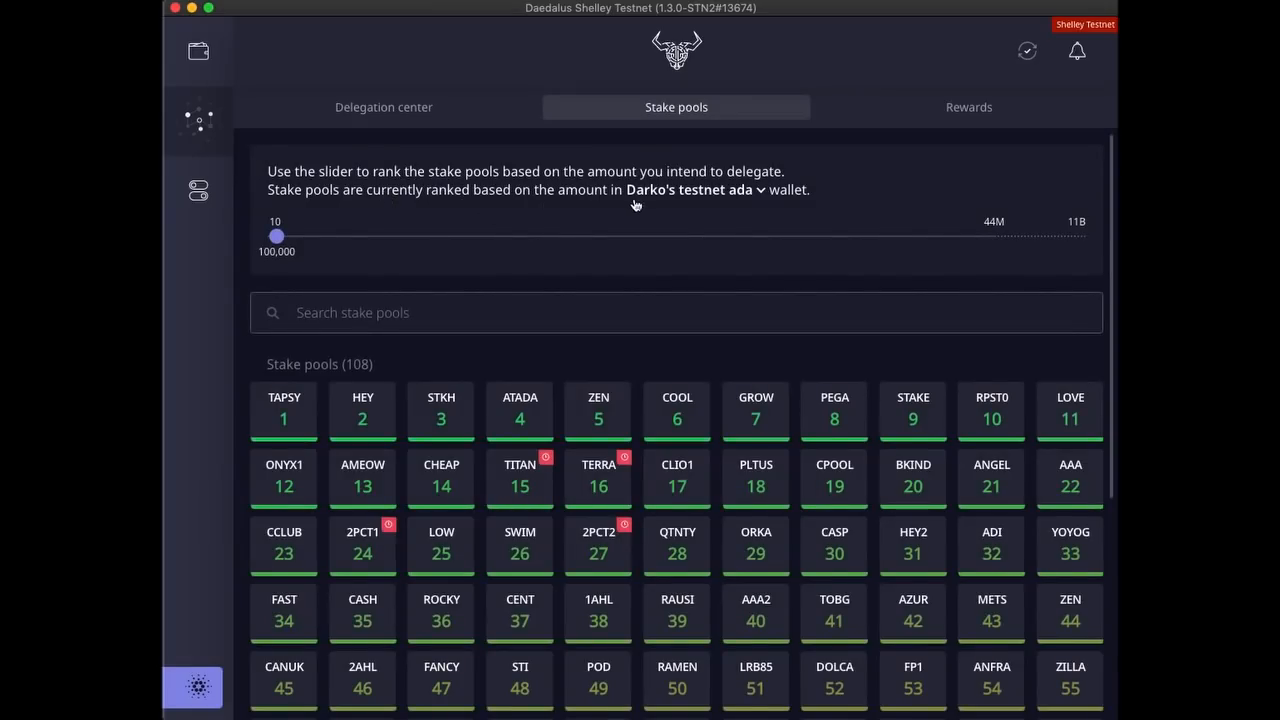
click(690, 190)
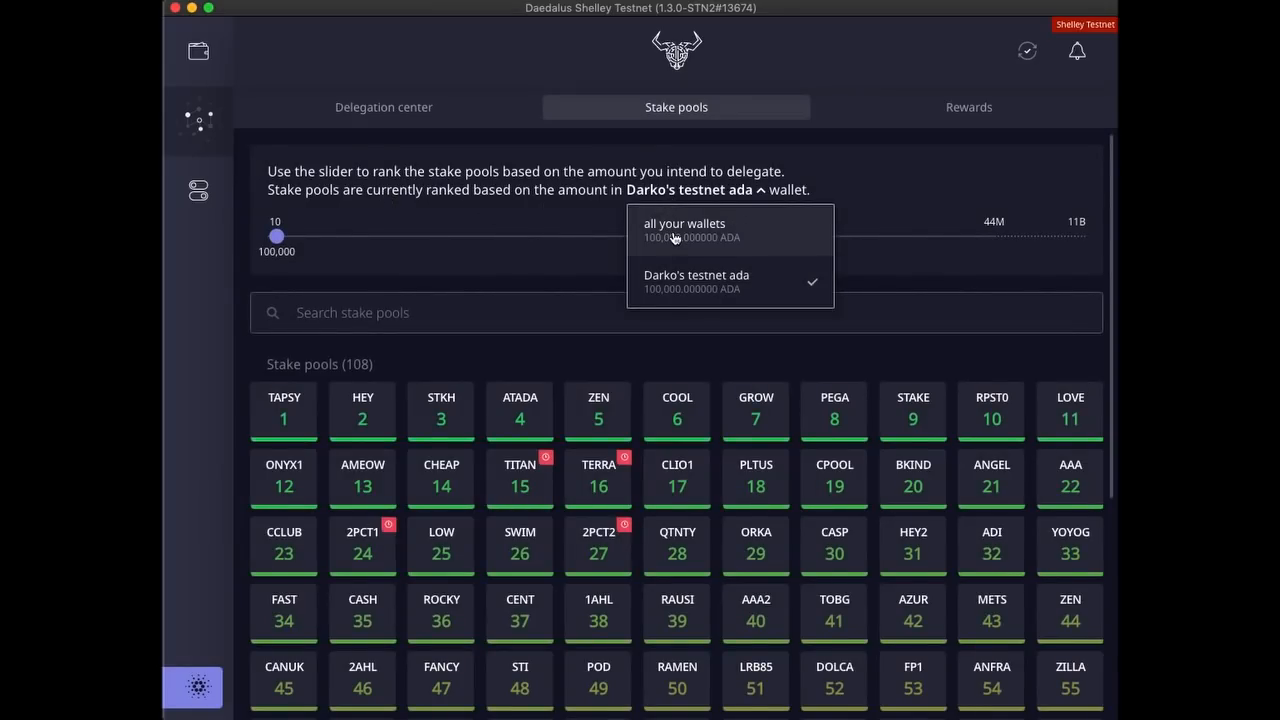
click(684, 230)
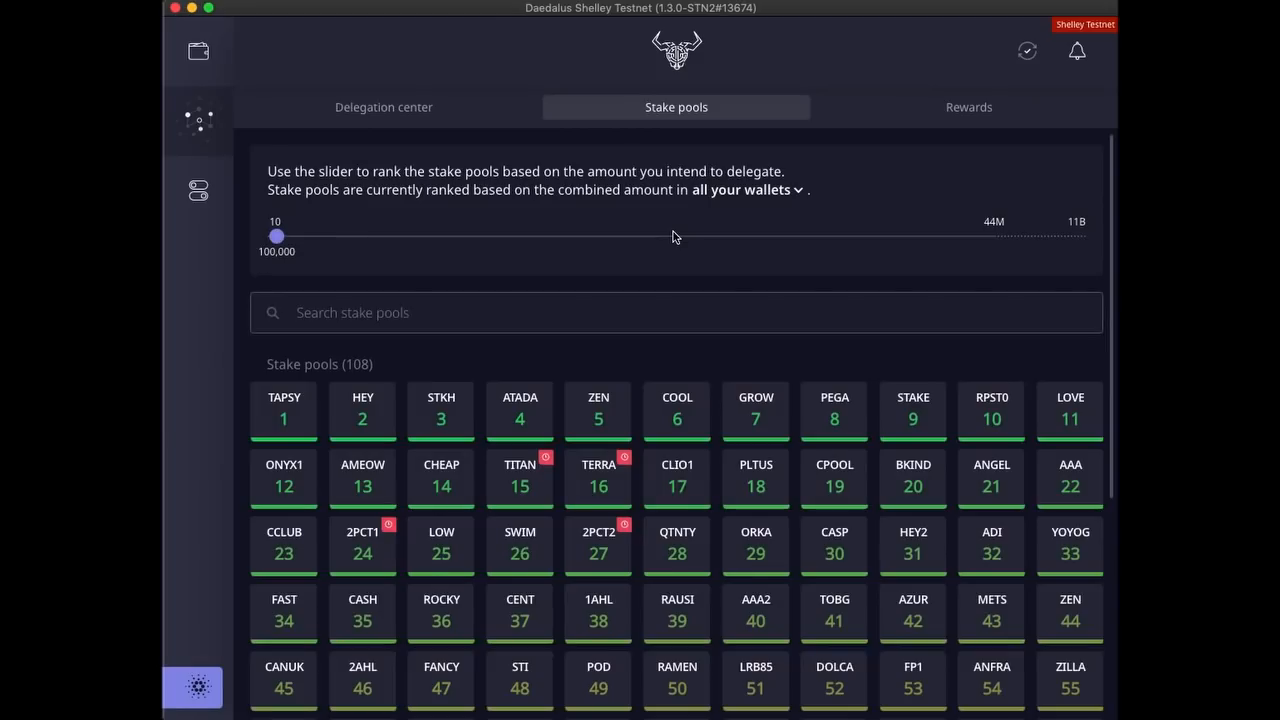
mouse_move(608, 232)
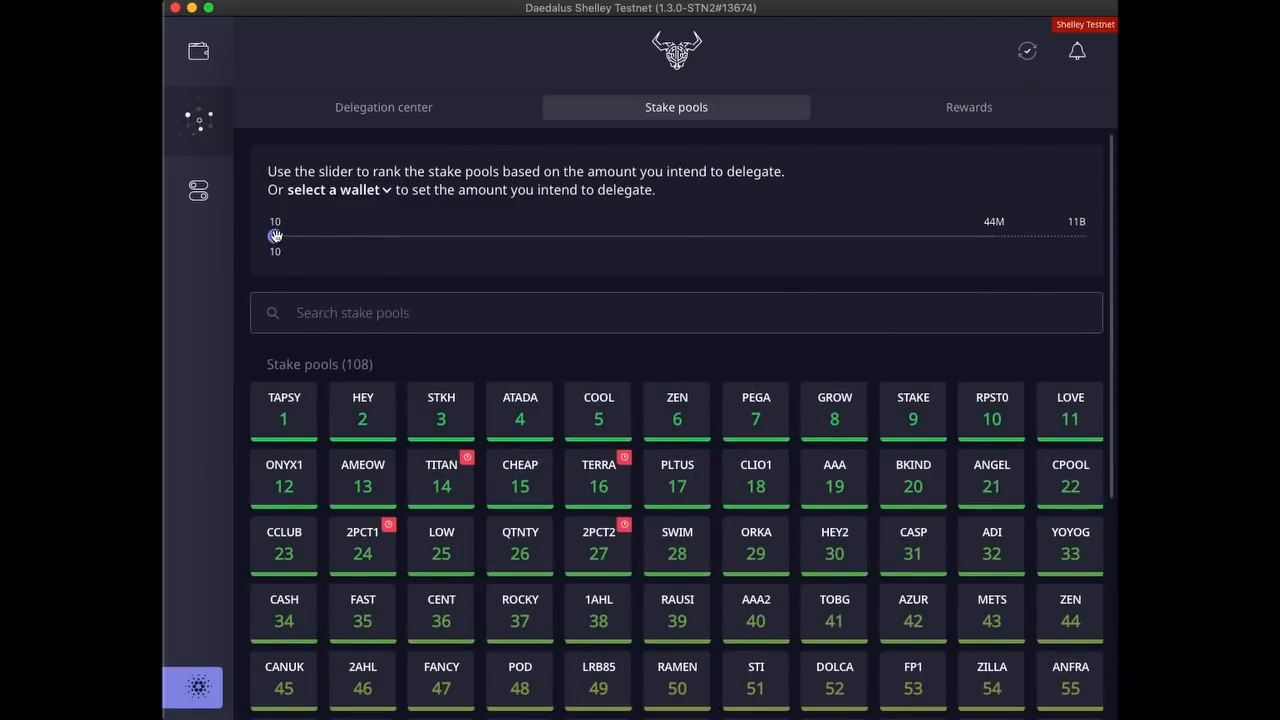
drag(274, 236, 992, 236)
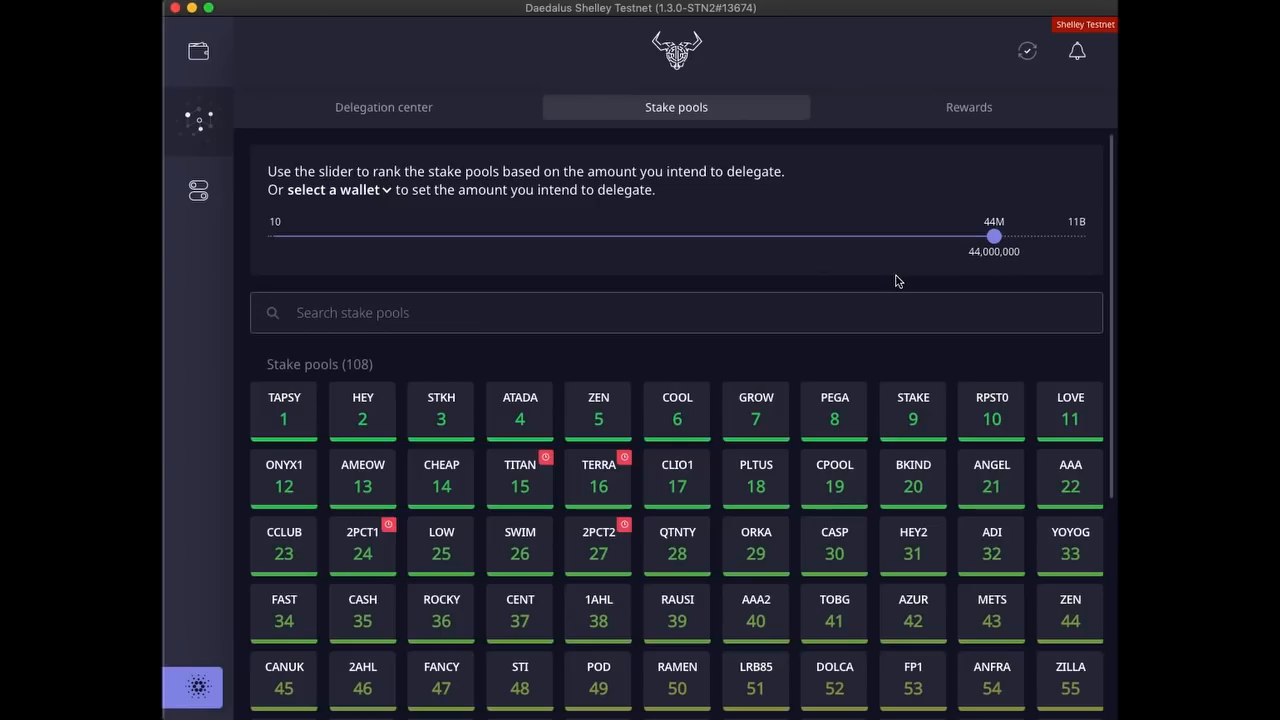
mouse_move(1076, 226)
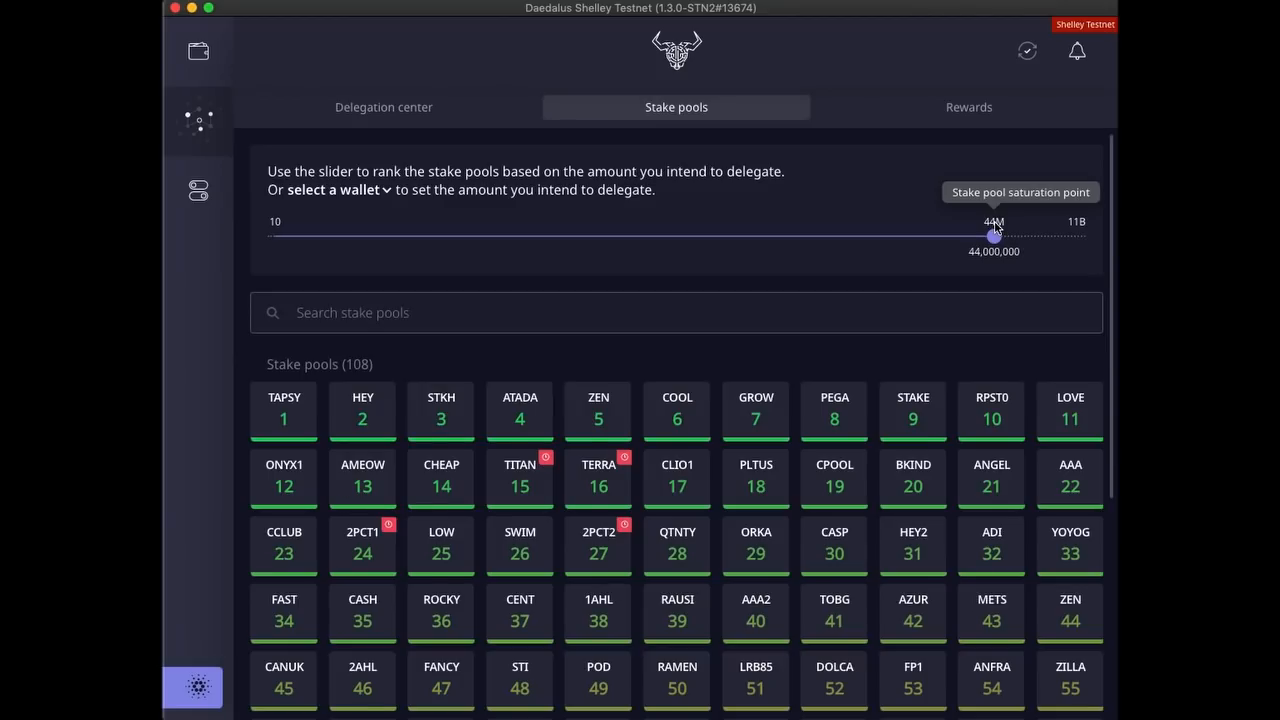
mouse_move(948, 266)
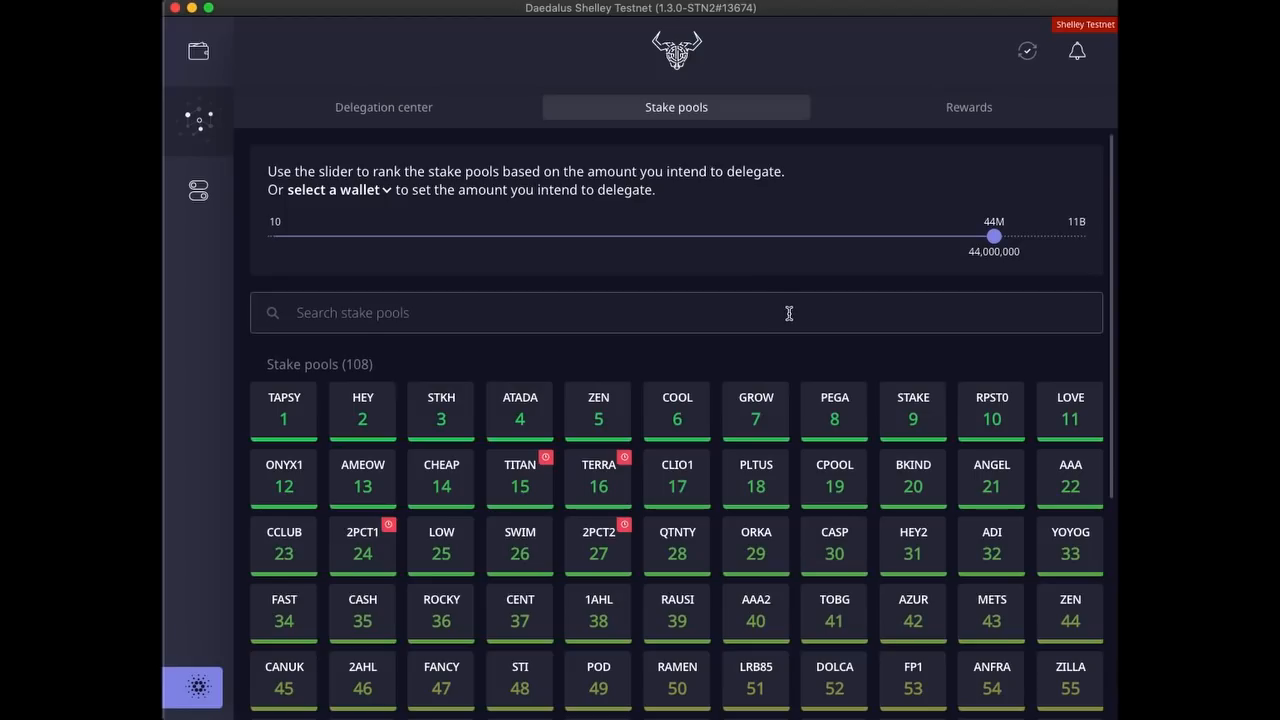
mouse_move(290, 412)
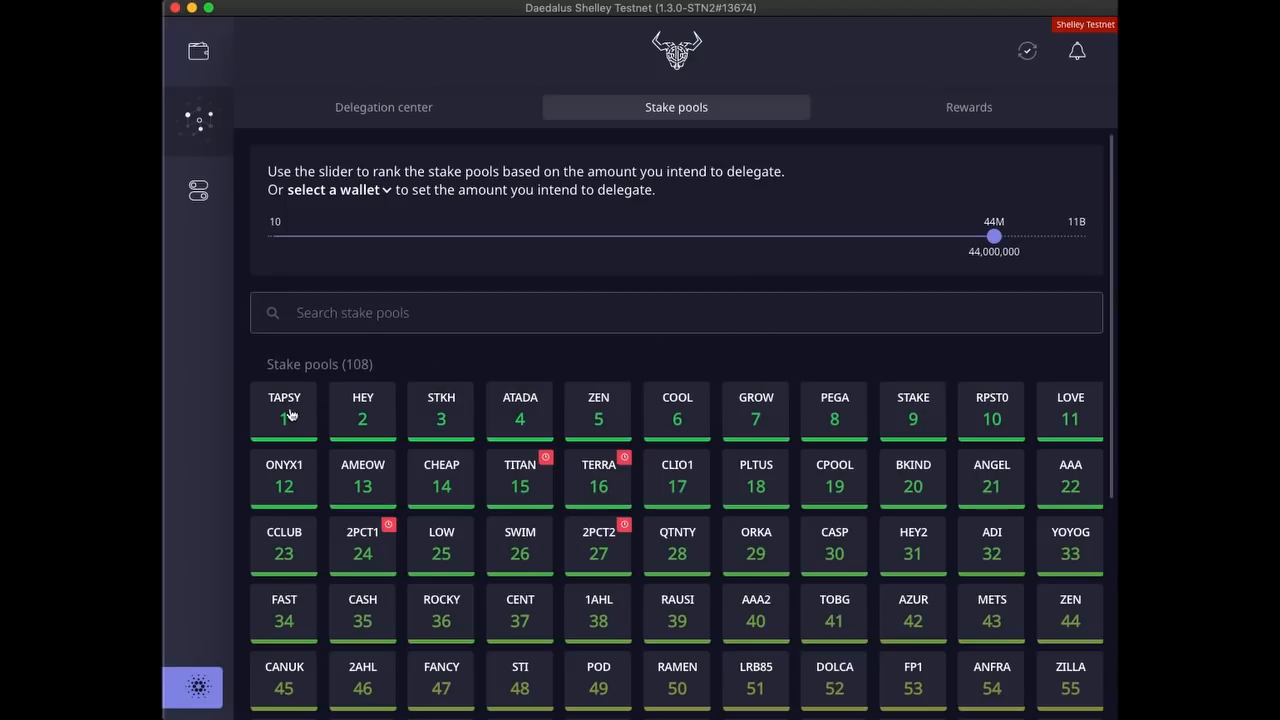
Review the TAPSY and TERRA pool details, ending with TAPSY (TapTapVienna) open.
click(284, 412)
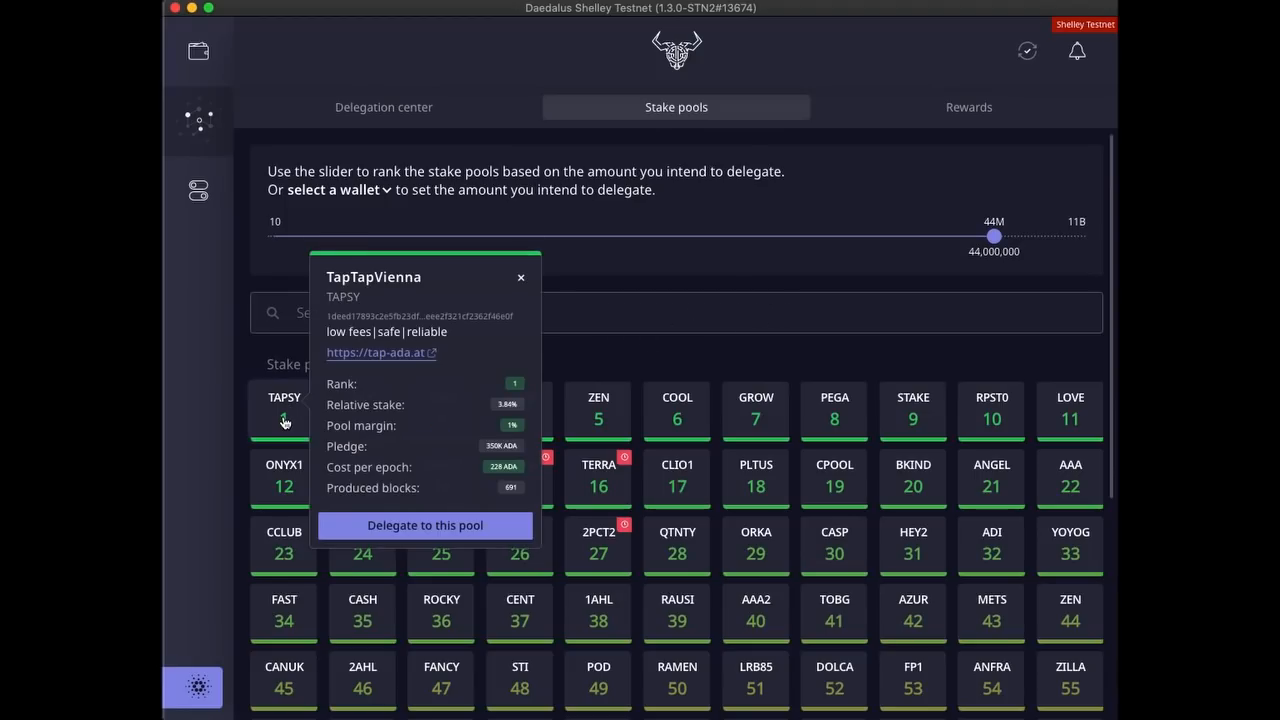
click(520, 276)
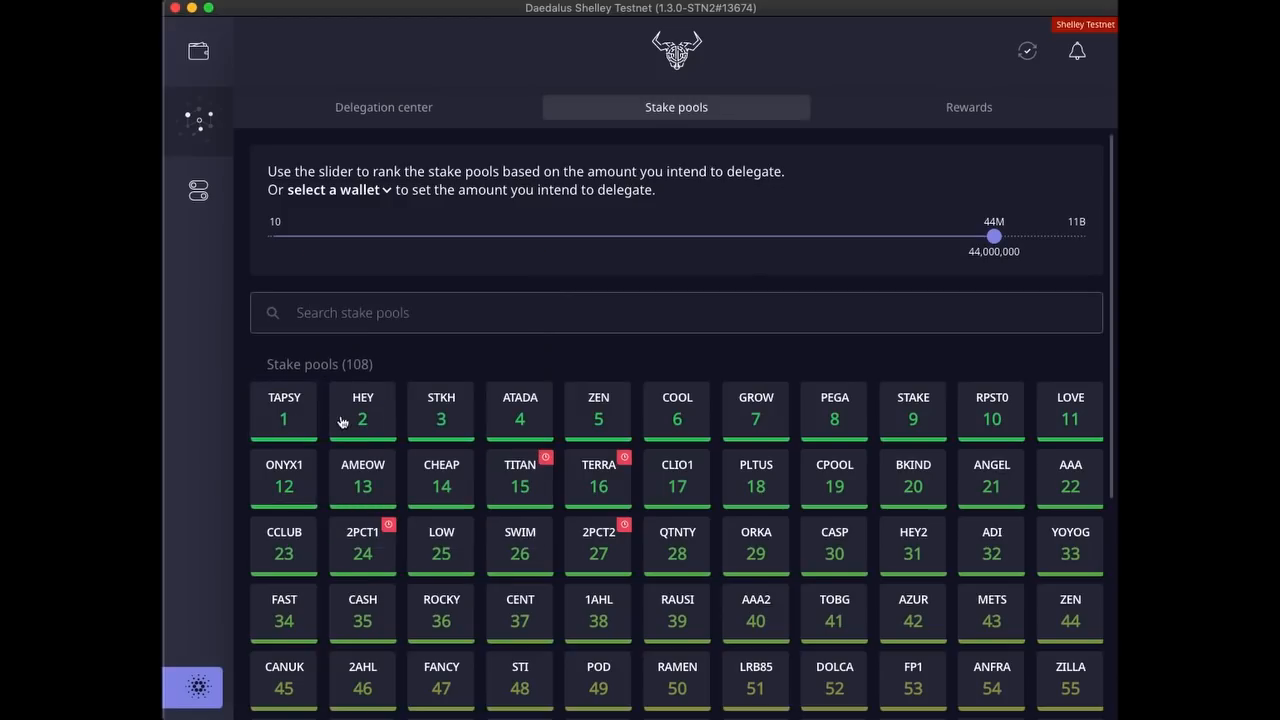
mouse_move(412, 424)
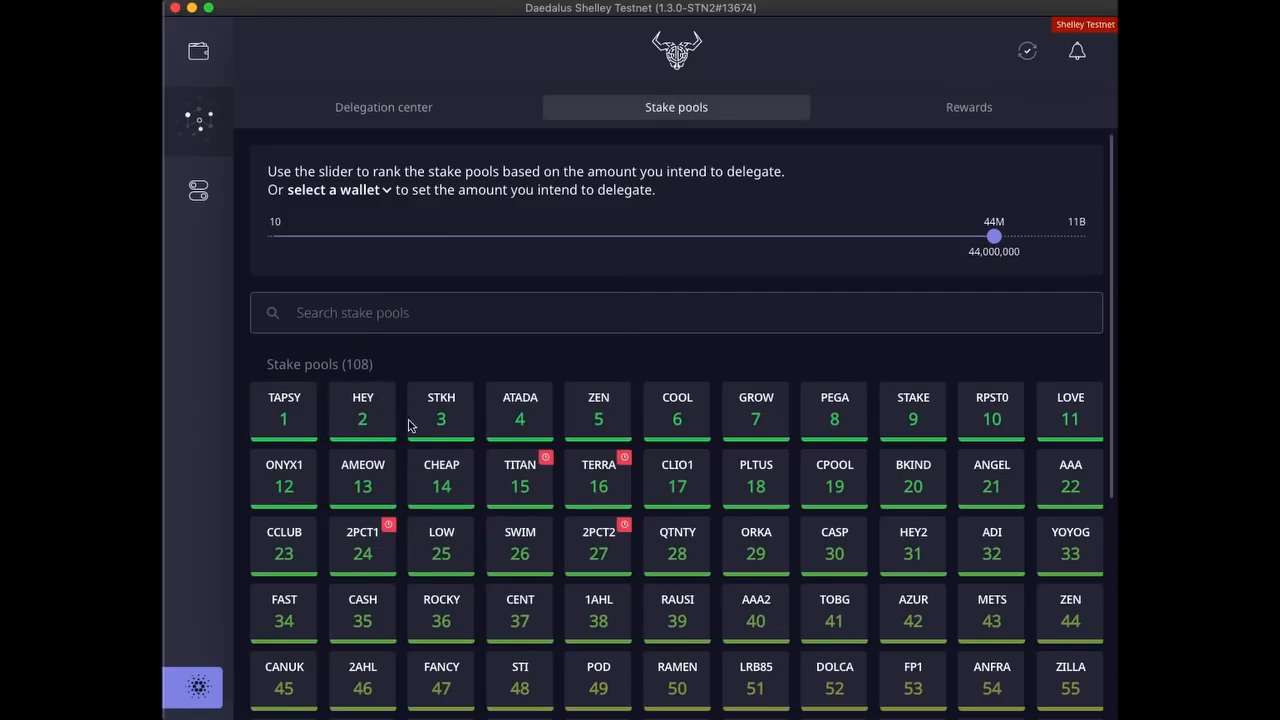
mouse_move(610, 452)
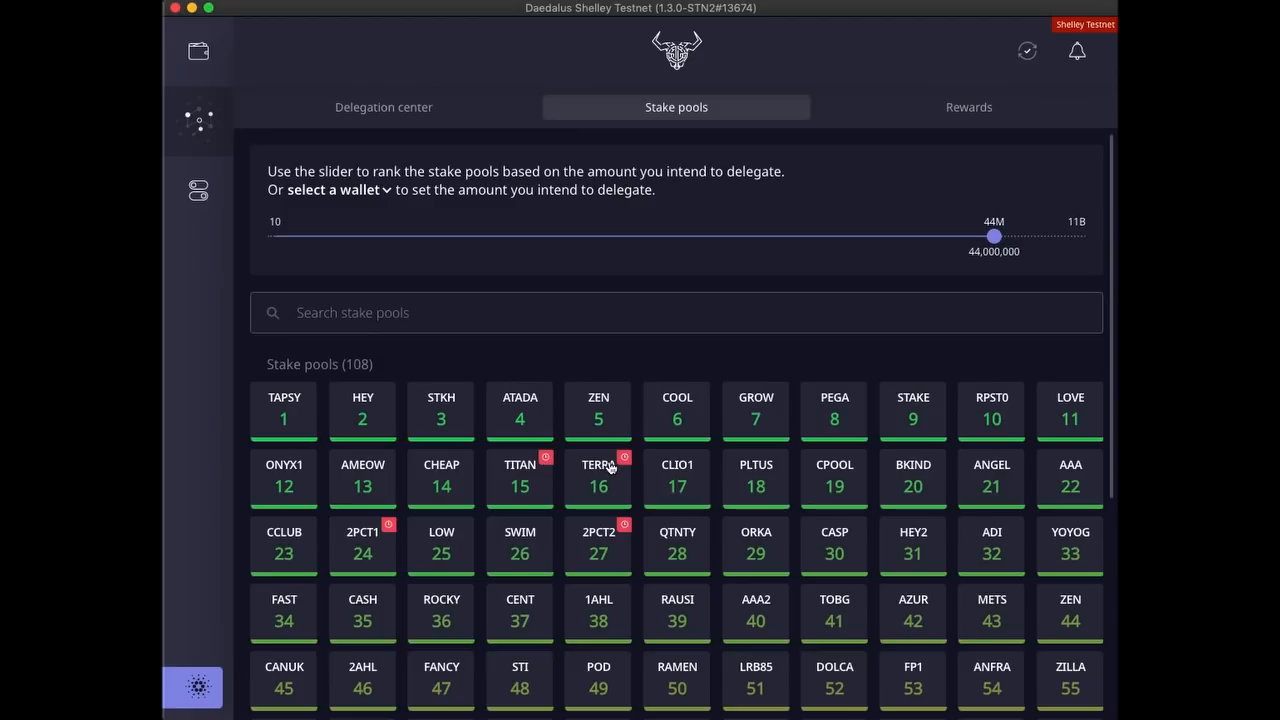
click(598, 476)
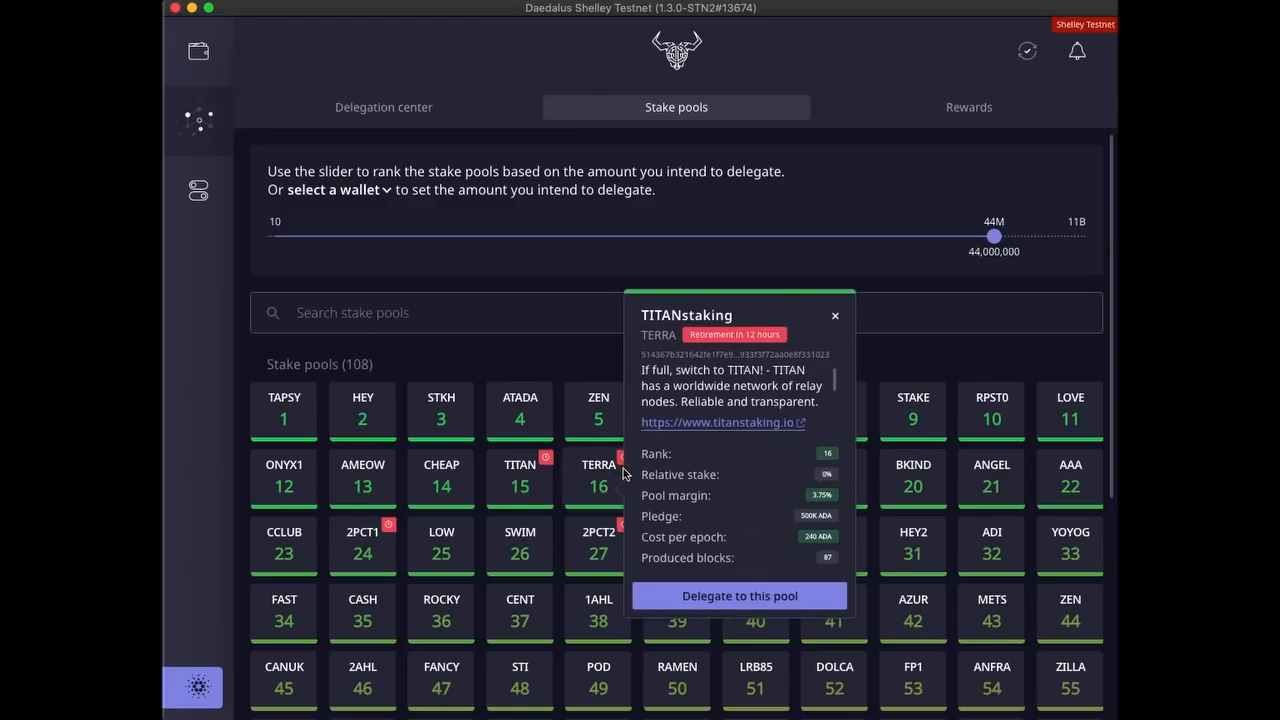
mouse_move(652, 448)
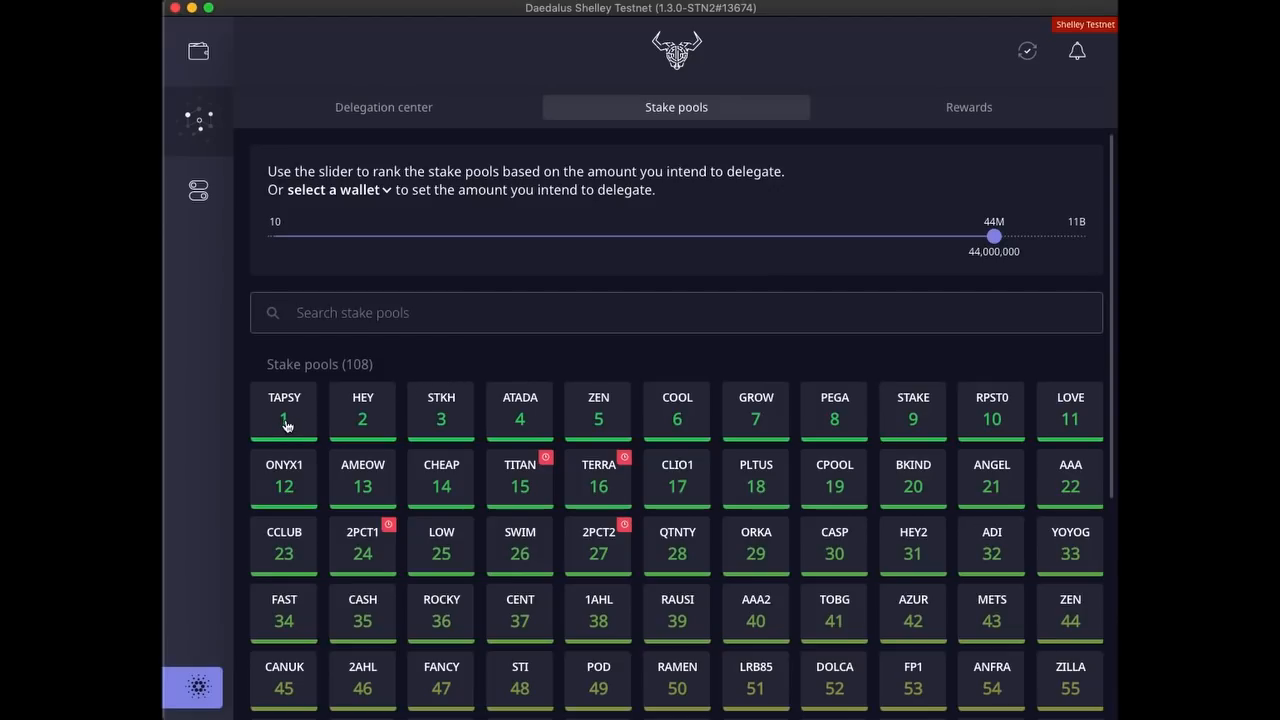
click(284, 412)
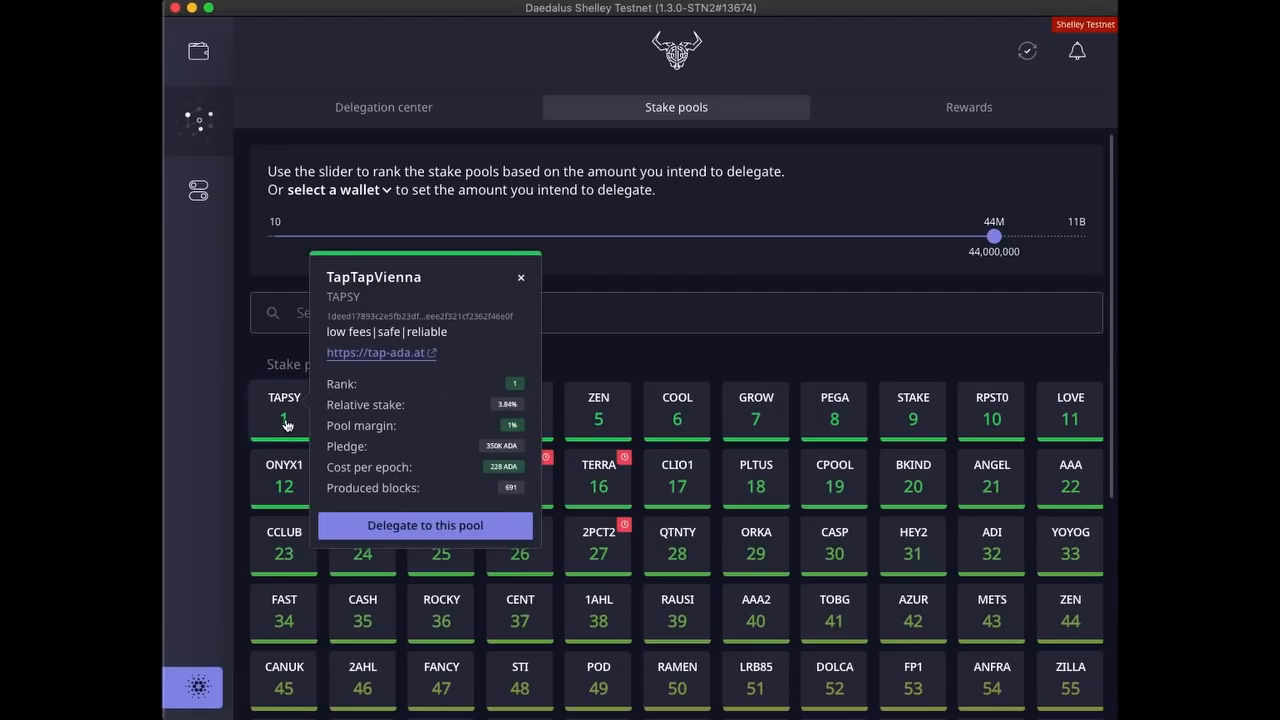
mouse_move(402, 526)
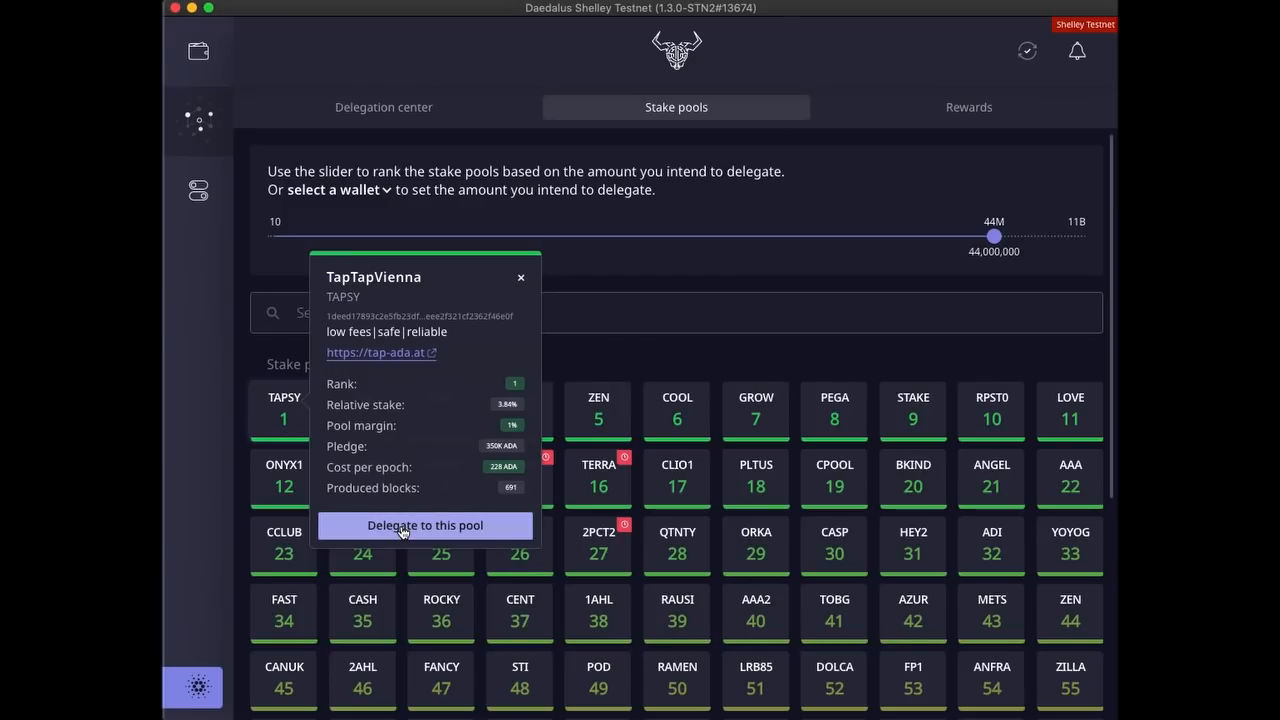
Begin delegating to TAPSY and choose the testnet wallet as the source.
click(424, 524)
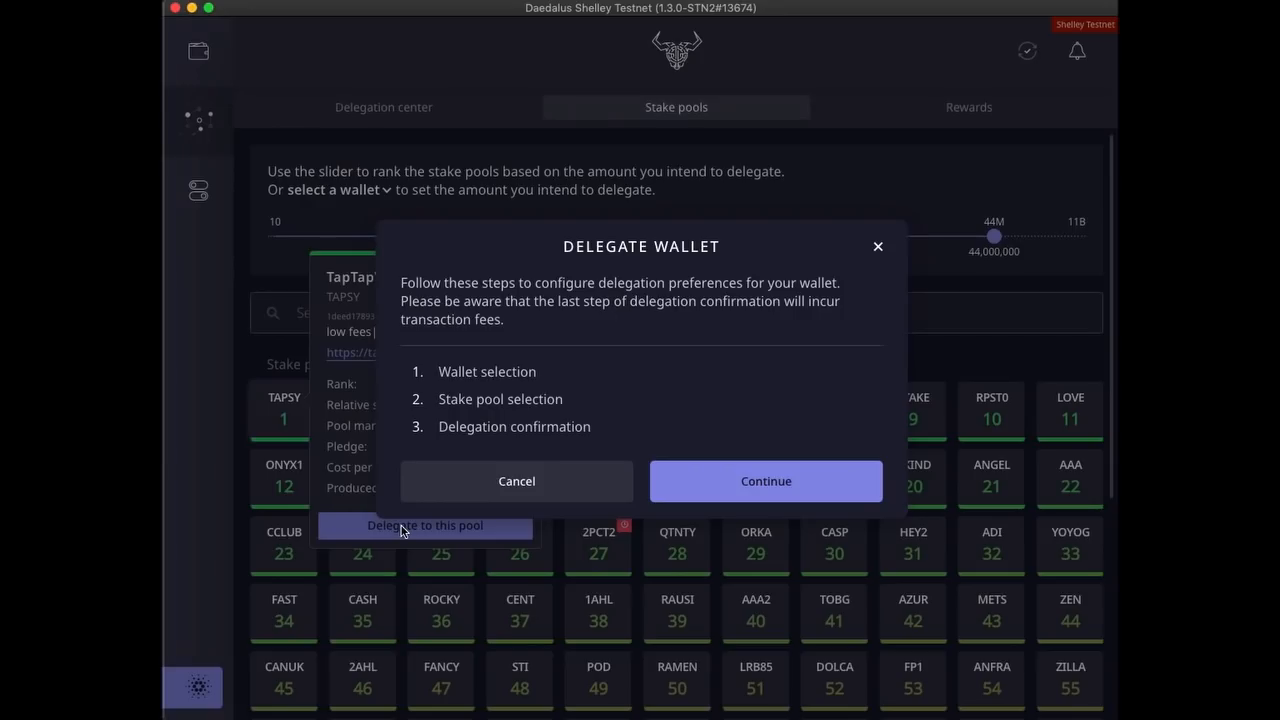
mouse_move(736, 480)
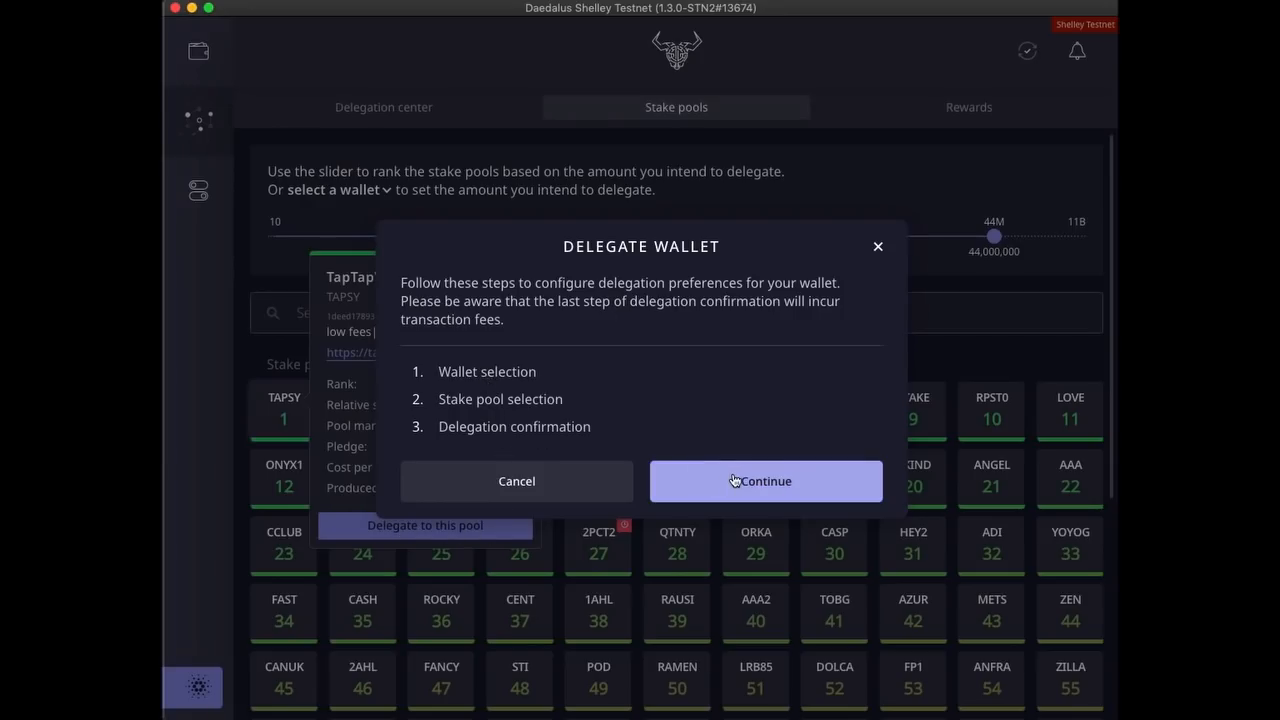
click(764, 480)
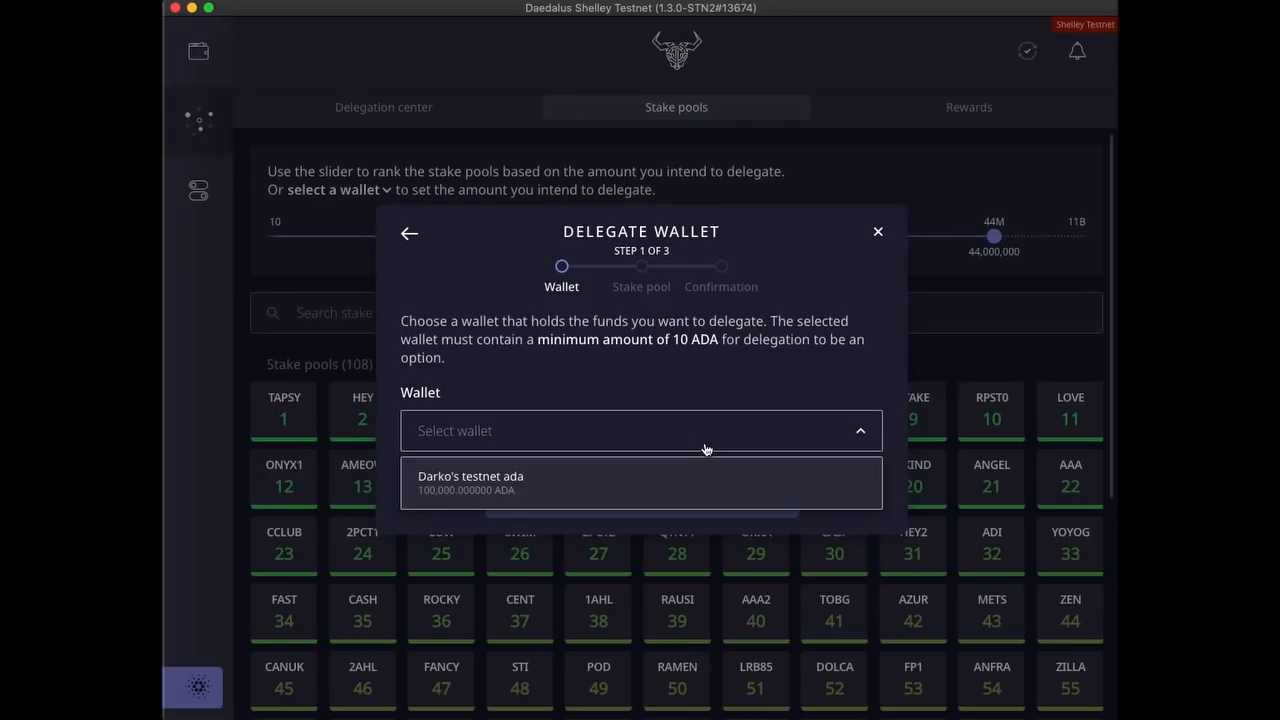
click(640, 482)
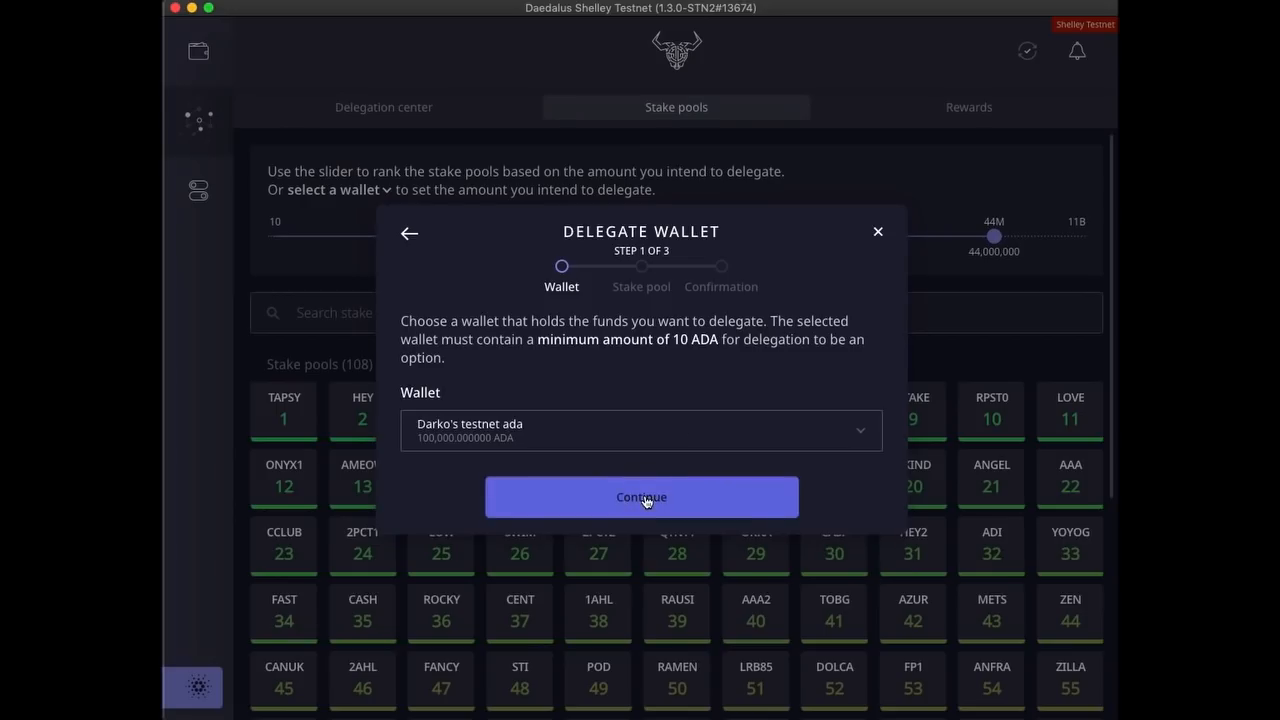
click(640, 496)
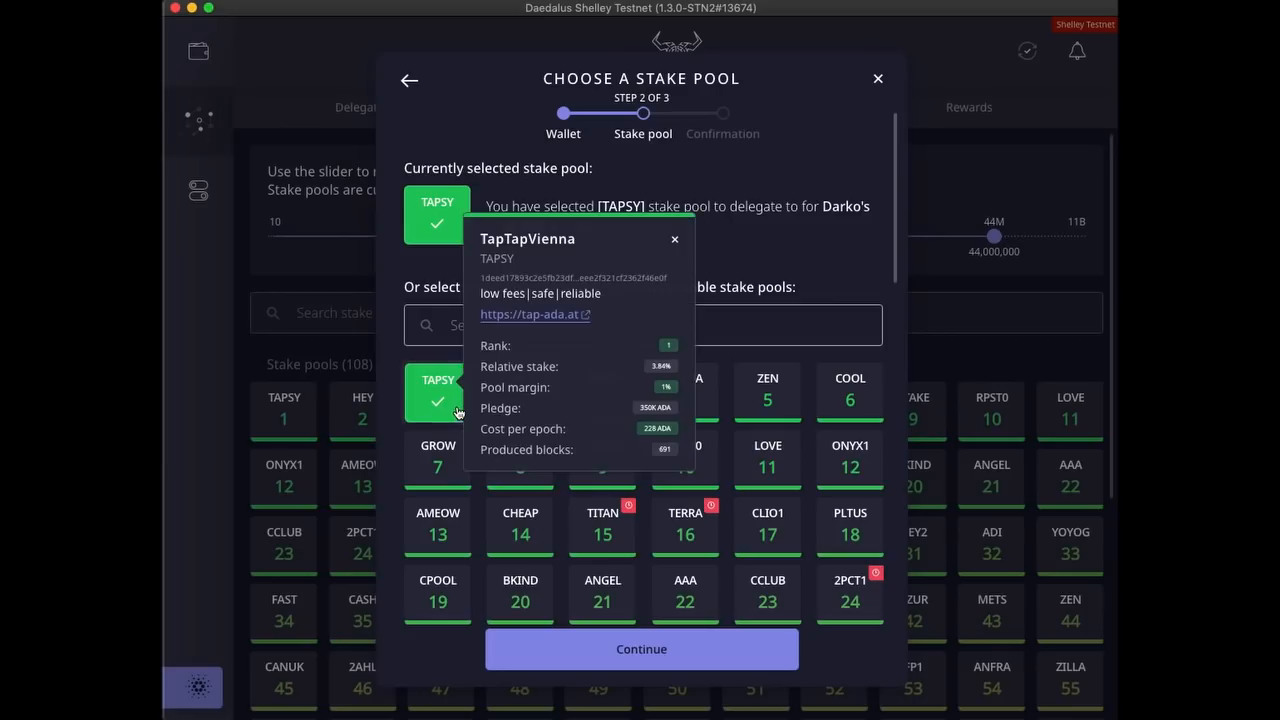
mouse_move(460, 432)
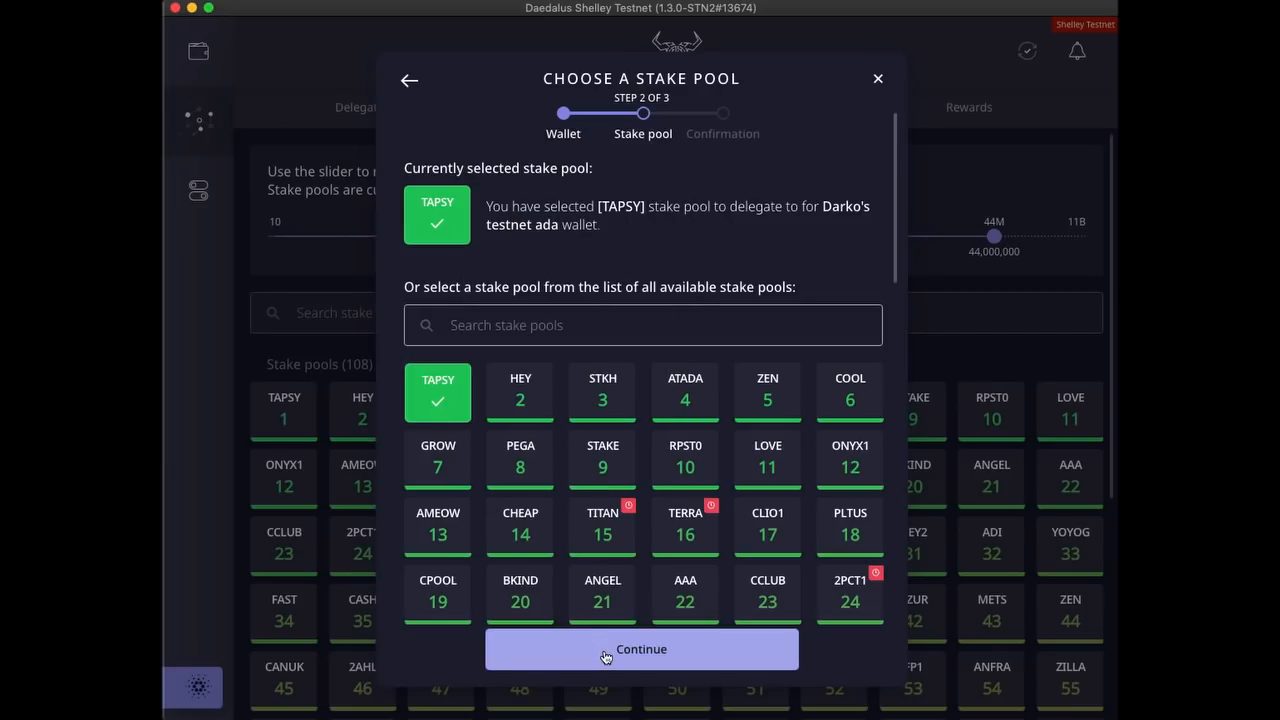
Confirm the delegation to TAPSY with the wallet's spending password.
click(640, 648)
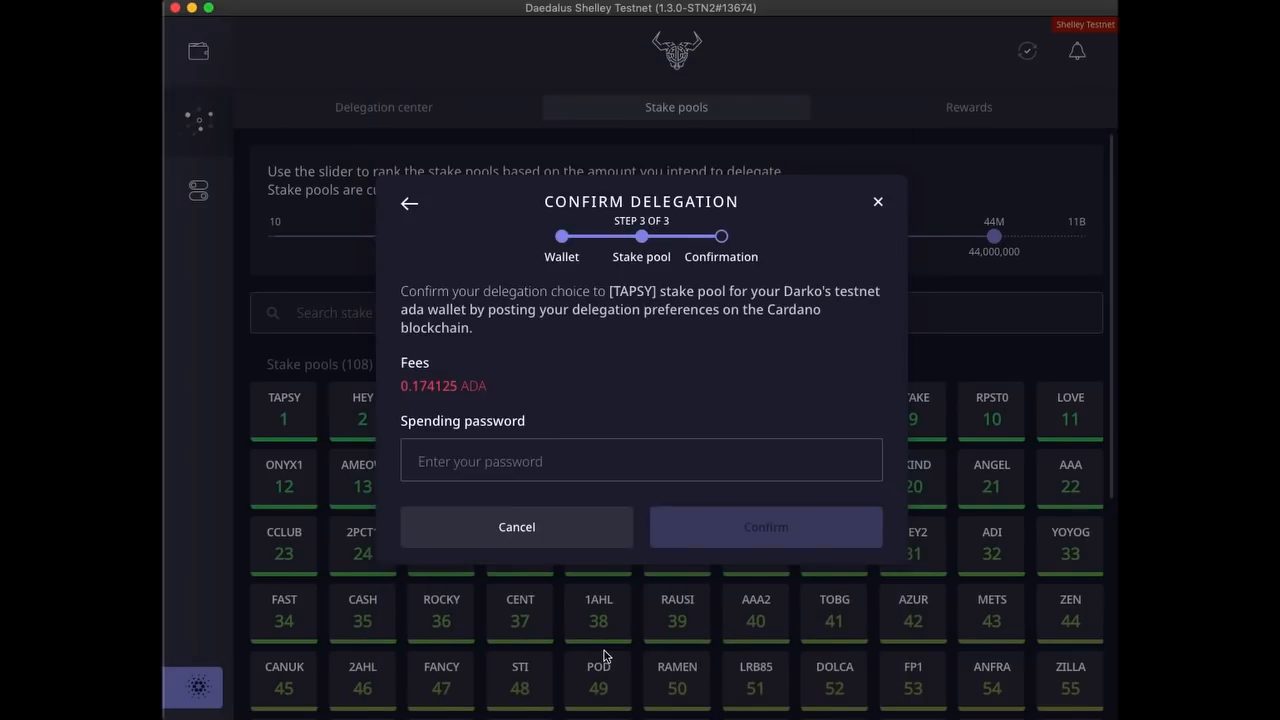
text(***)
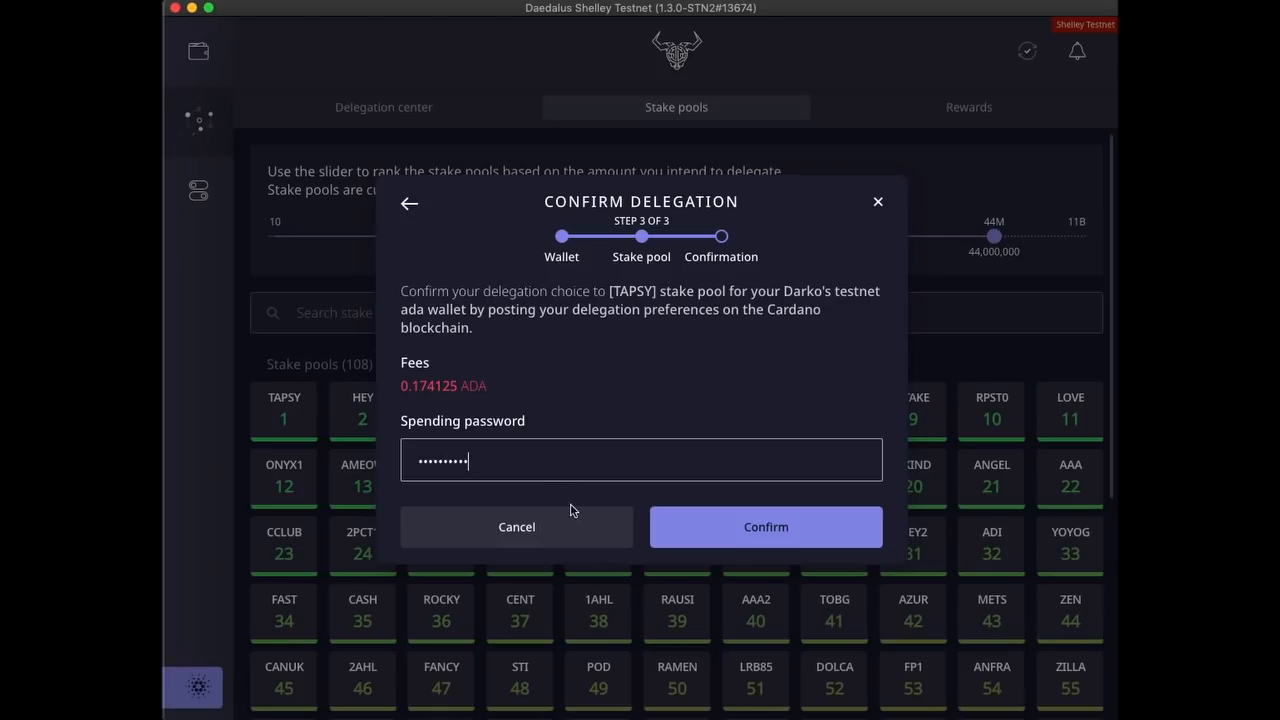
mouse_move(680, 540)
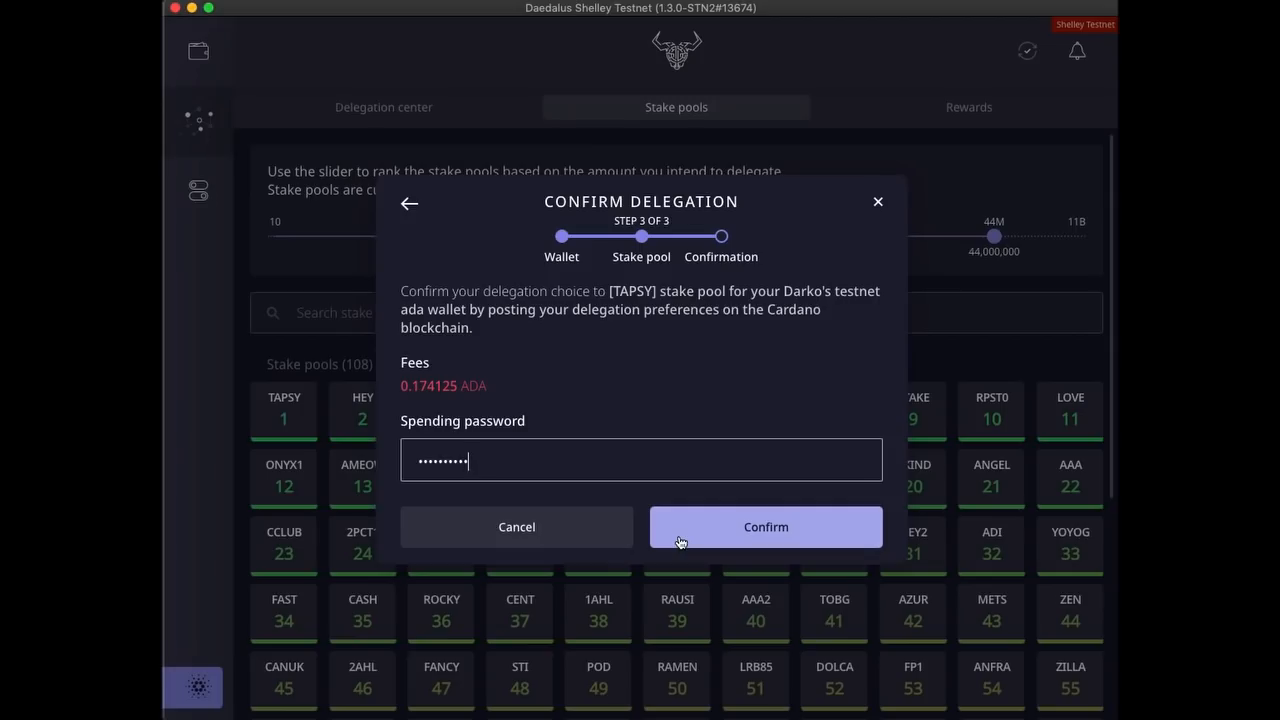
click(764, 528)
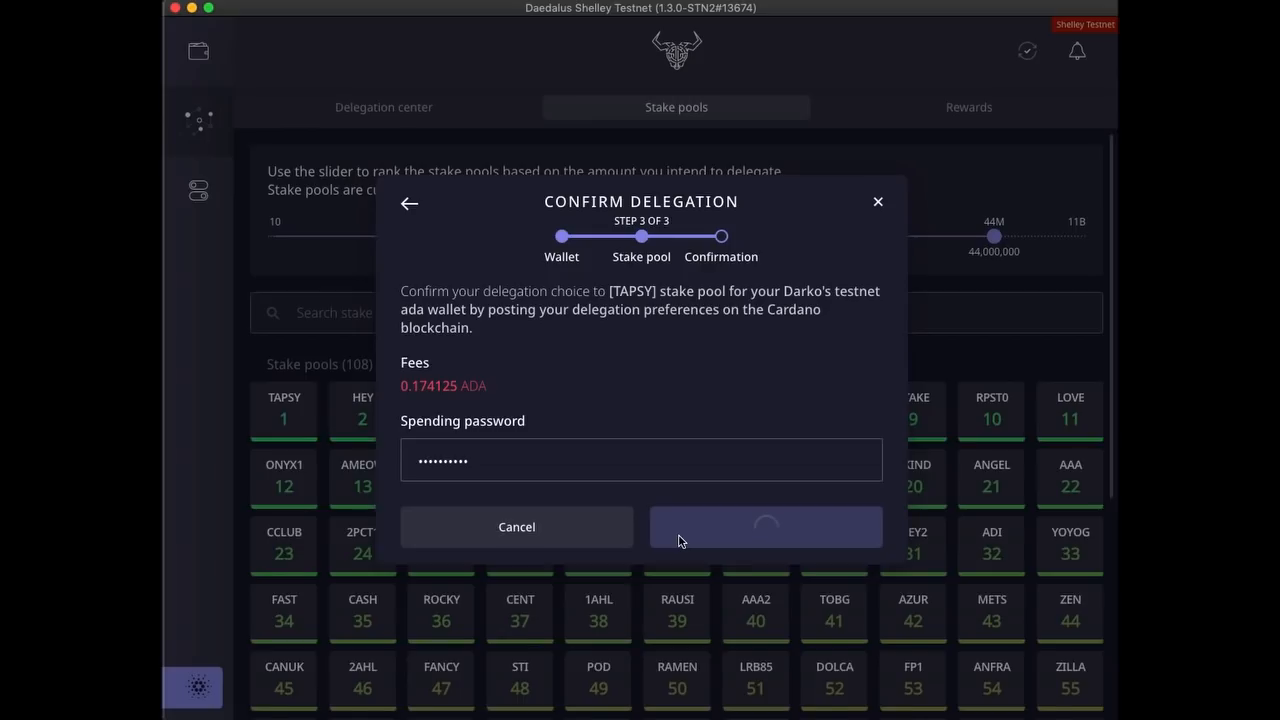
click(764, 528)
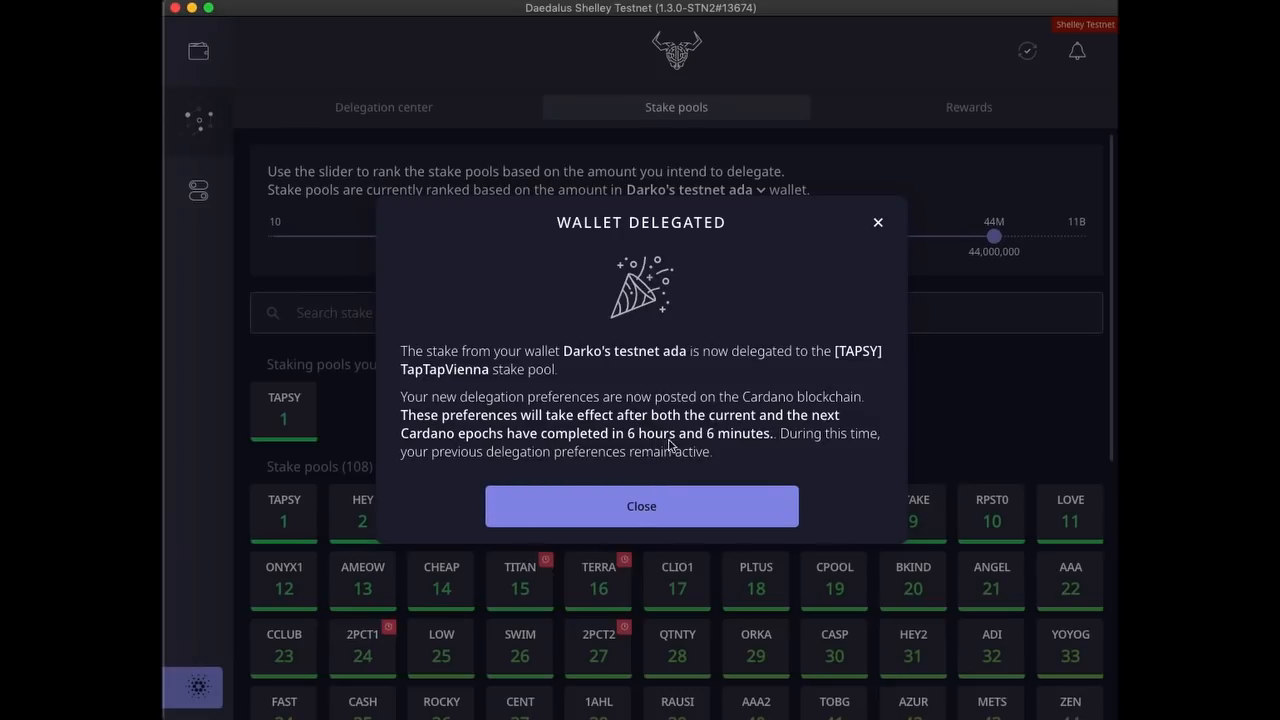
Dismiss the delegation notice and view the wallet's 0.000000 ADA earned rewards.
click(640, 506)
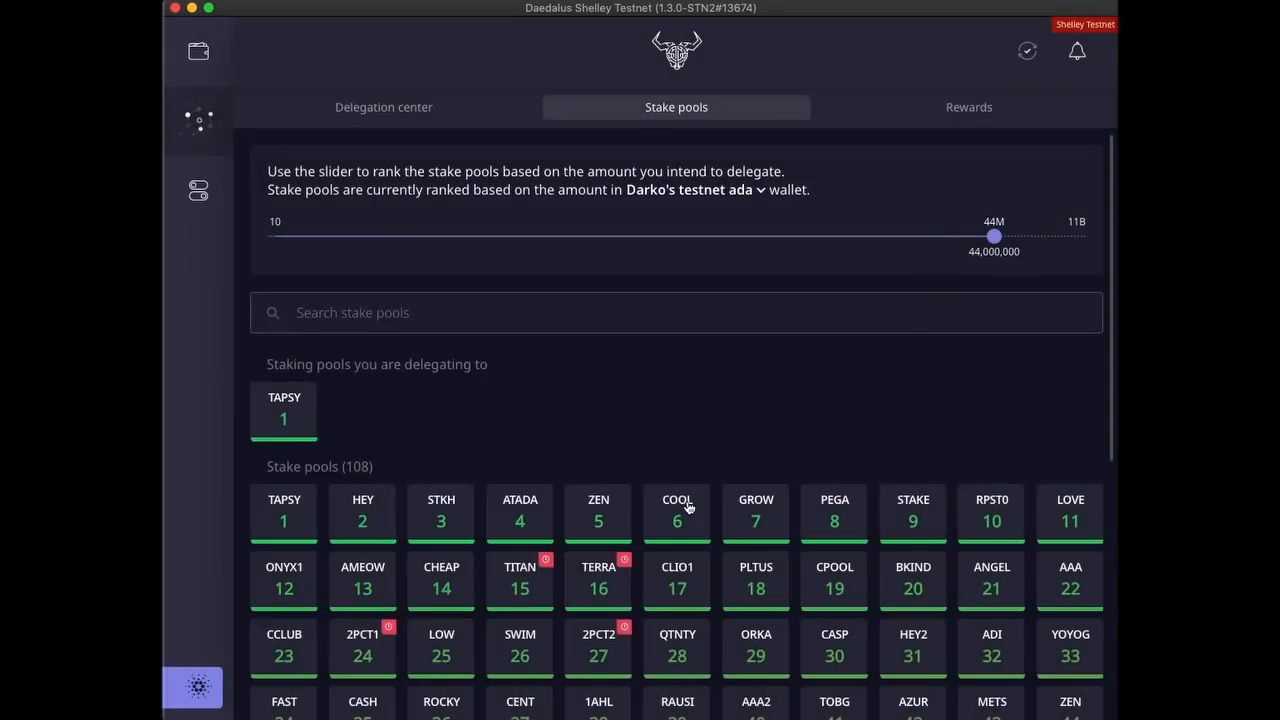
mouse_move(792, 346)
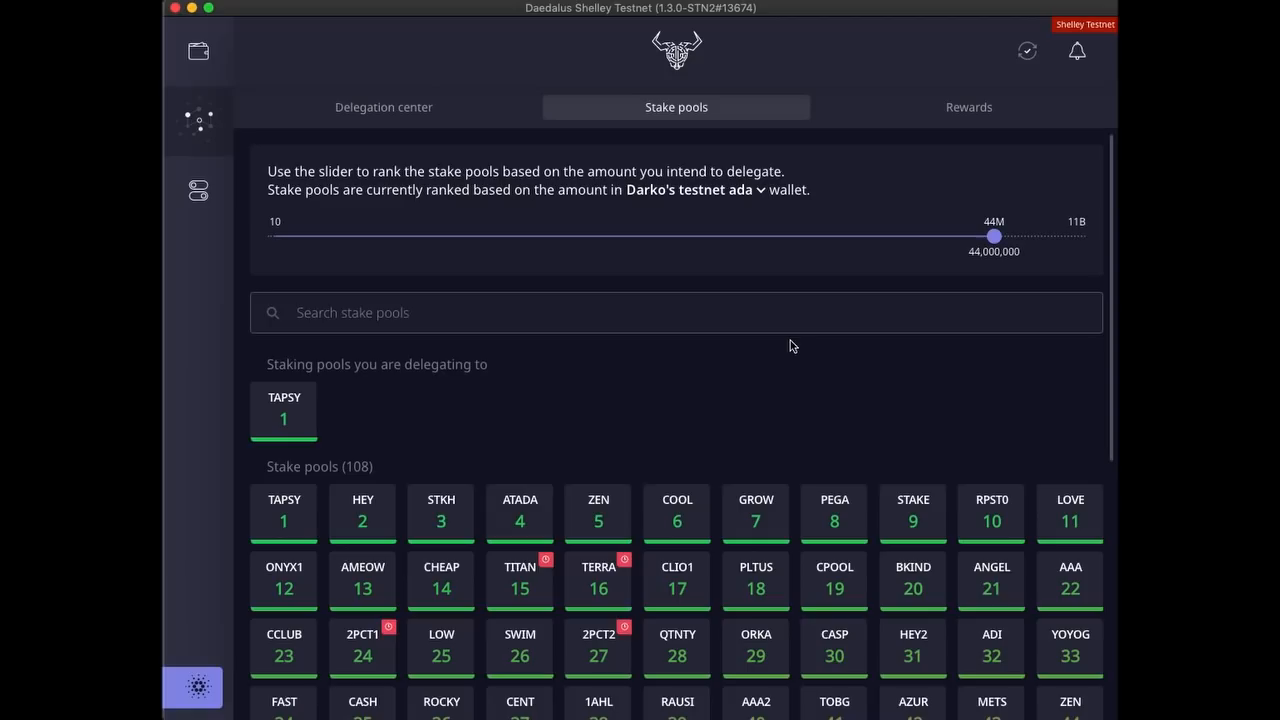
click(968, 108)
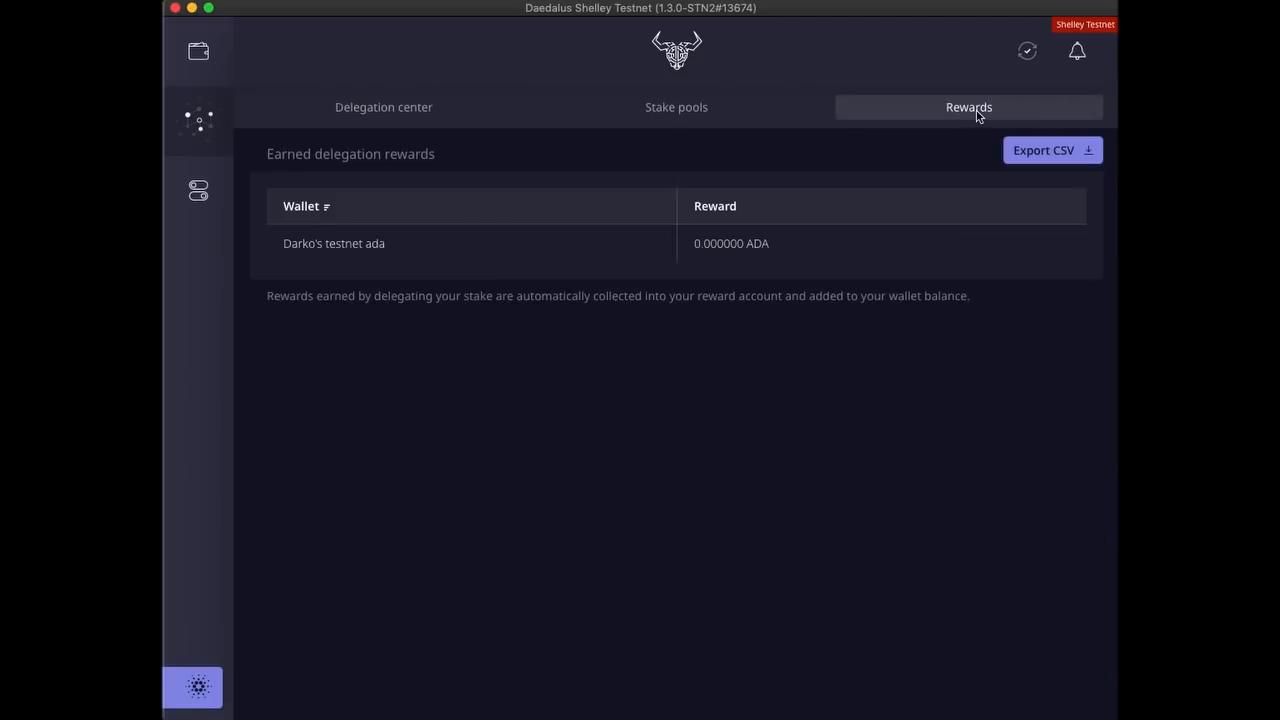